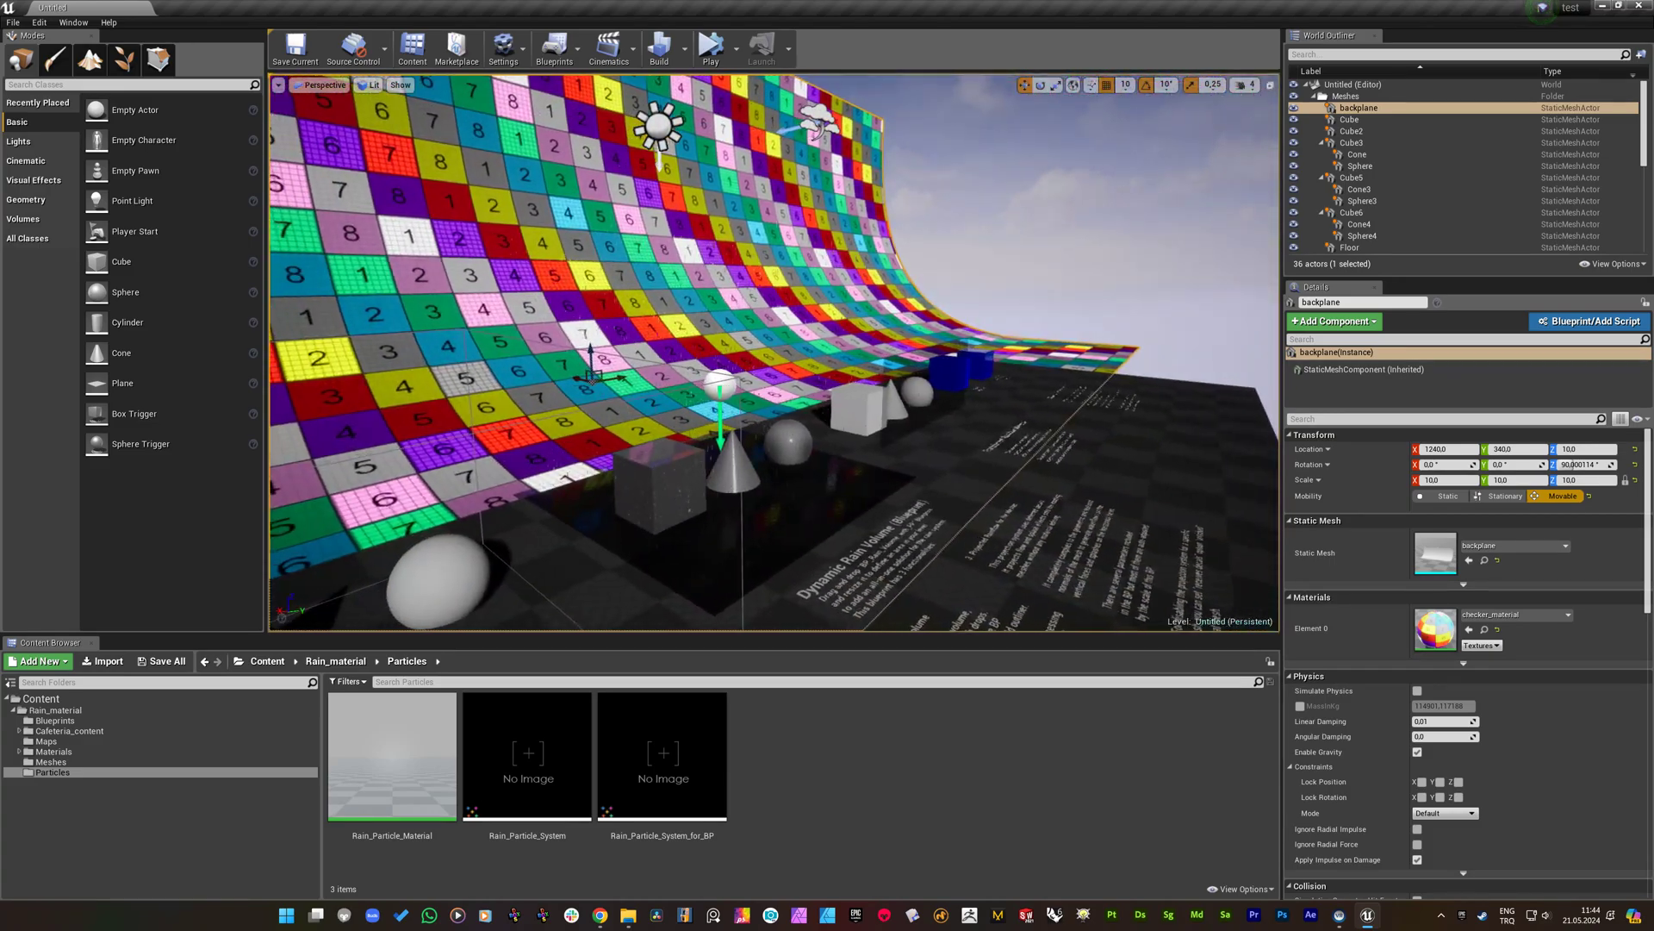
# Select BP_Rain_Volume_with_PP and browse to Rain_material's Blueprints folder holding its asset.
pyautogui.moveTo(739, 316); pyautogui.dragTo(718, 380)
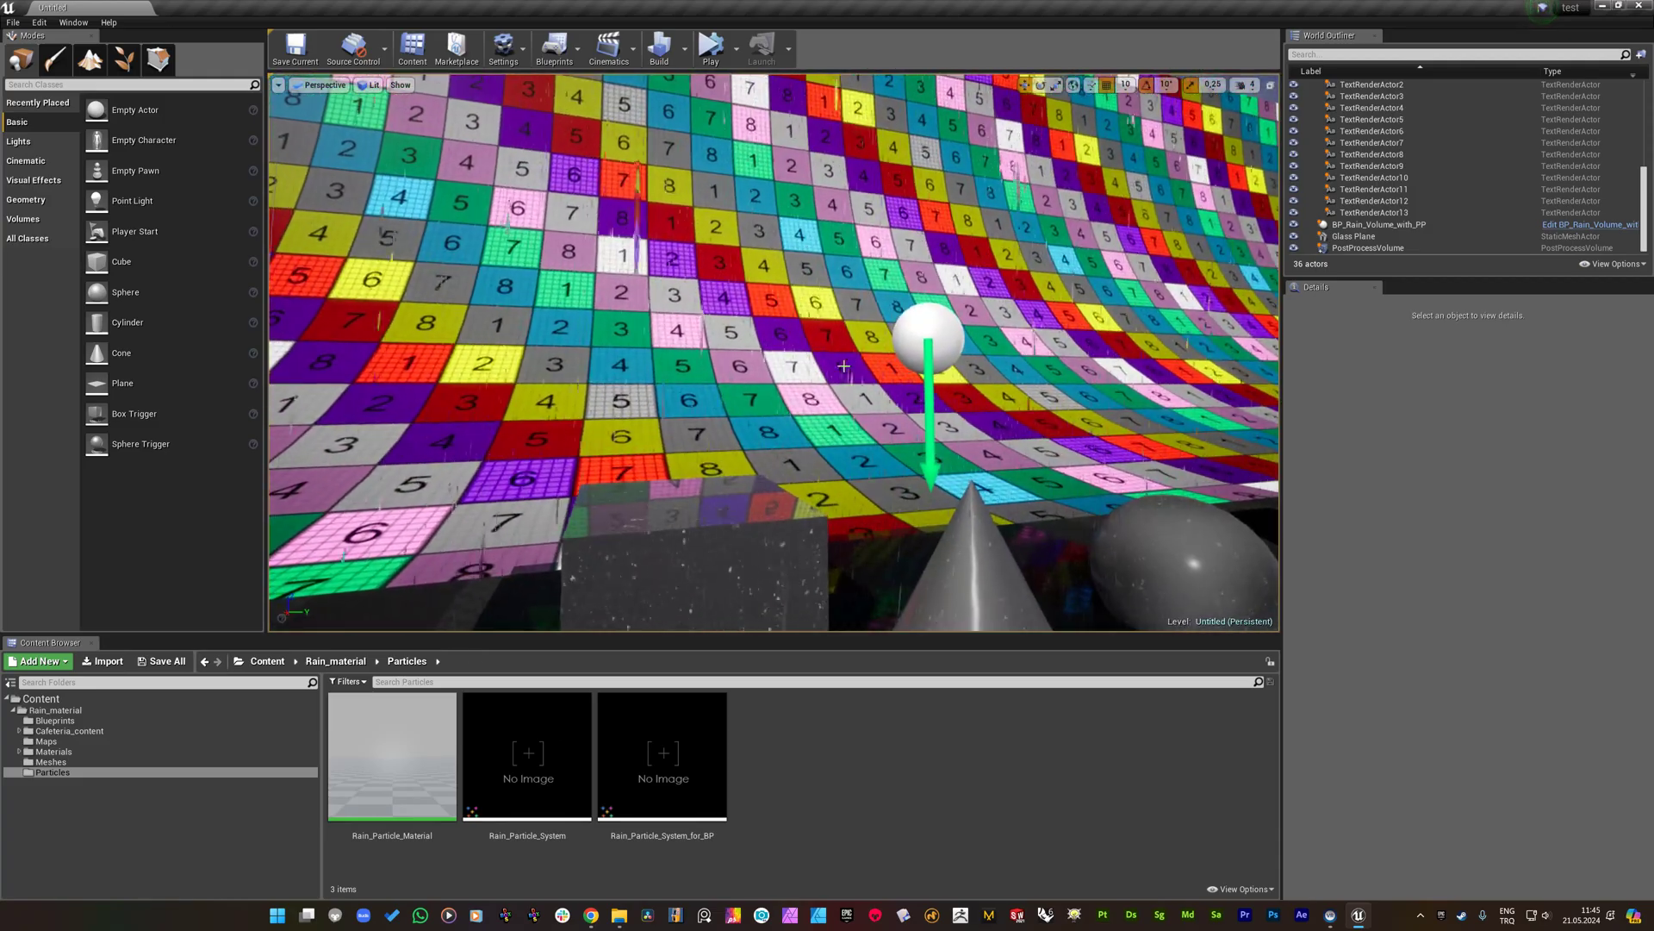
pyautogui.click(1379, 224)
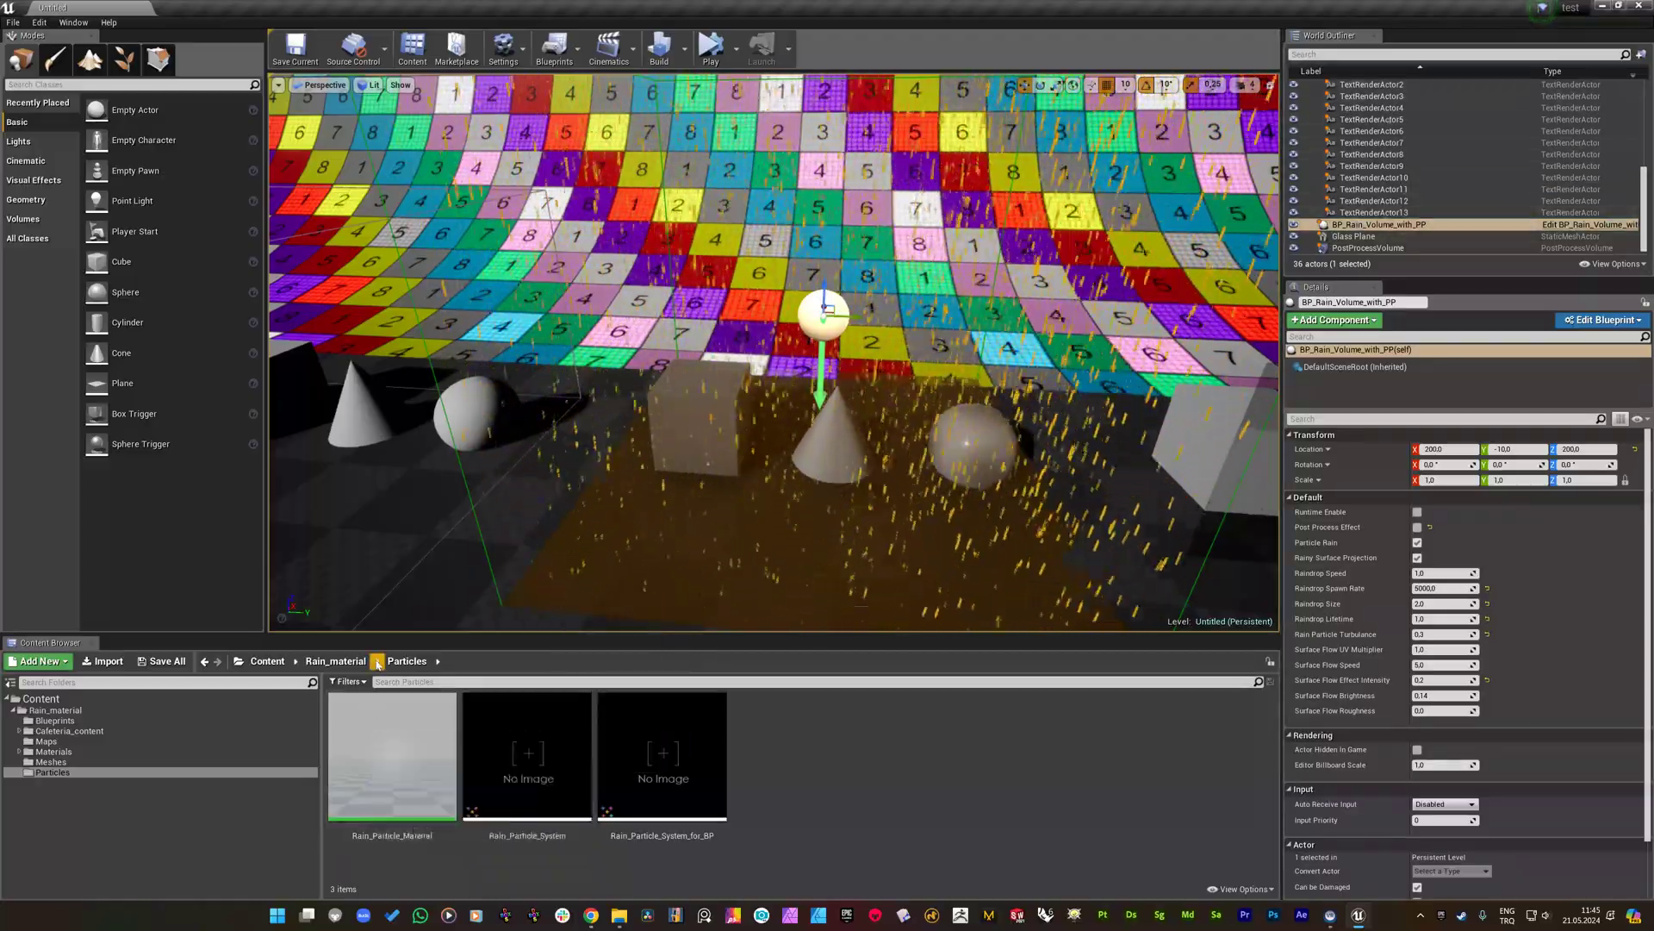
pyautogui.click(334, 661)
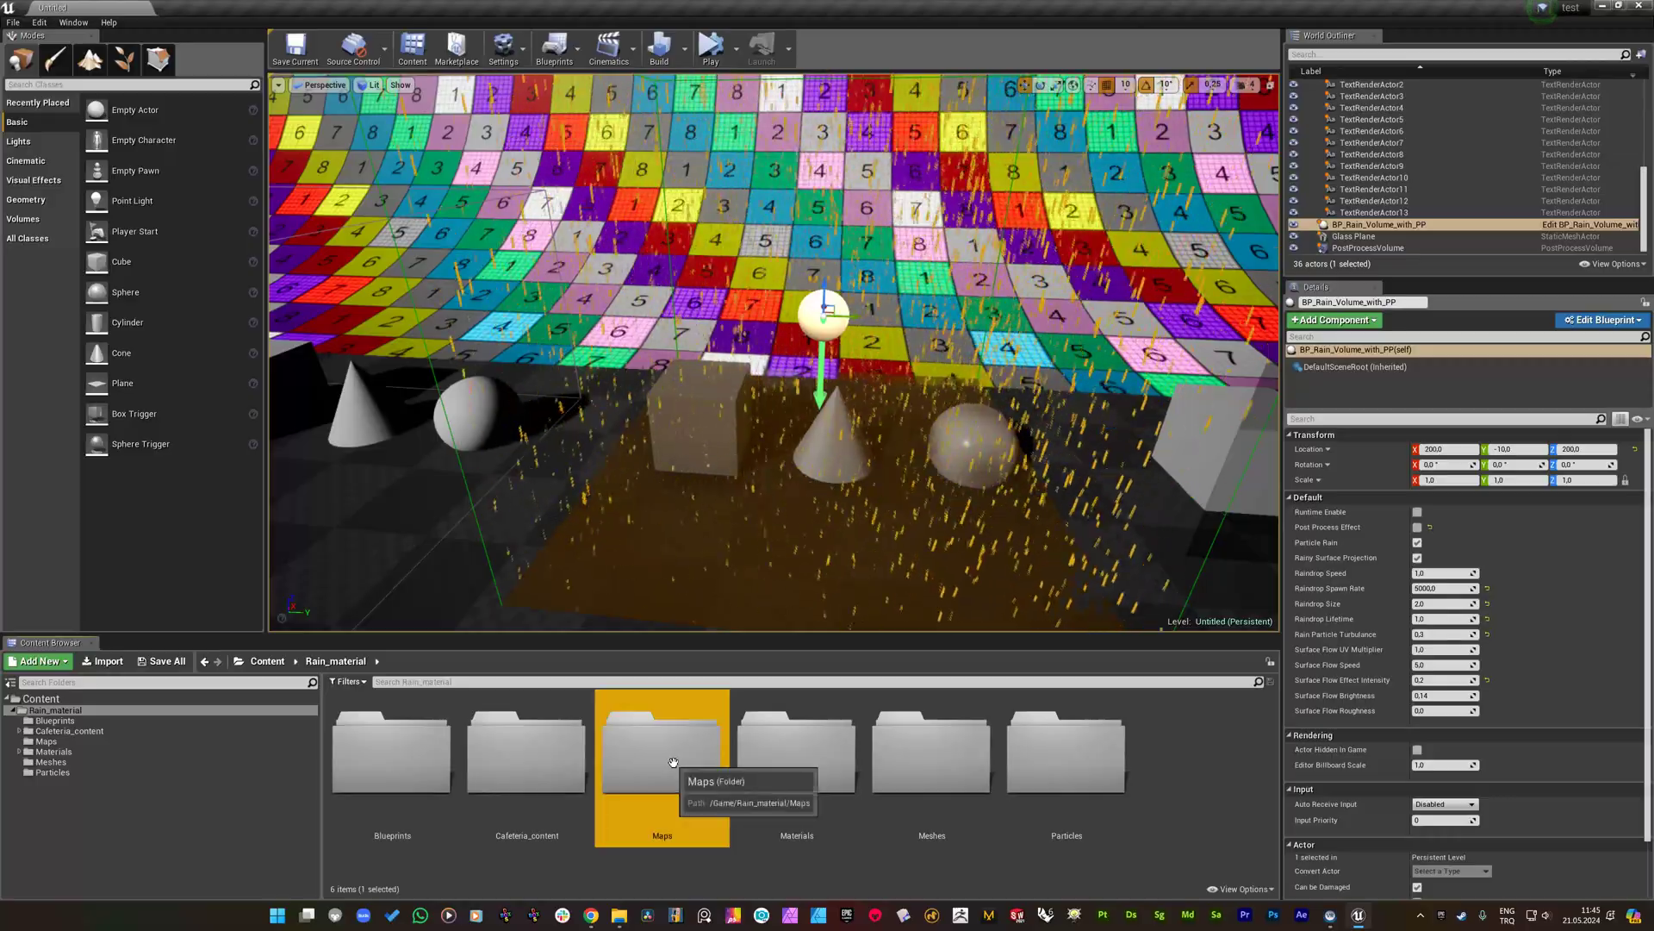
pyautogui.doubleClick(392, 751)
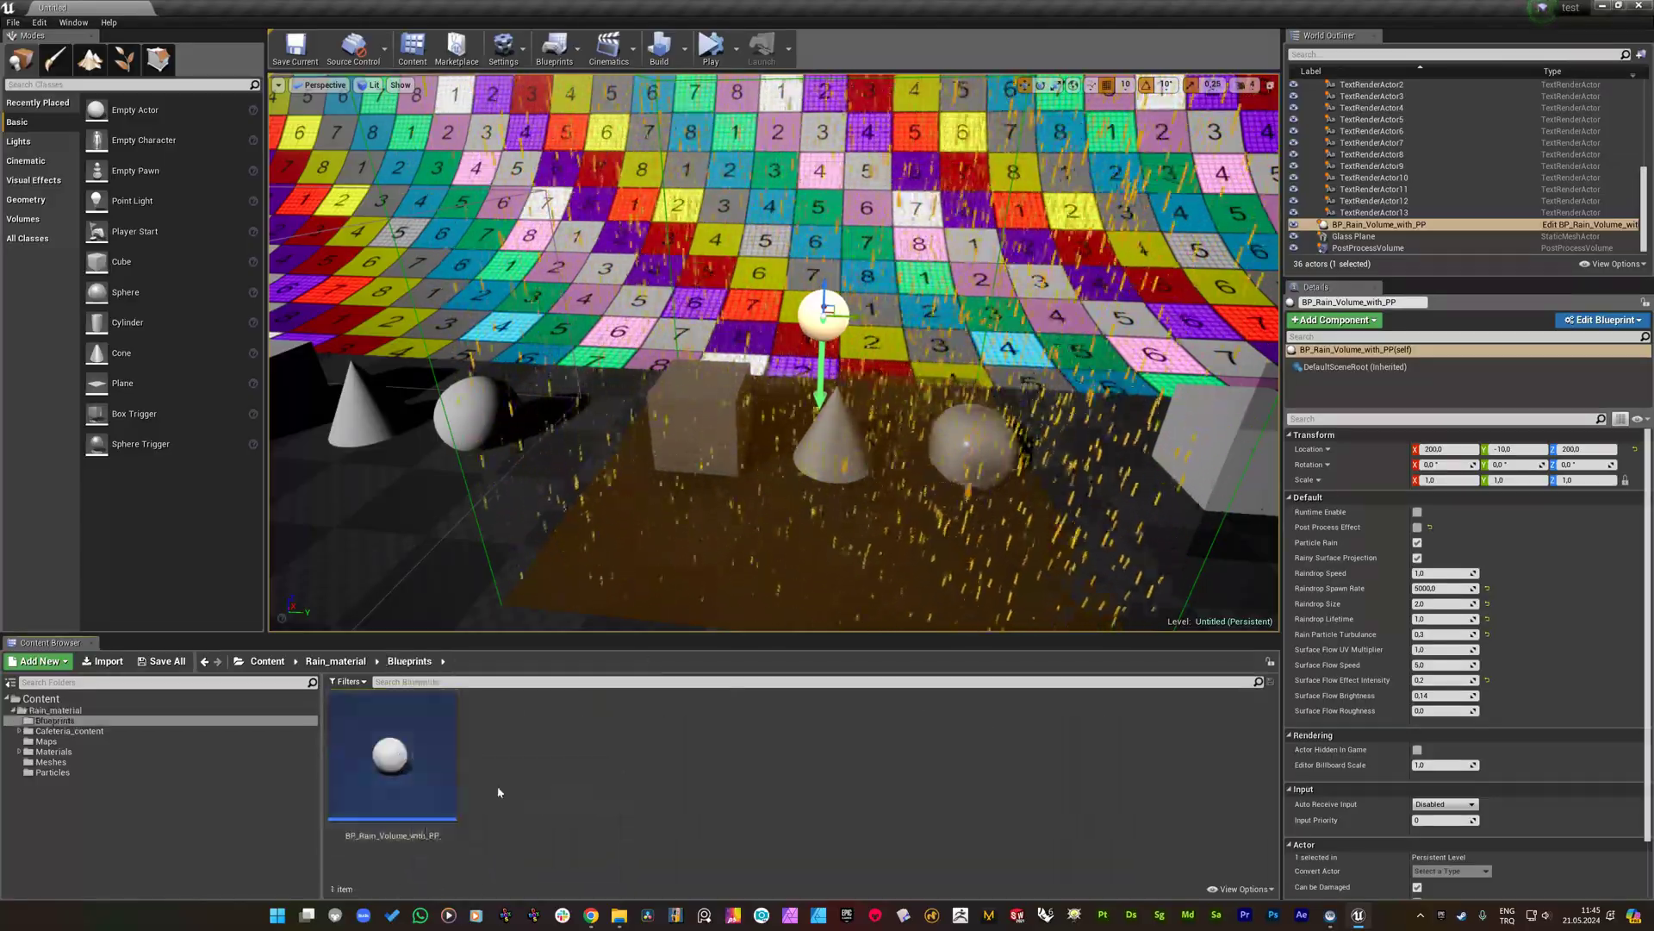
pyautogui.click(392, 754)
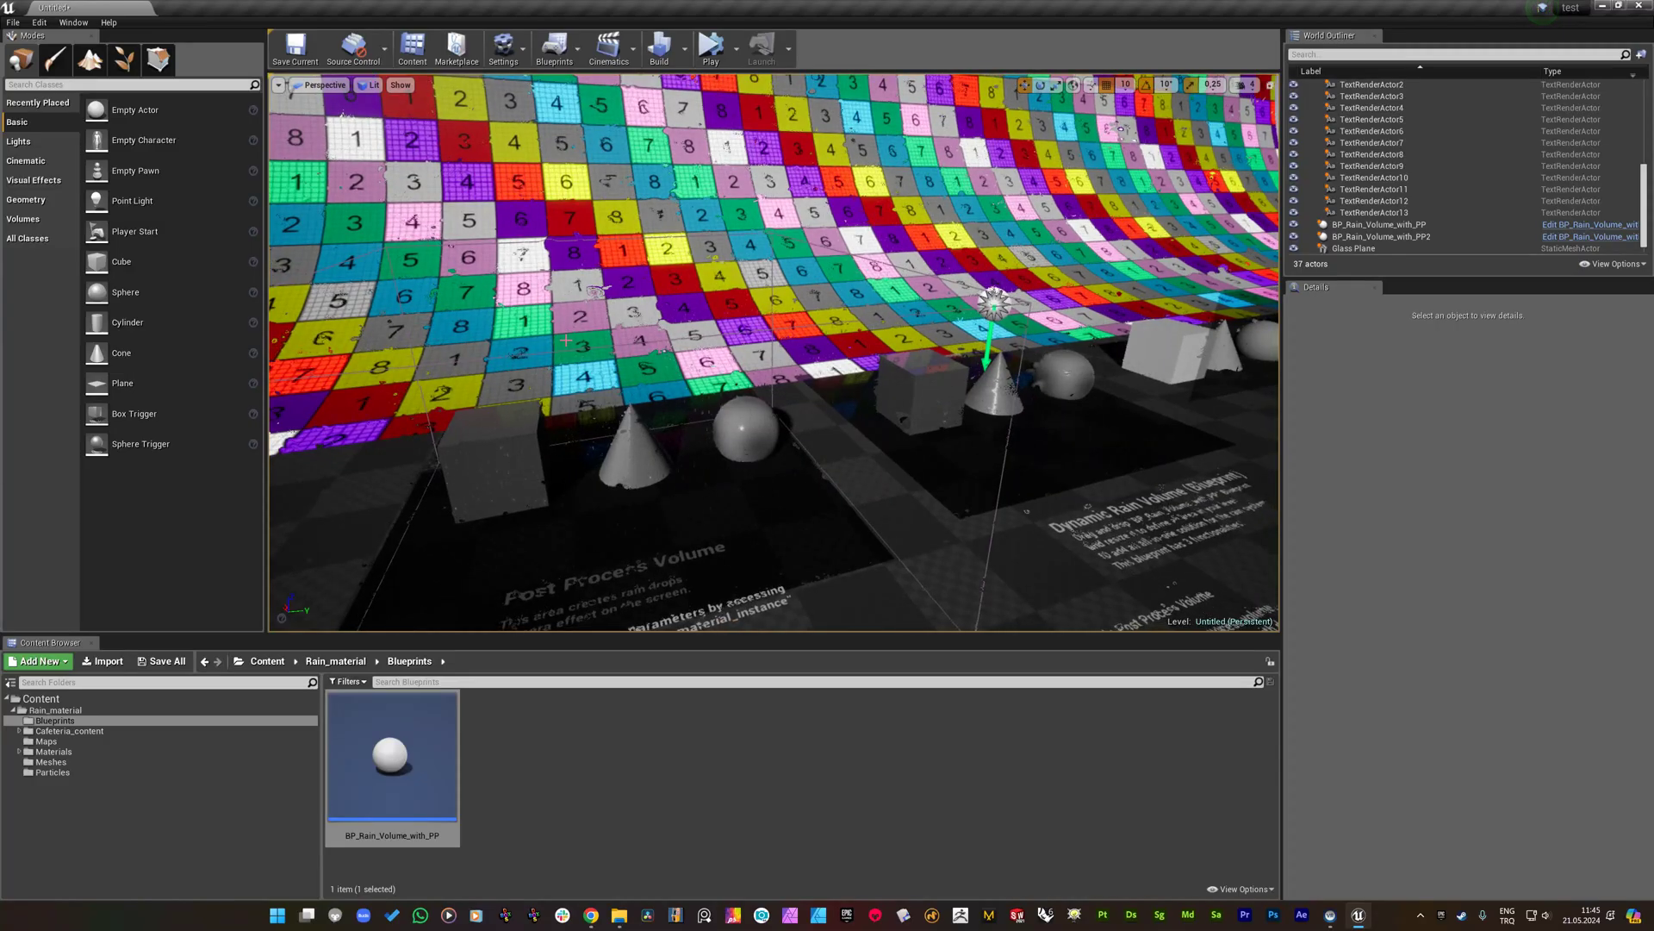
pyautogui.click(1380, 236)
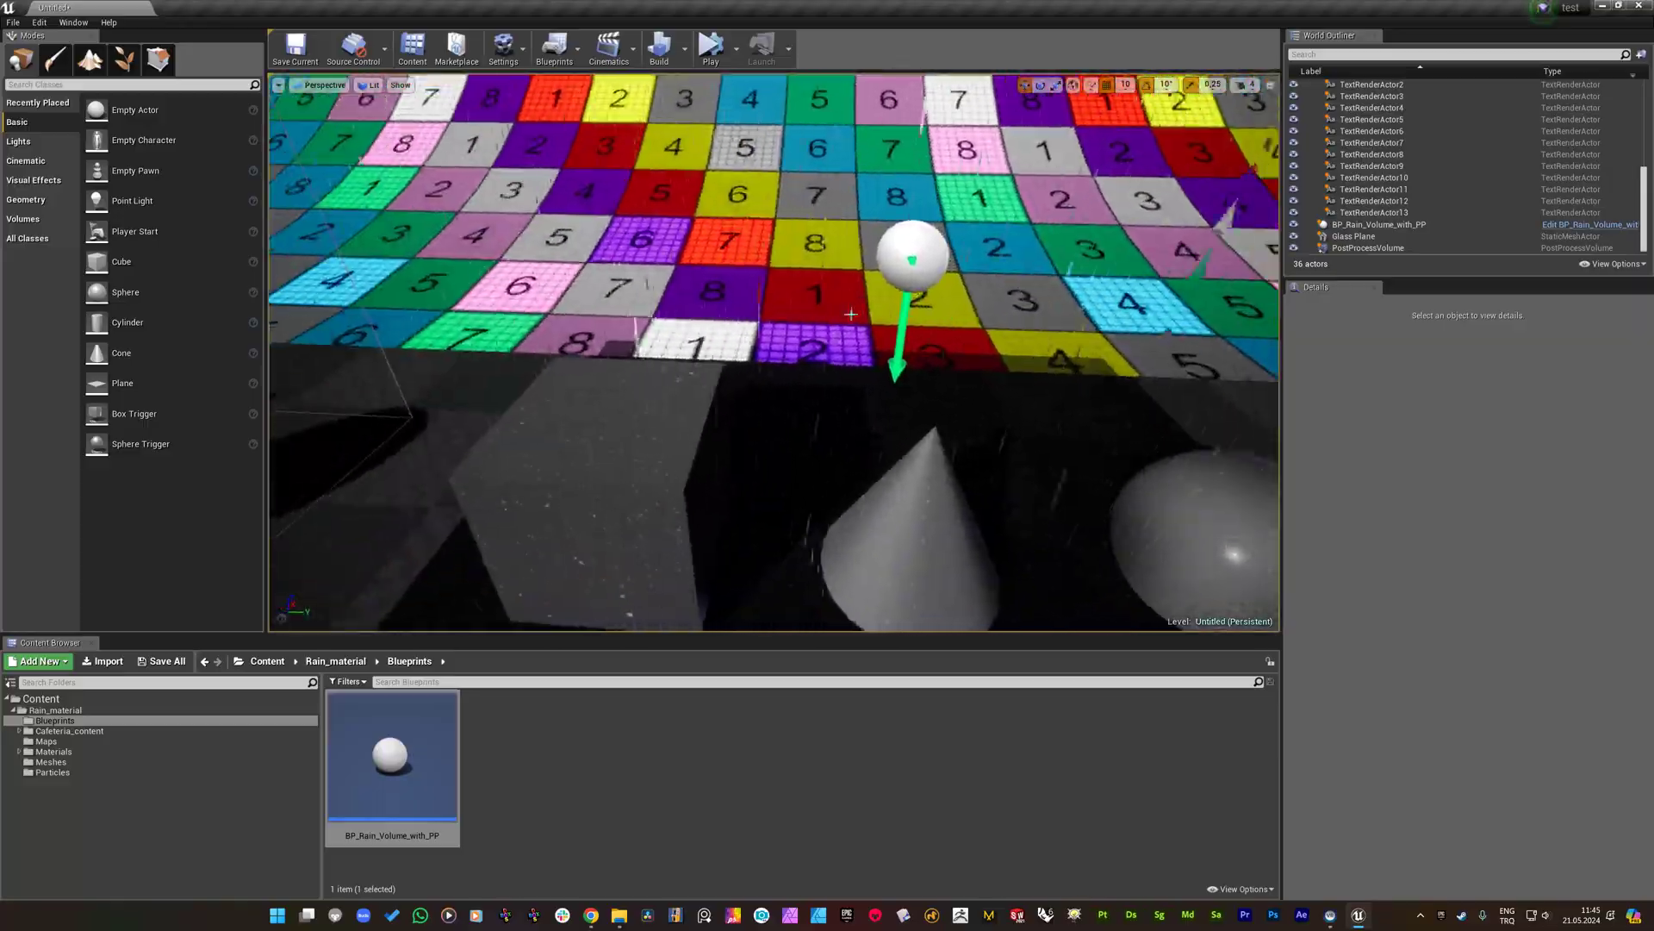
pyautogui.click(1379, 224)
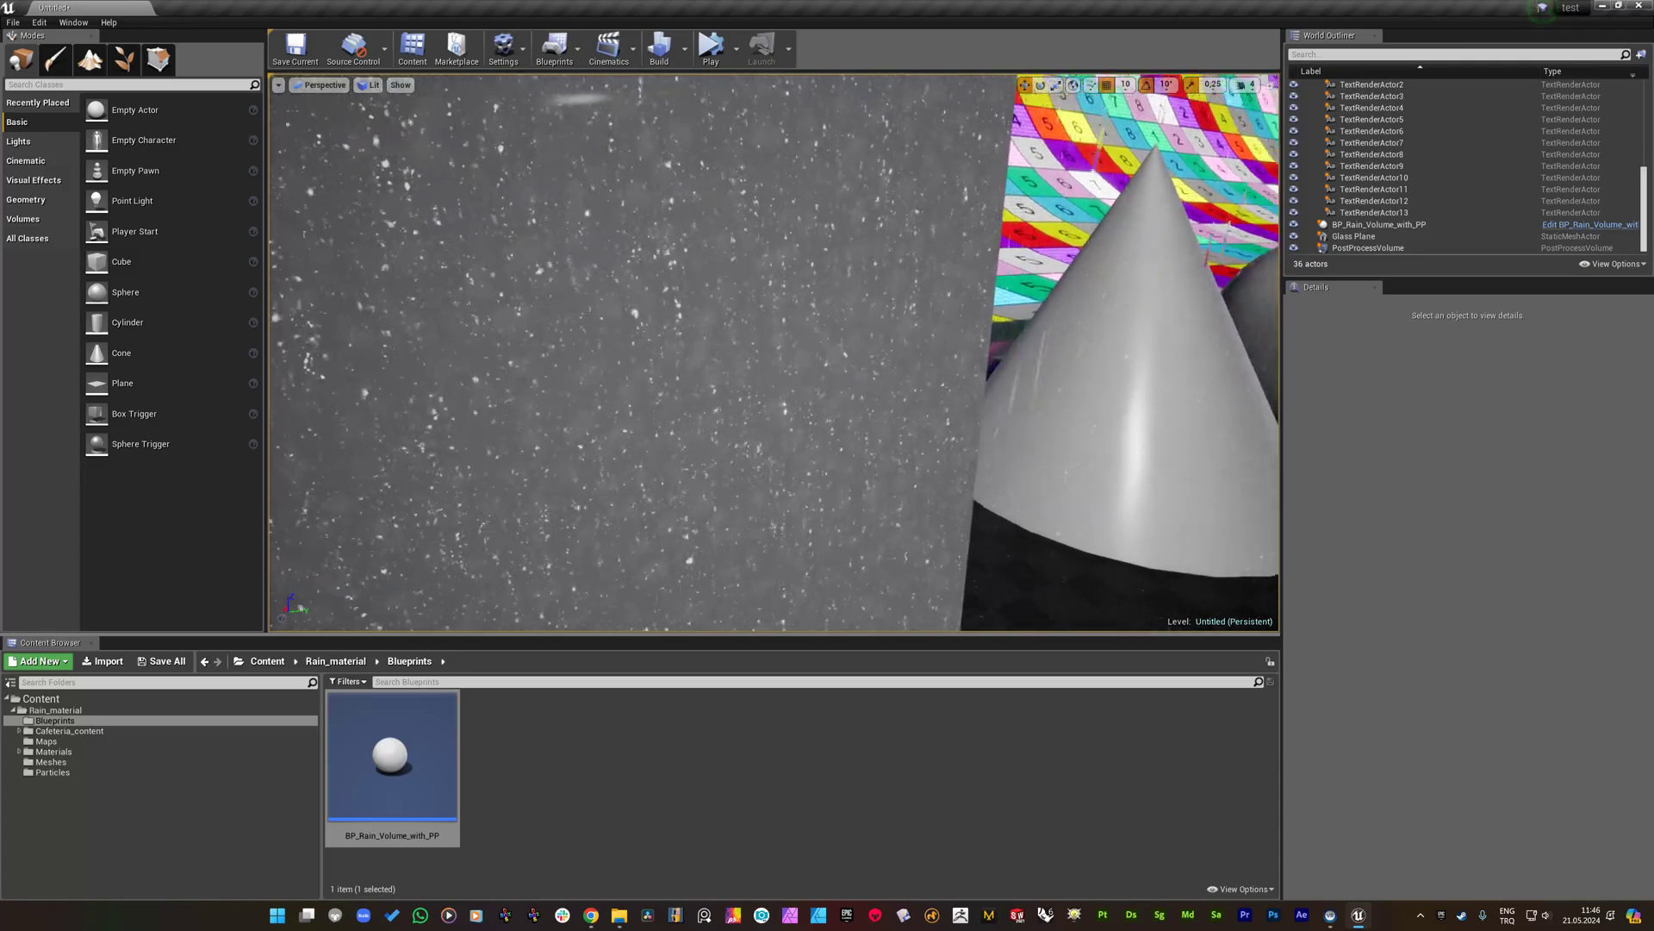
# Preview the rain in a simulation, then tick Runtime Enable on BP_Rain_Volume_with_PP.
pyautogui.click(710, 44)
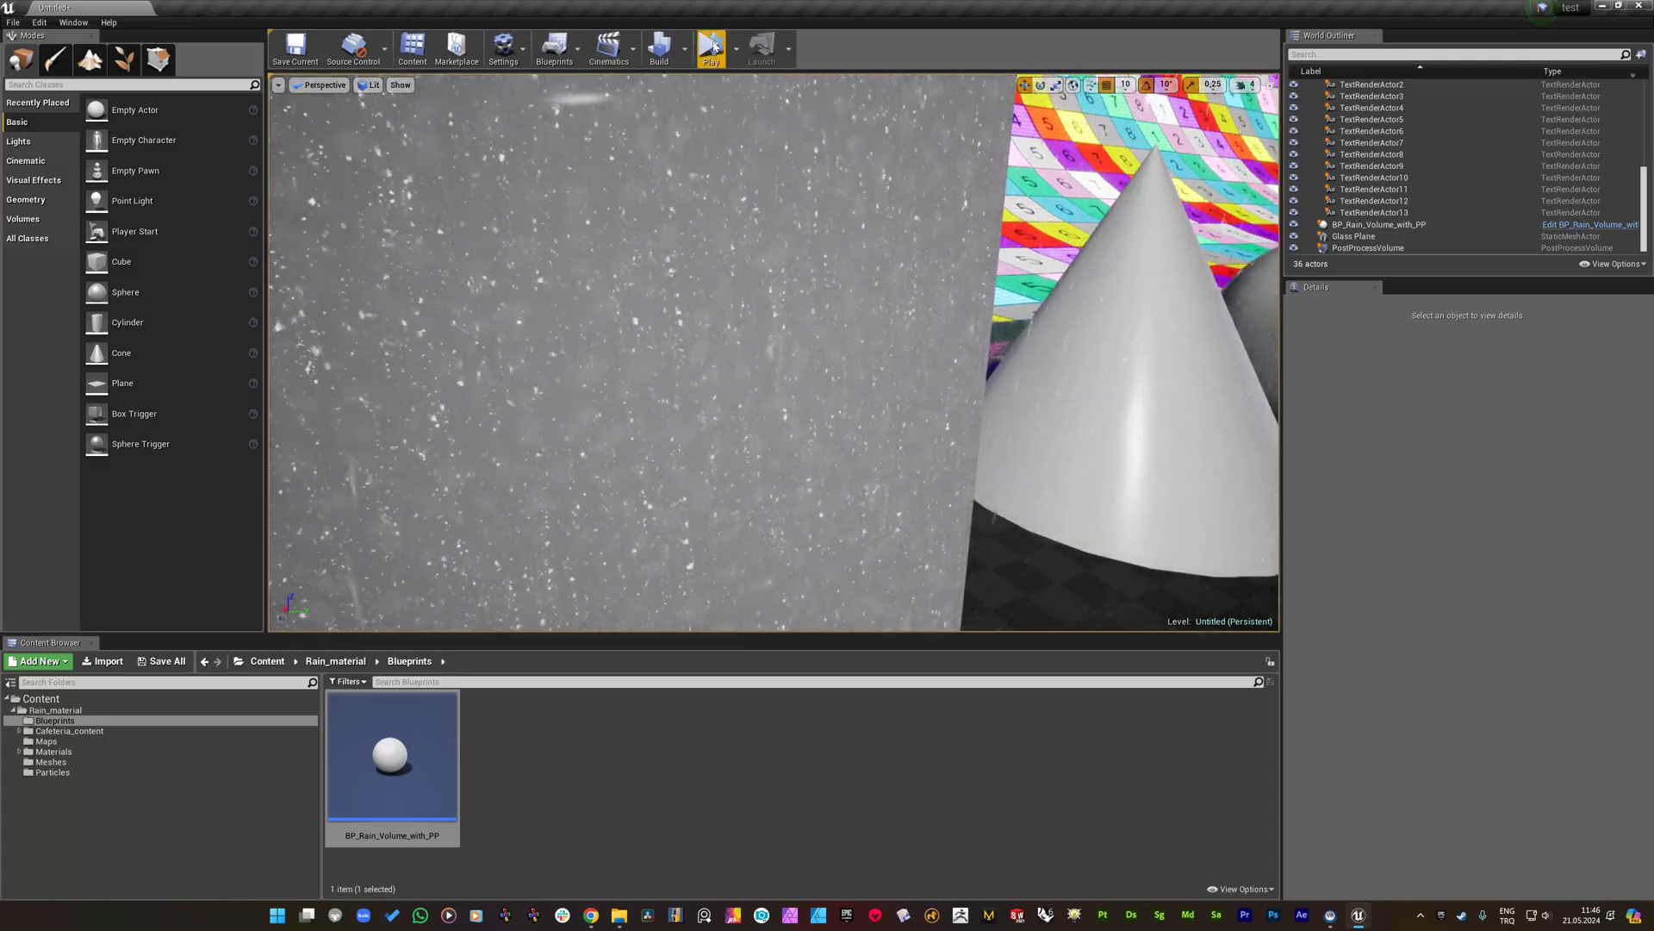
pyautogui.click(710, 48)
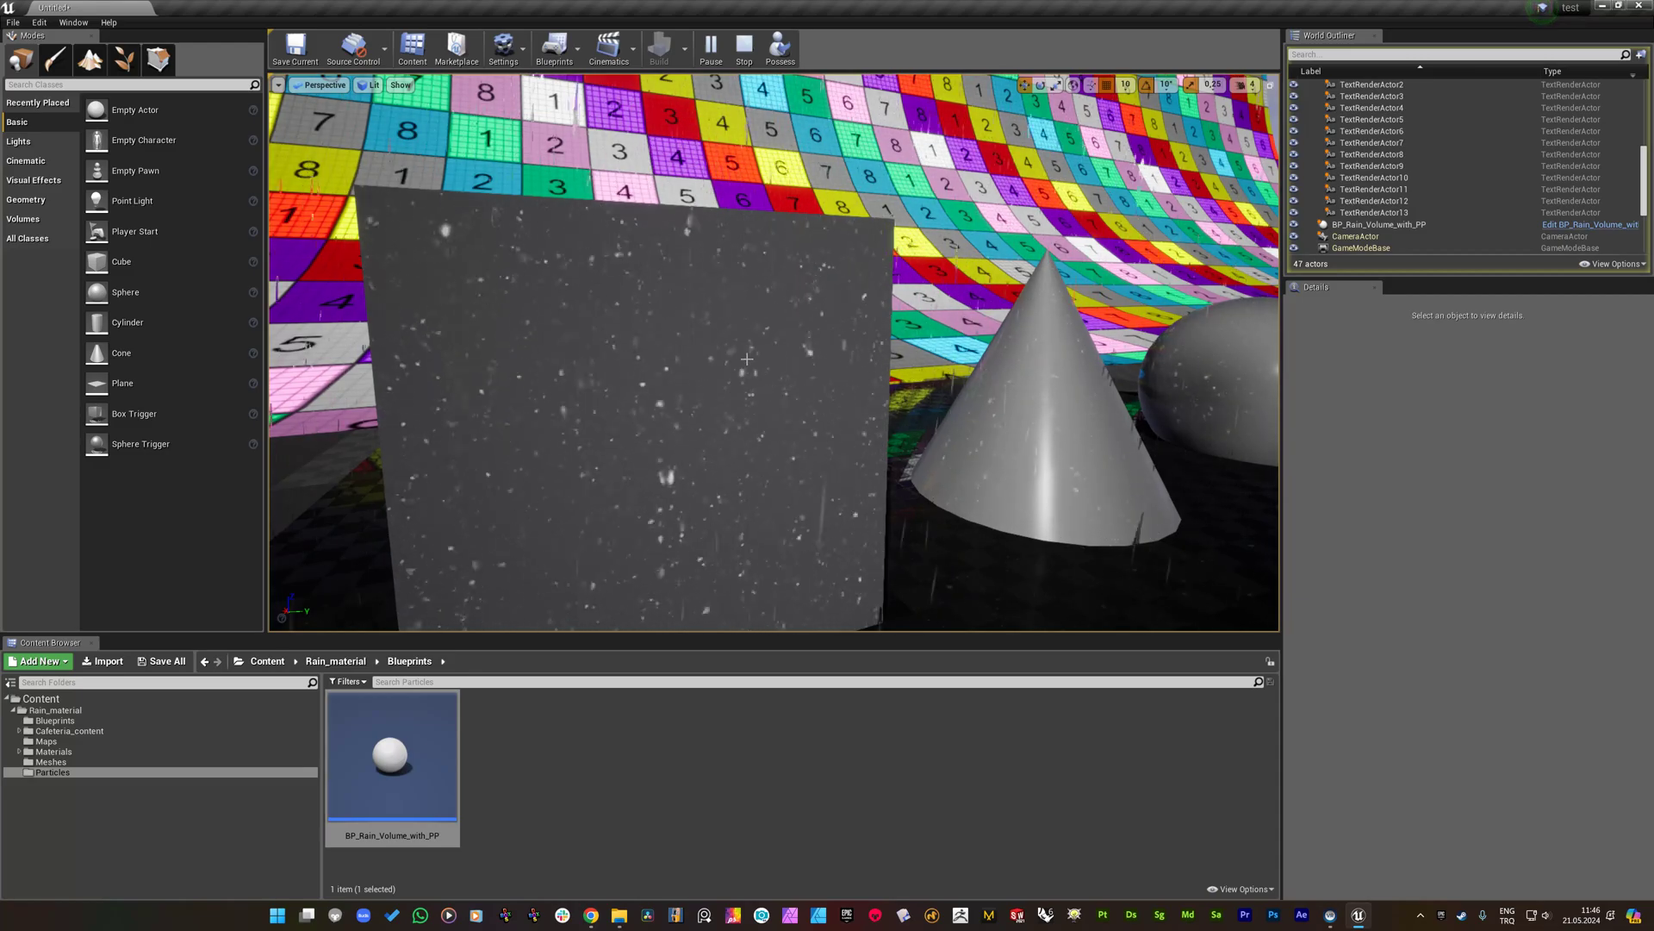
pyautogui.moveTo(744, 47)
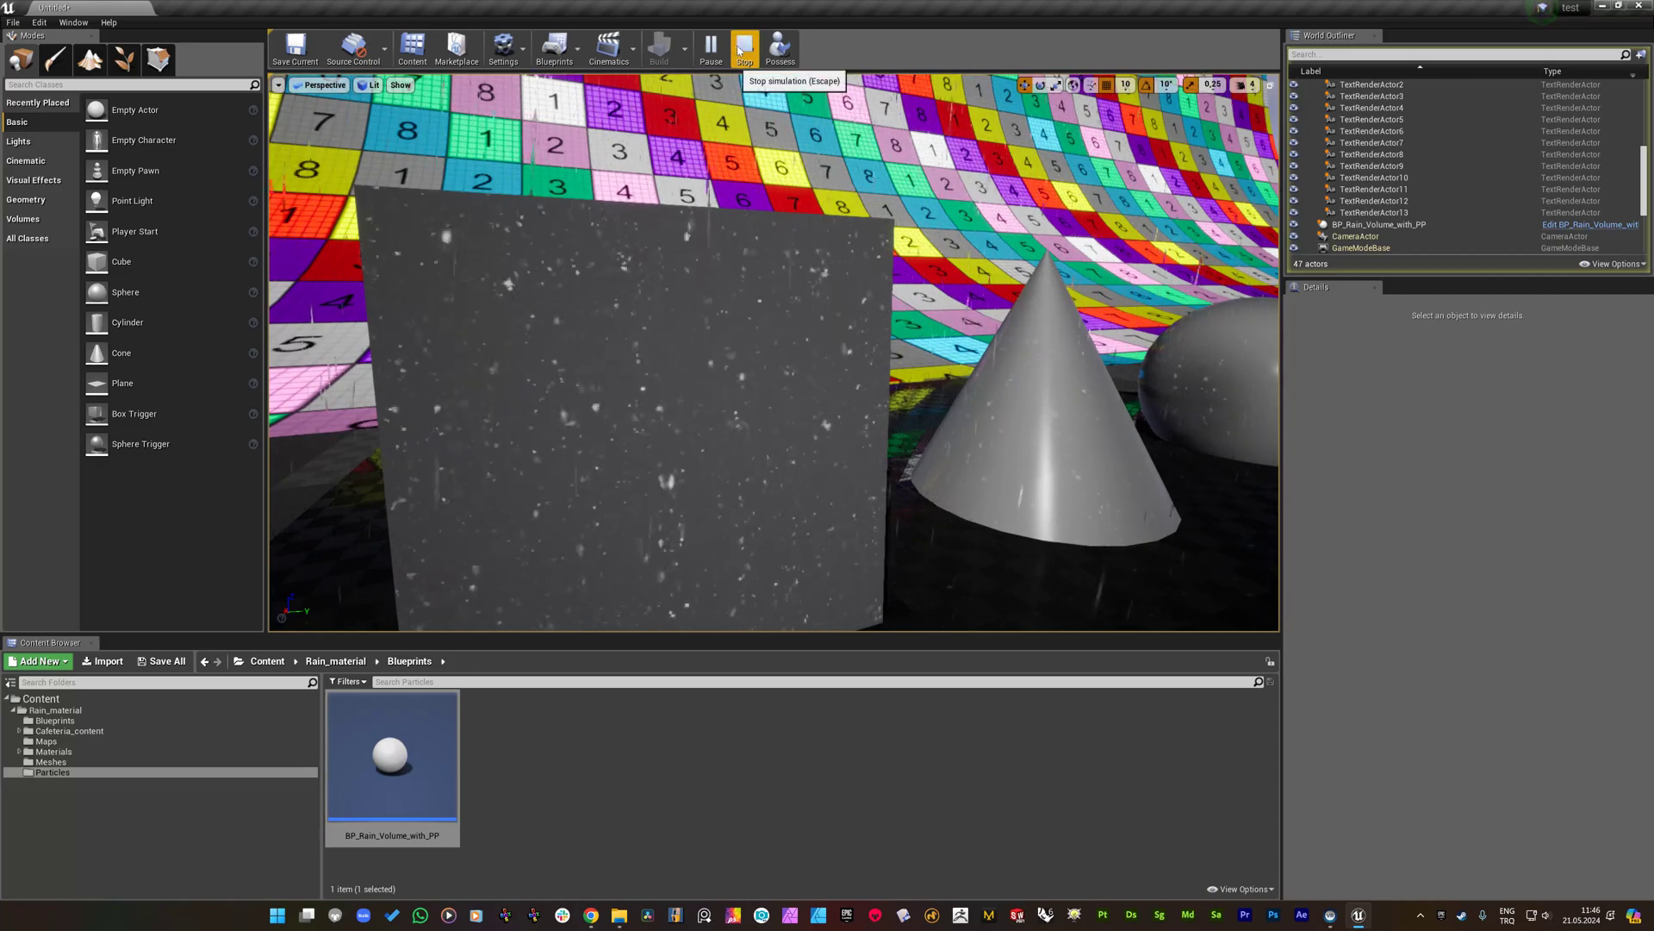
pyautogui.click(744, 47)
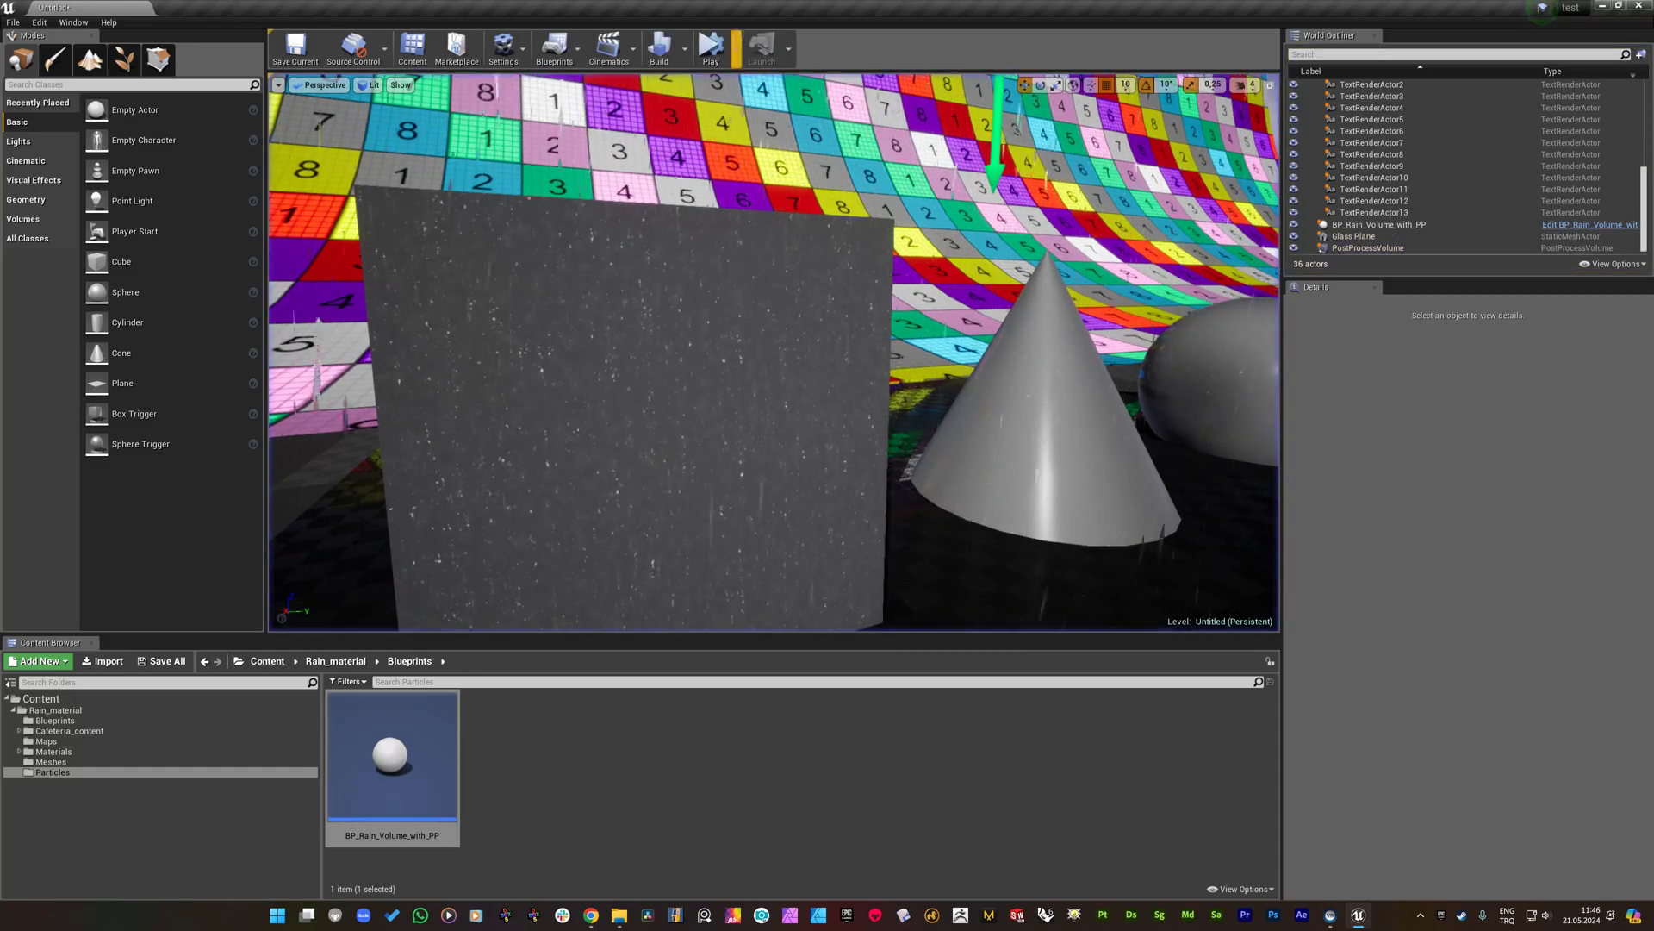
pyautogui.click(1378, 224)
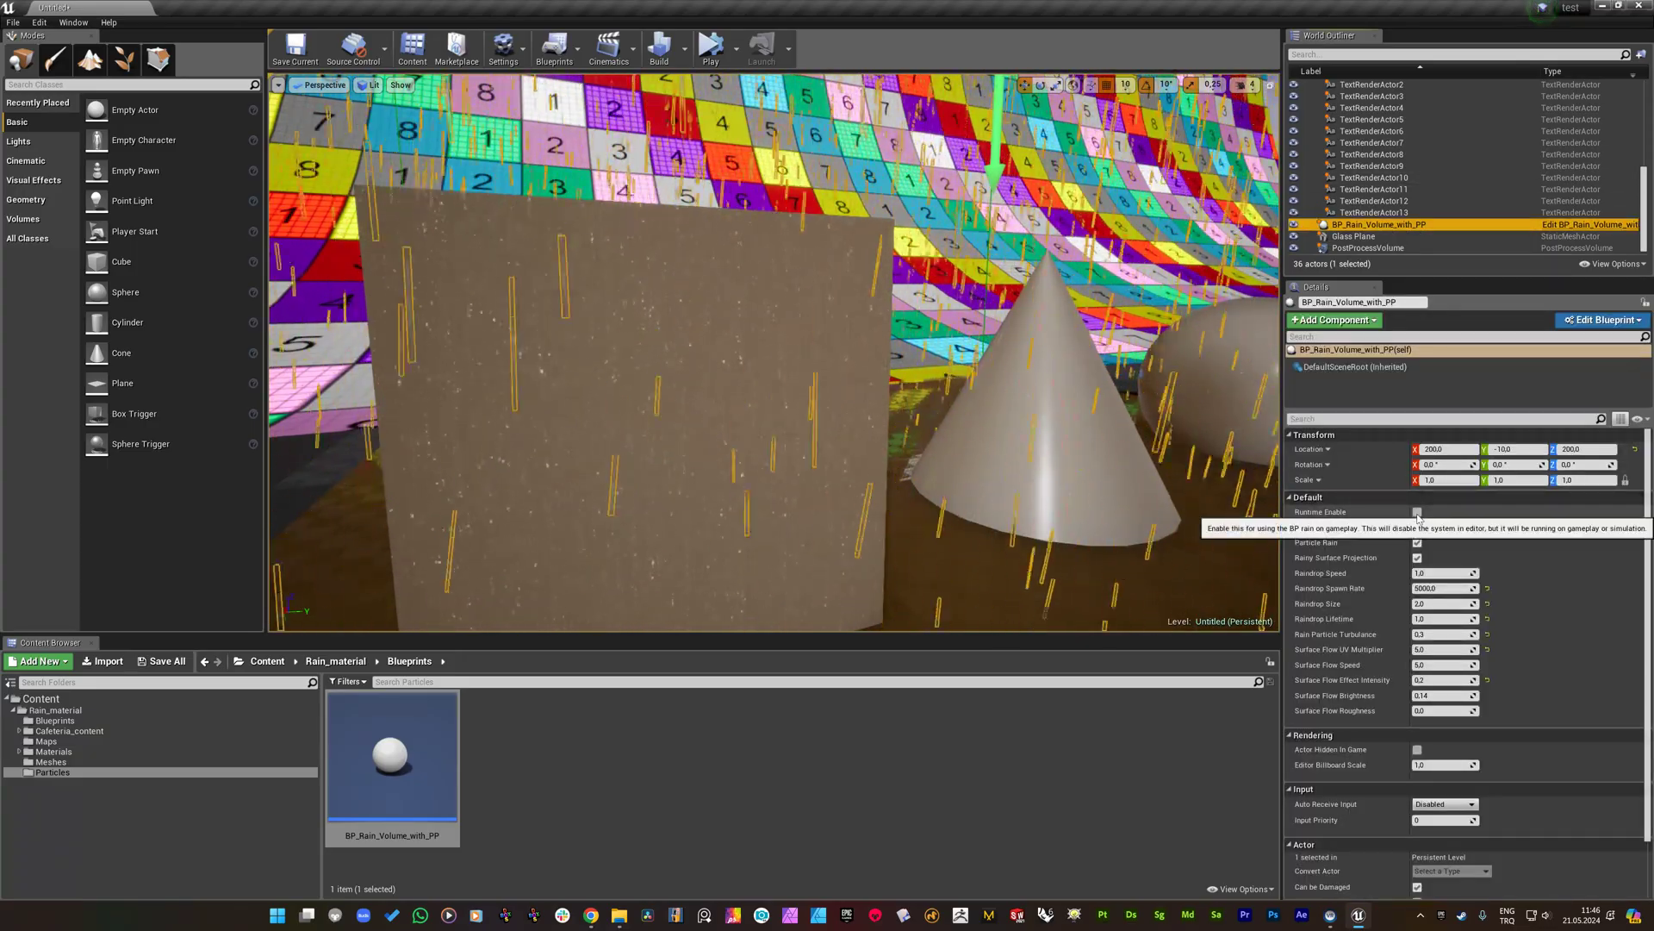
pyautogui.click(1419, 512)
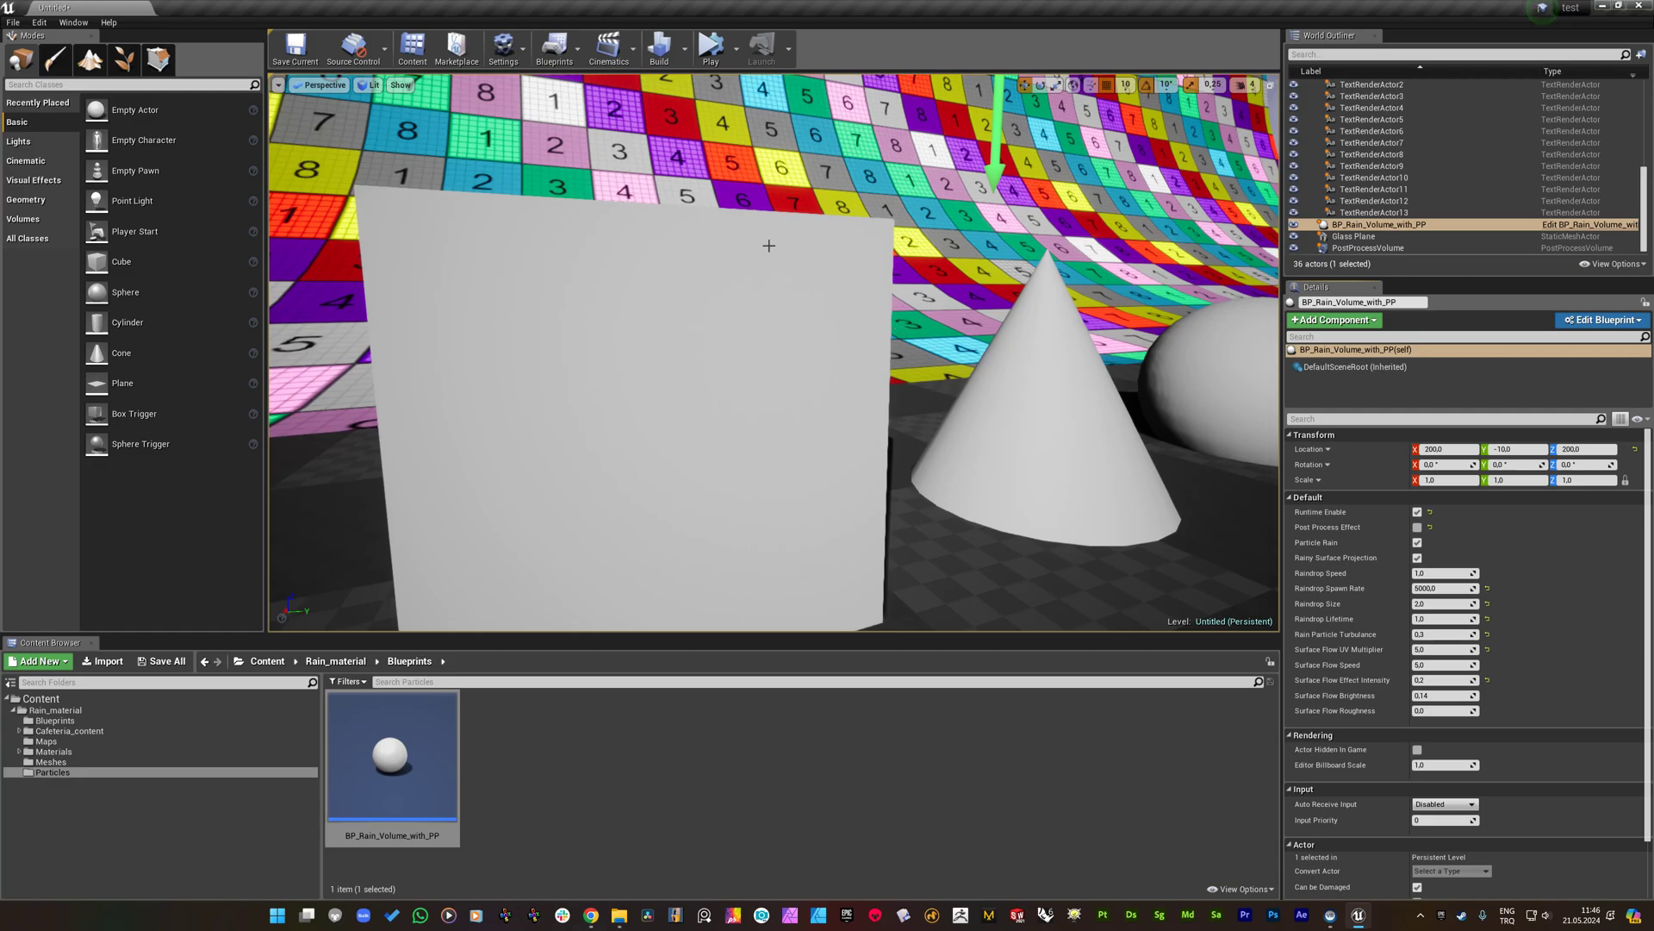
pyautogui.moveTo(1367, 207)
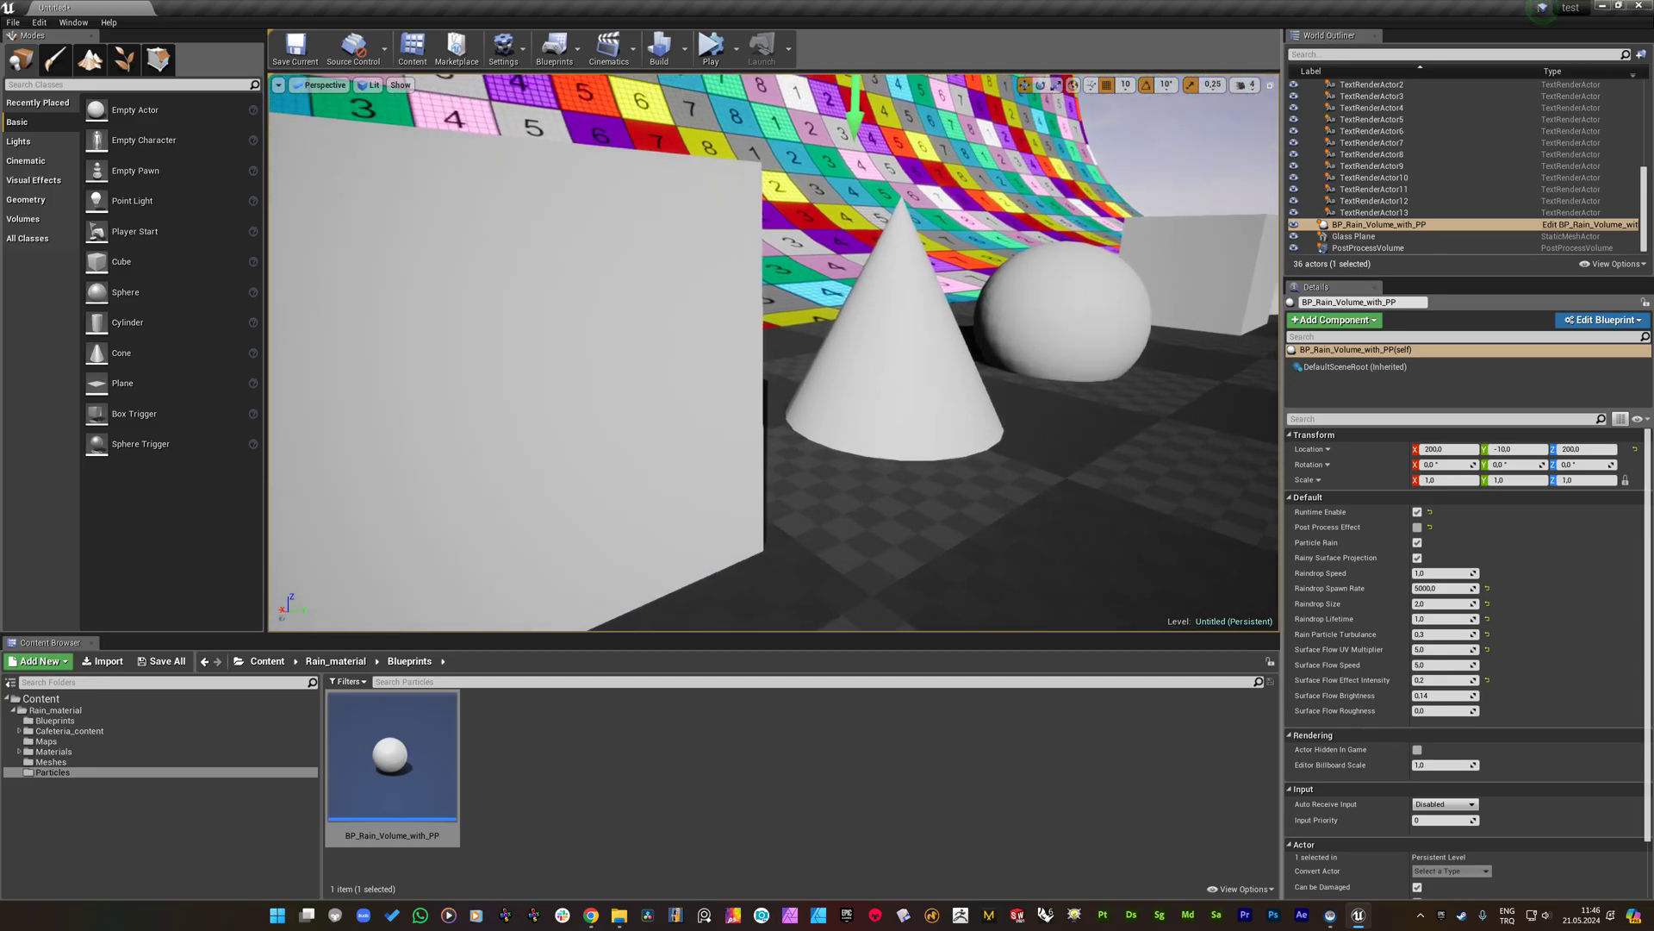
pyautogui.click(710, 46)
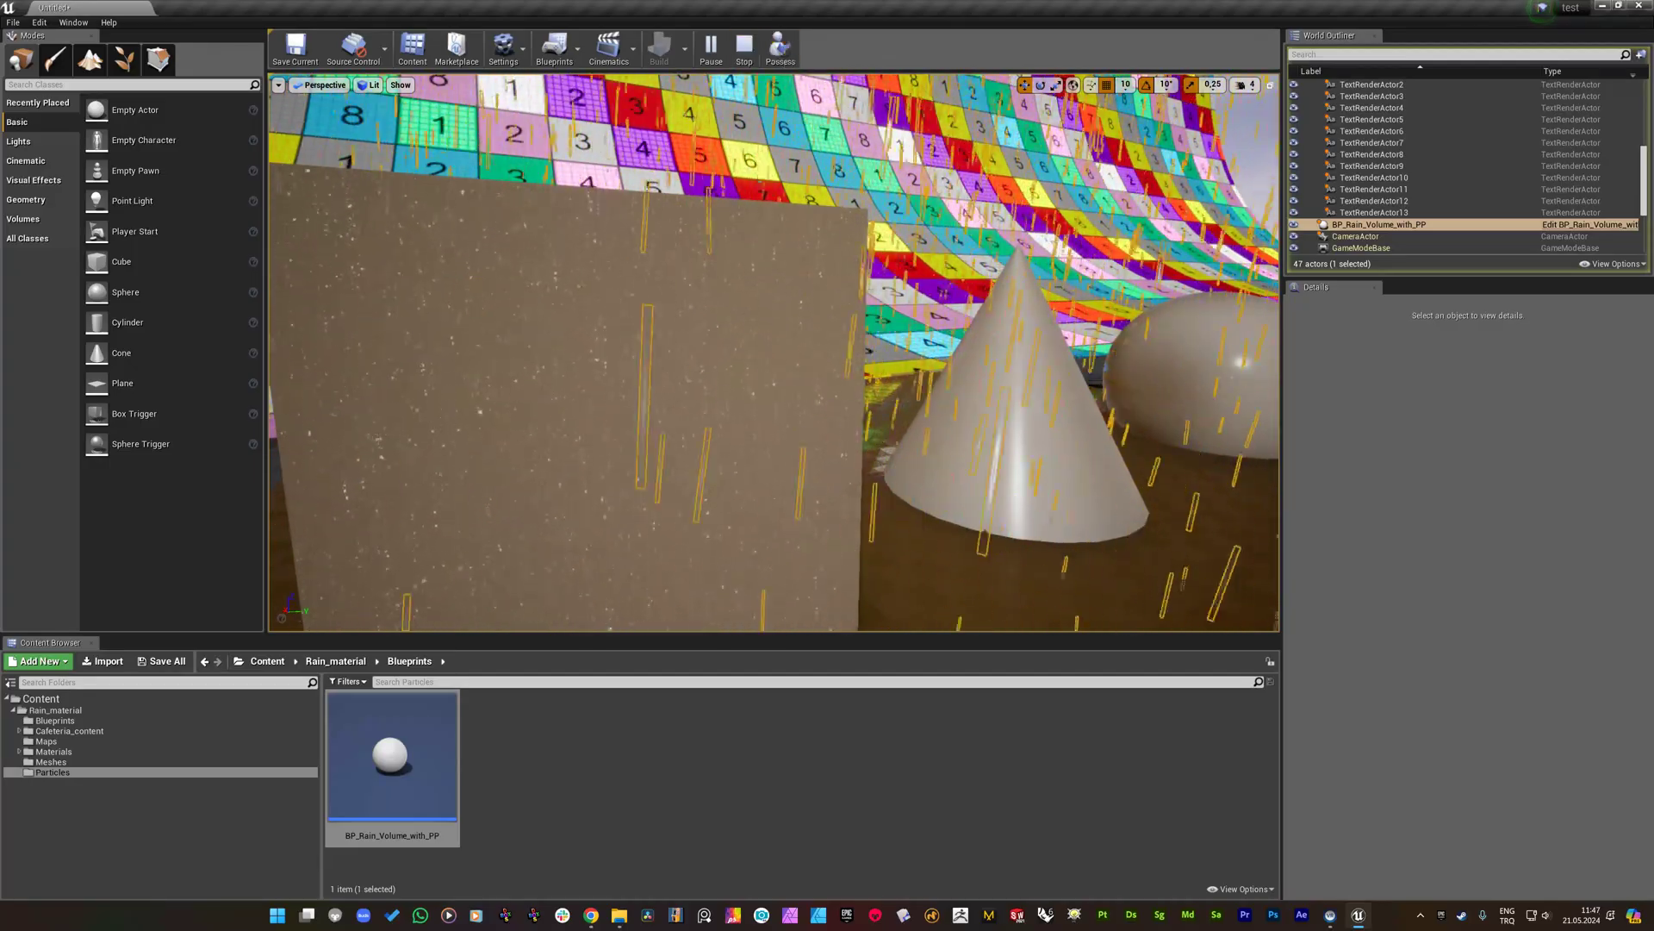
pyautogui.click(710, 48)
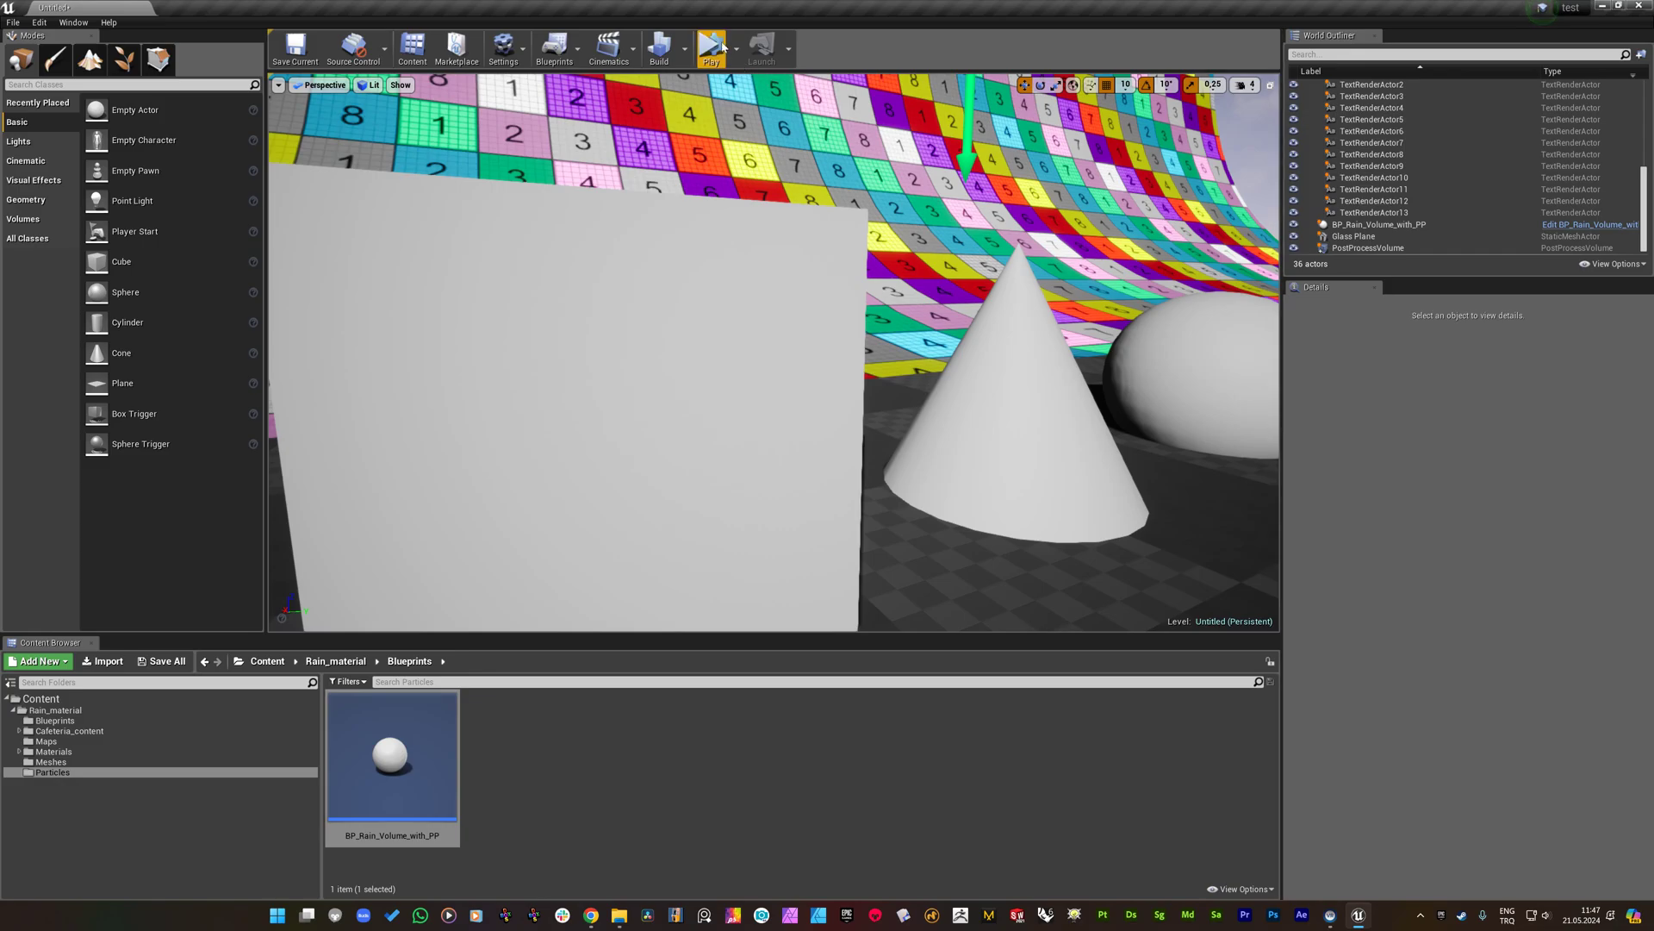
pyautogui.click(727, 48)
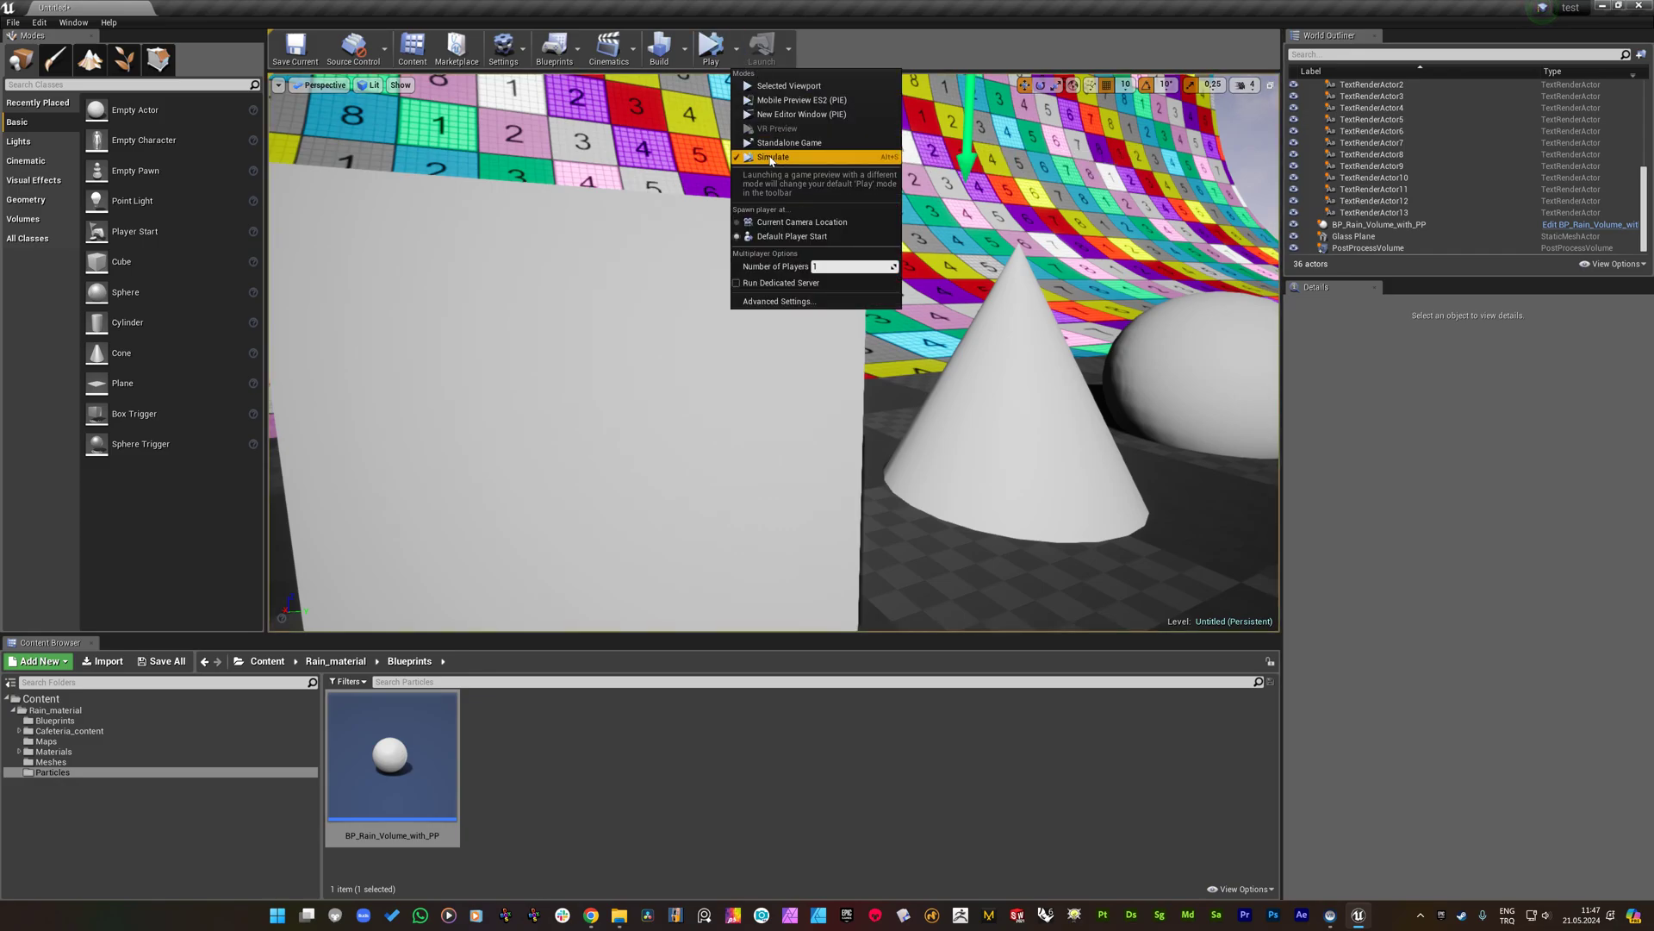
pyautogui.click(1377, 224)
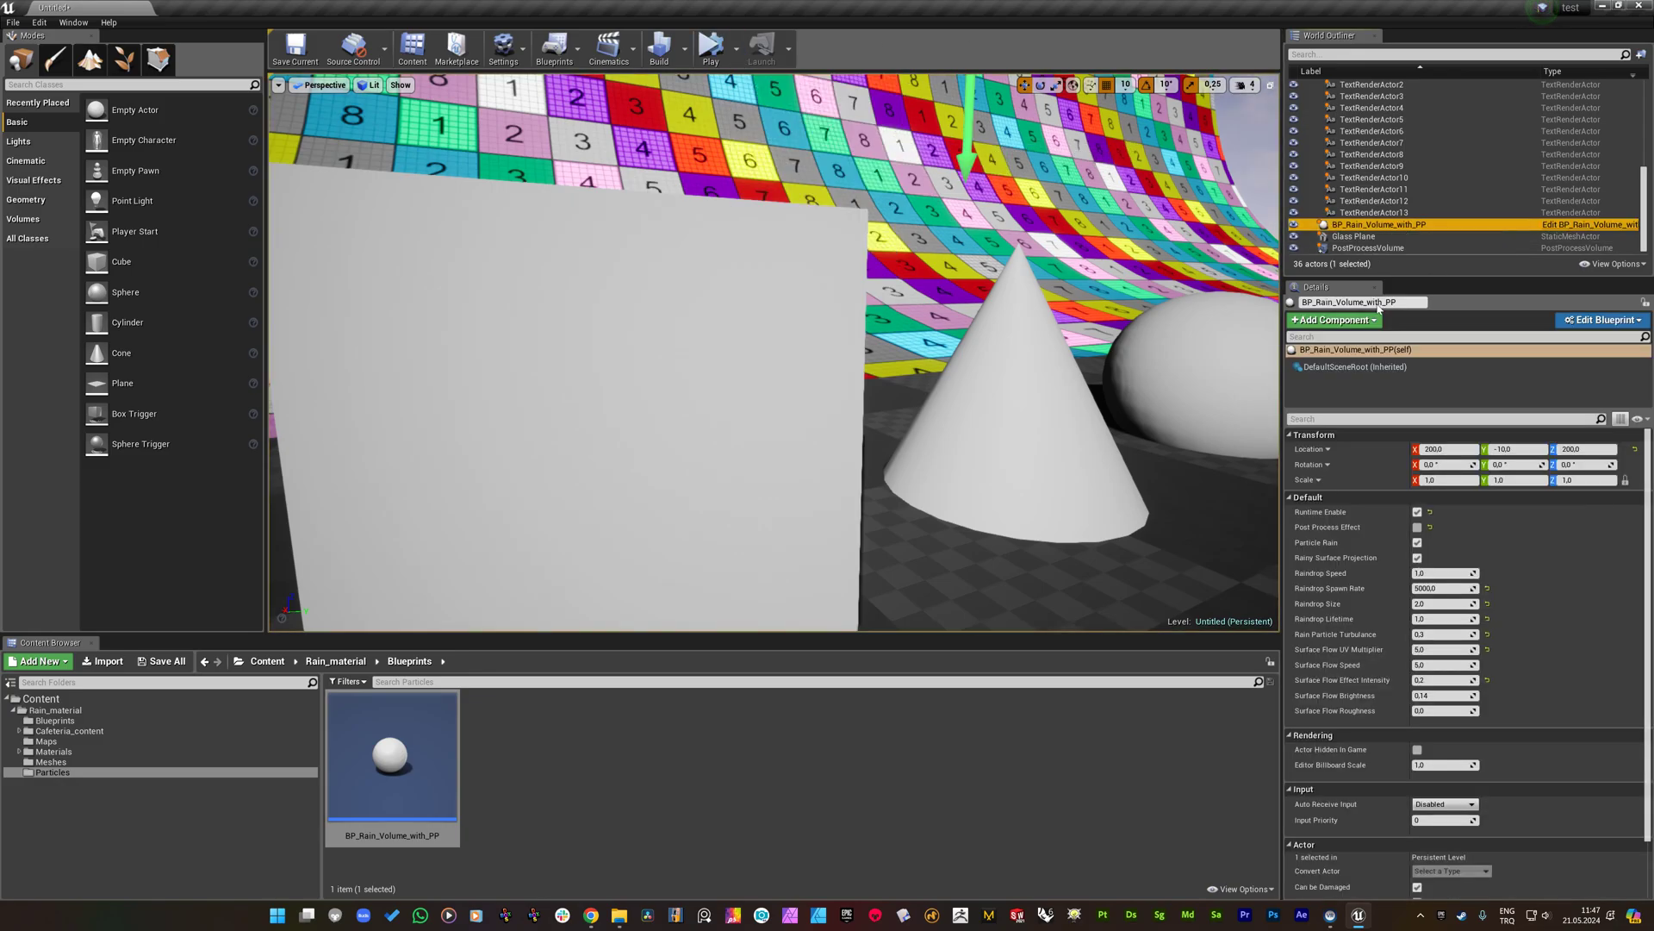
pyautogui.click(1417, 527)
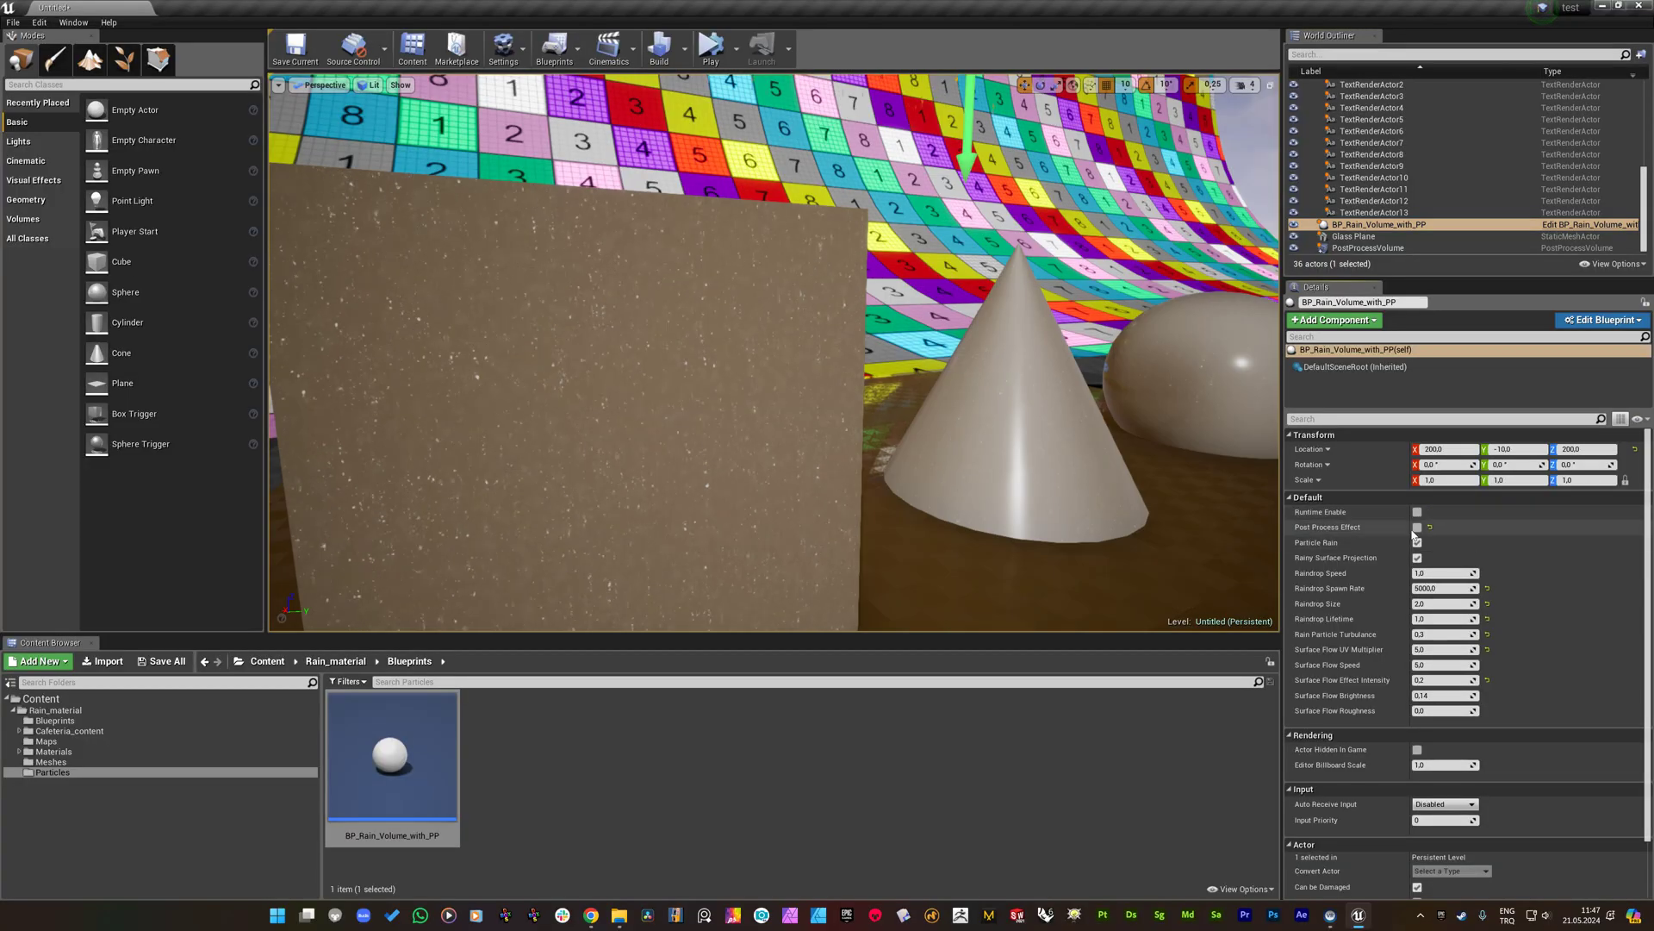
pyautogui.click(1418, 542)
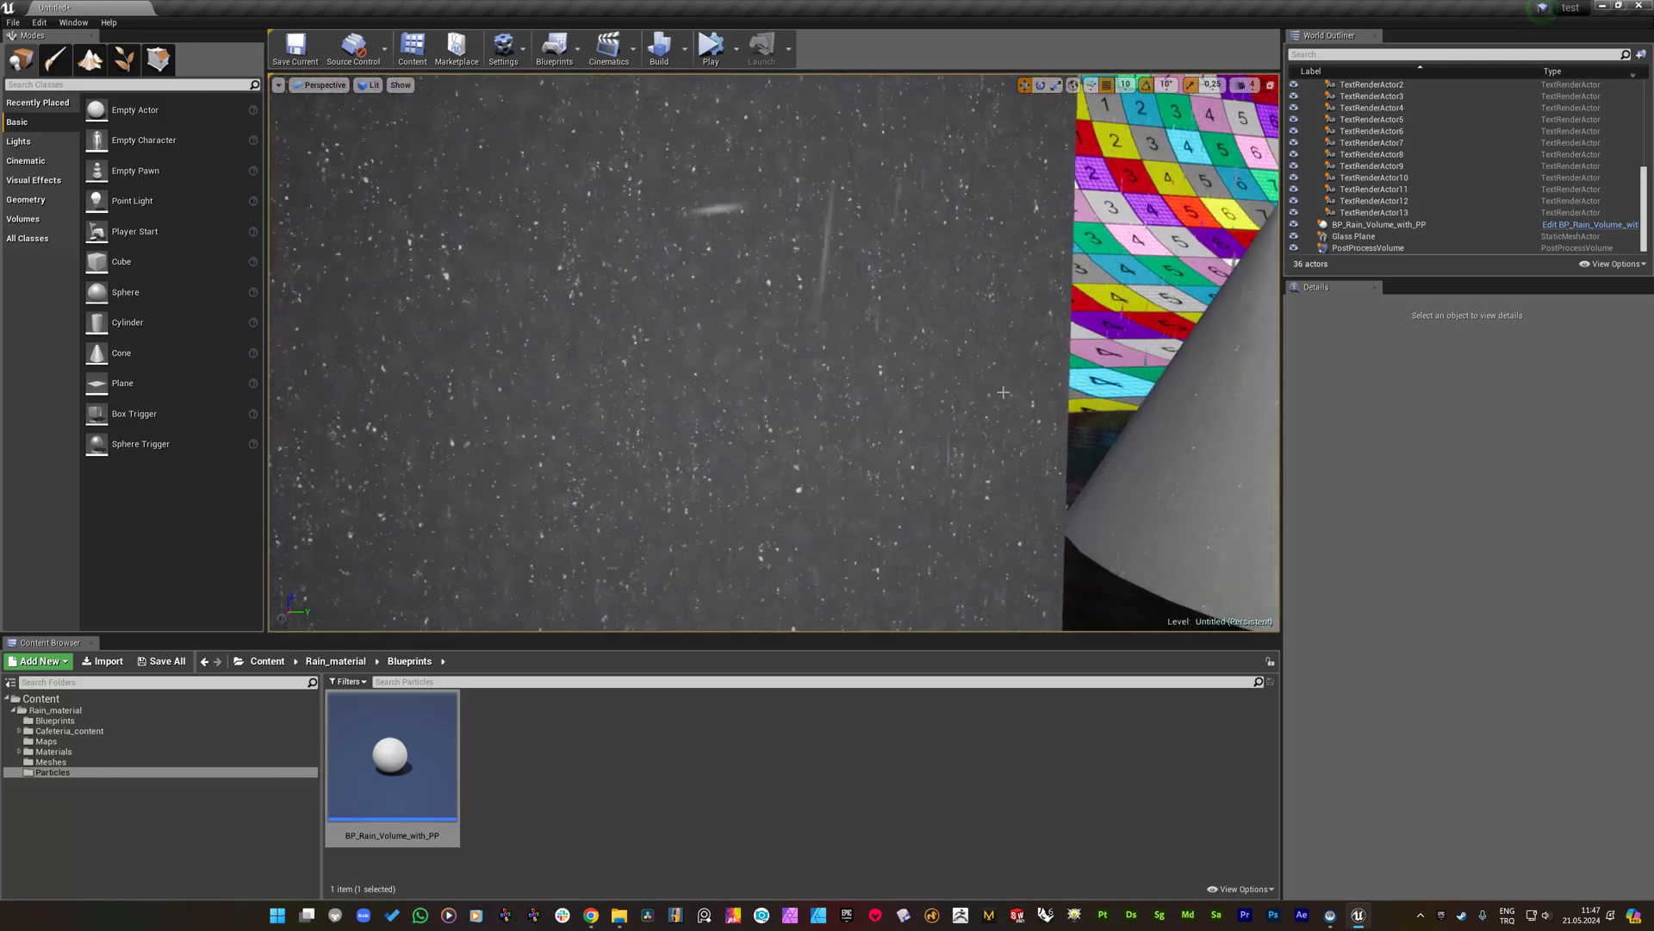
pyautogui.click(1378, 225)
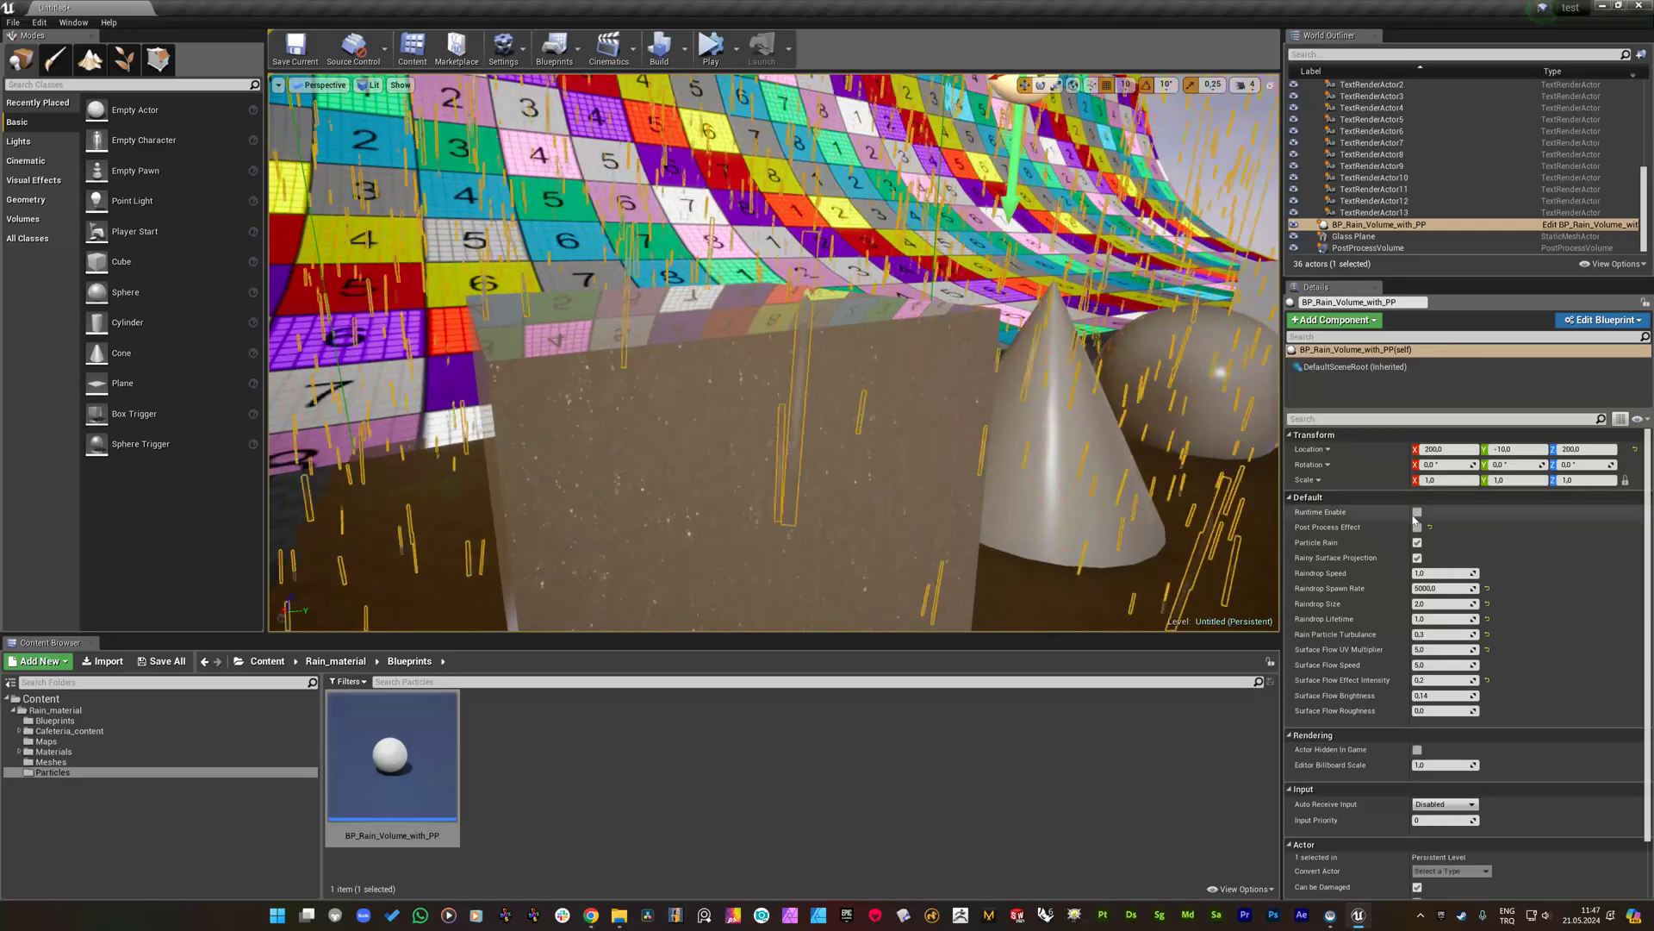
pyautogui.click(1418, 512)
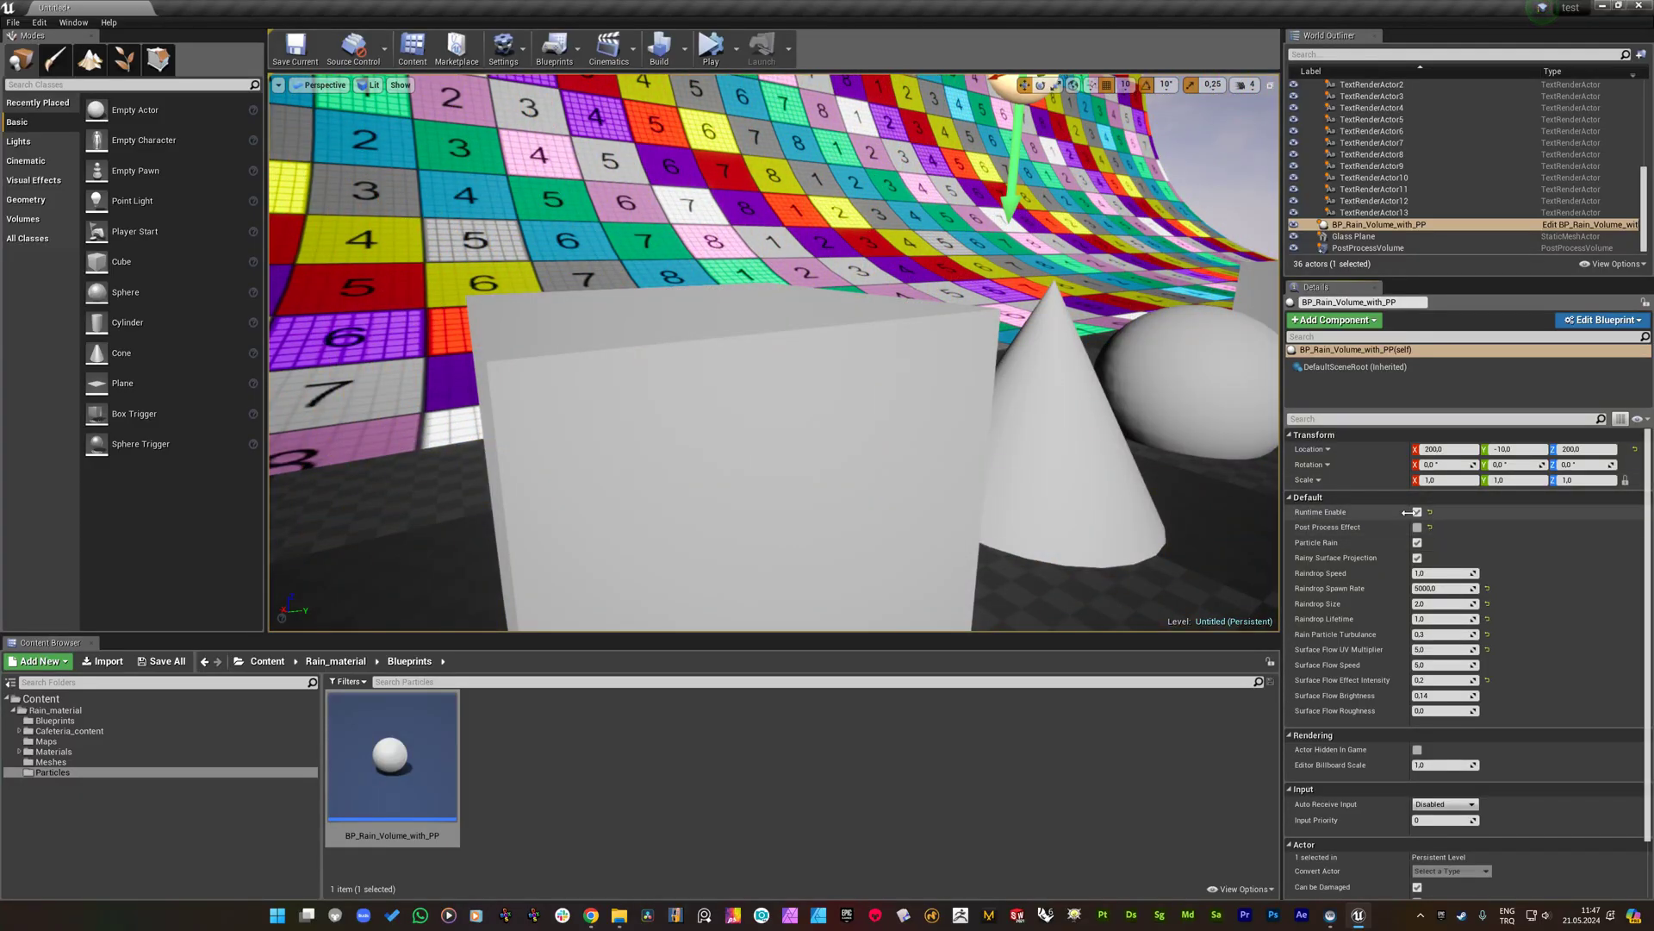
pyautogui.click(1418, 512)
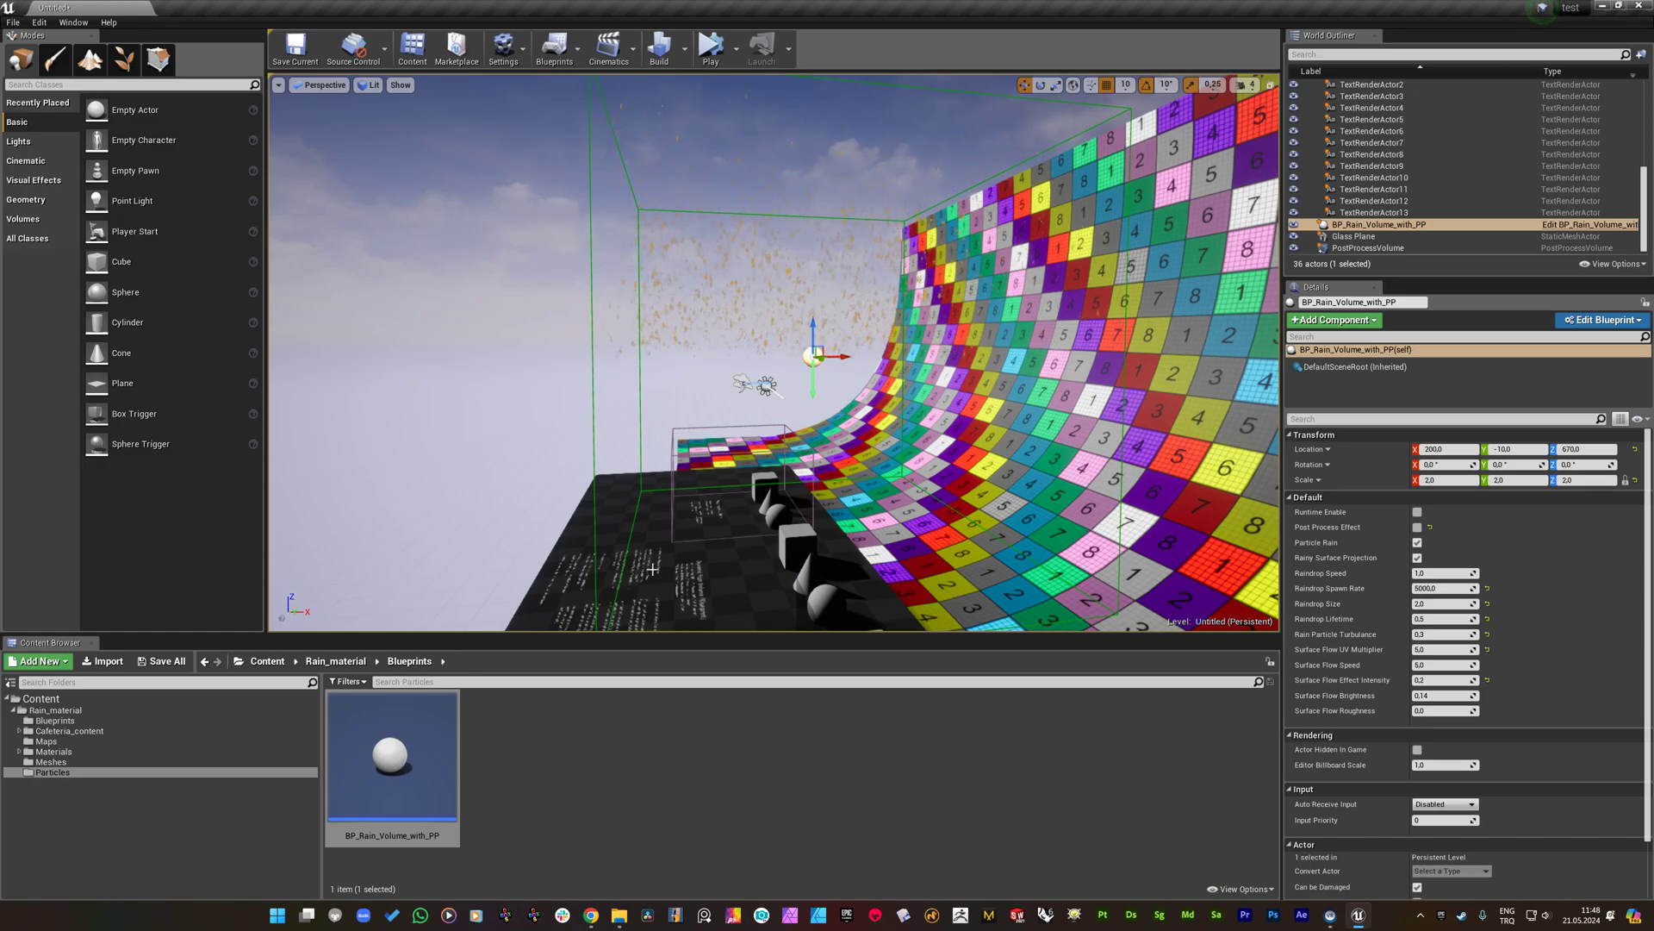
pyautogui.moveTo(663, 451)
pyautogui.write('5')
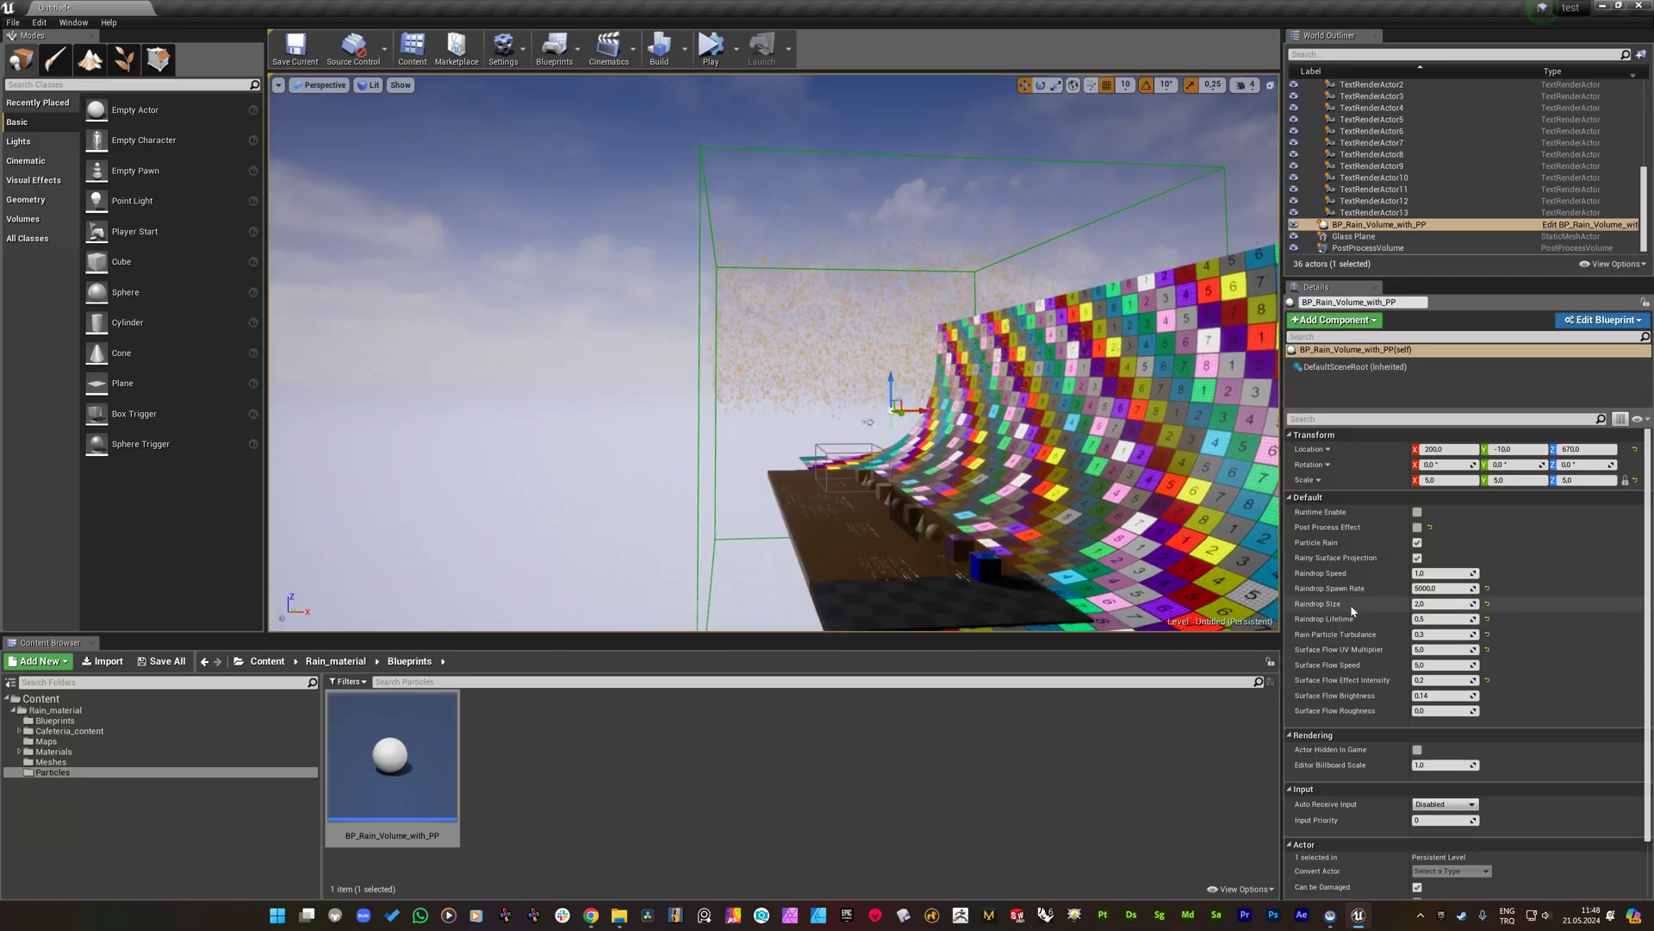
pyautogui.moveTo(1352, 617)
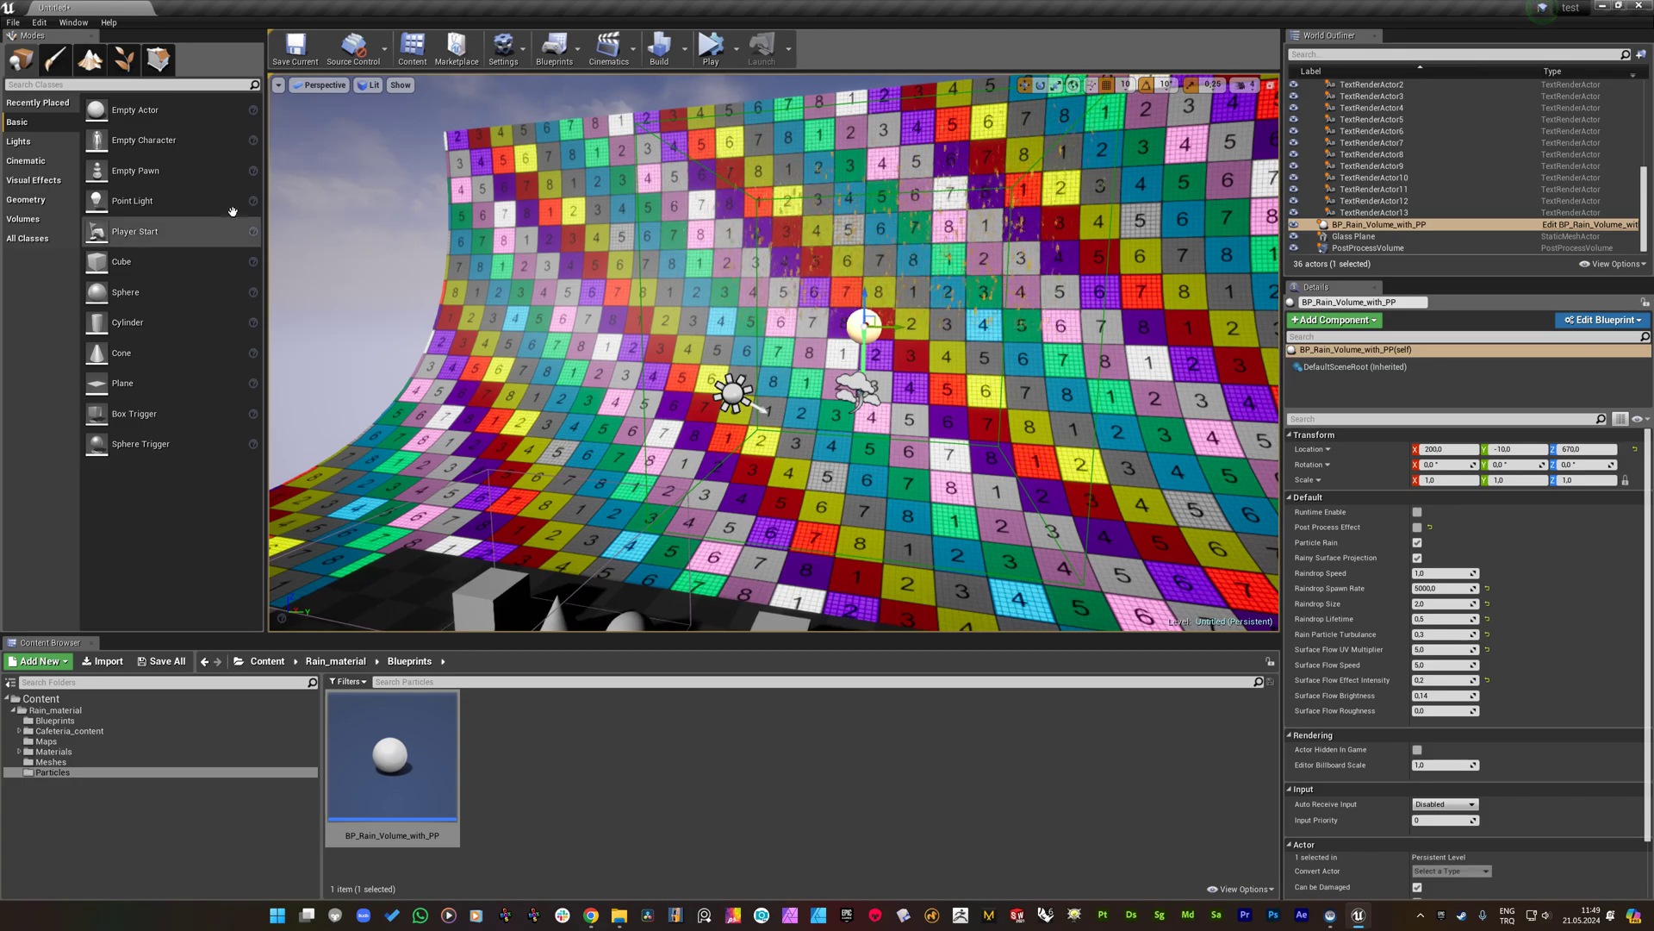
pyautogui.moveTo(116, 349)
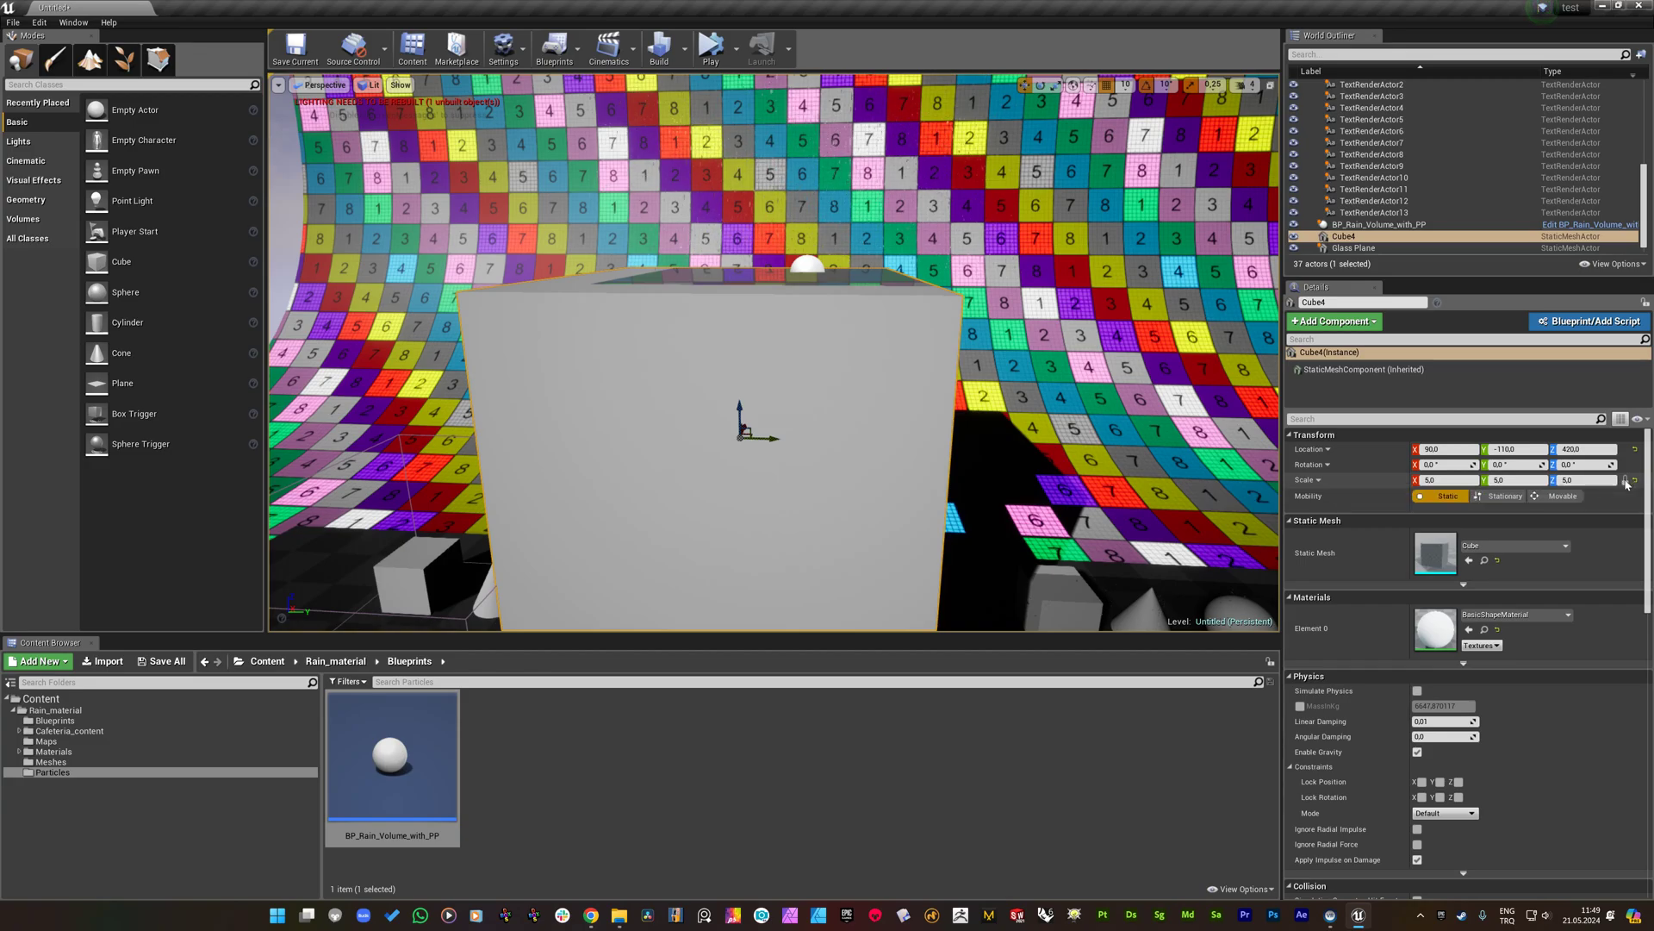
pyautogui.click(1572, 480)
pyautogui.write('0.2')
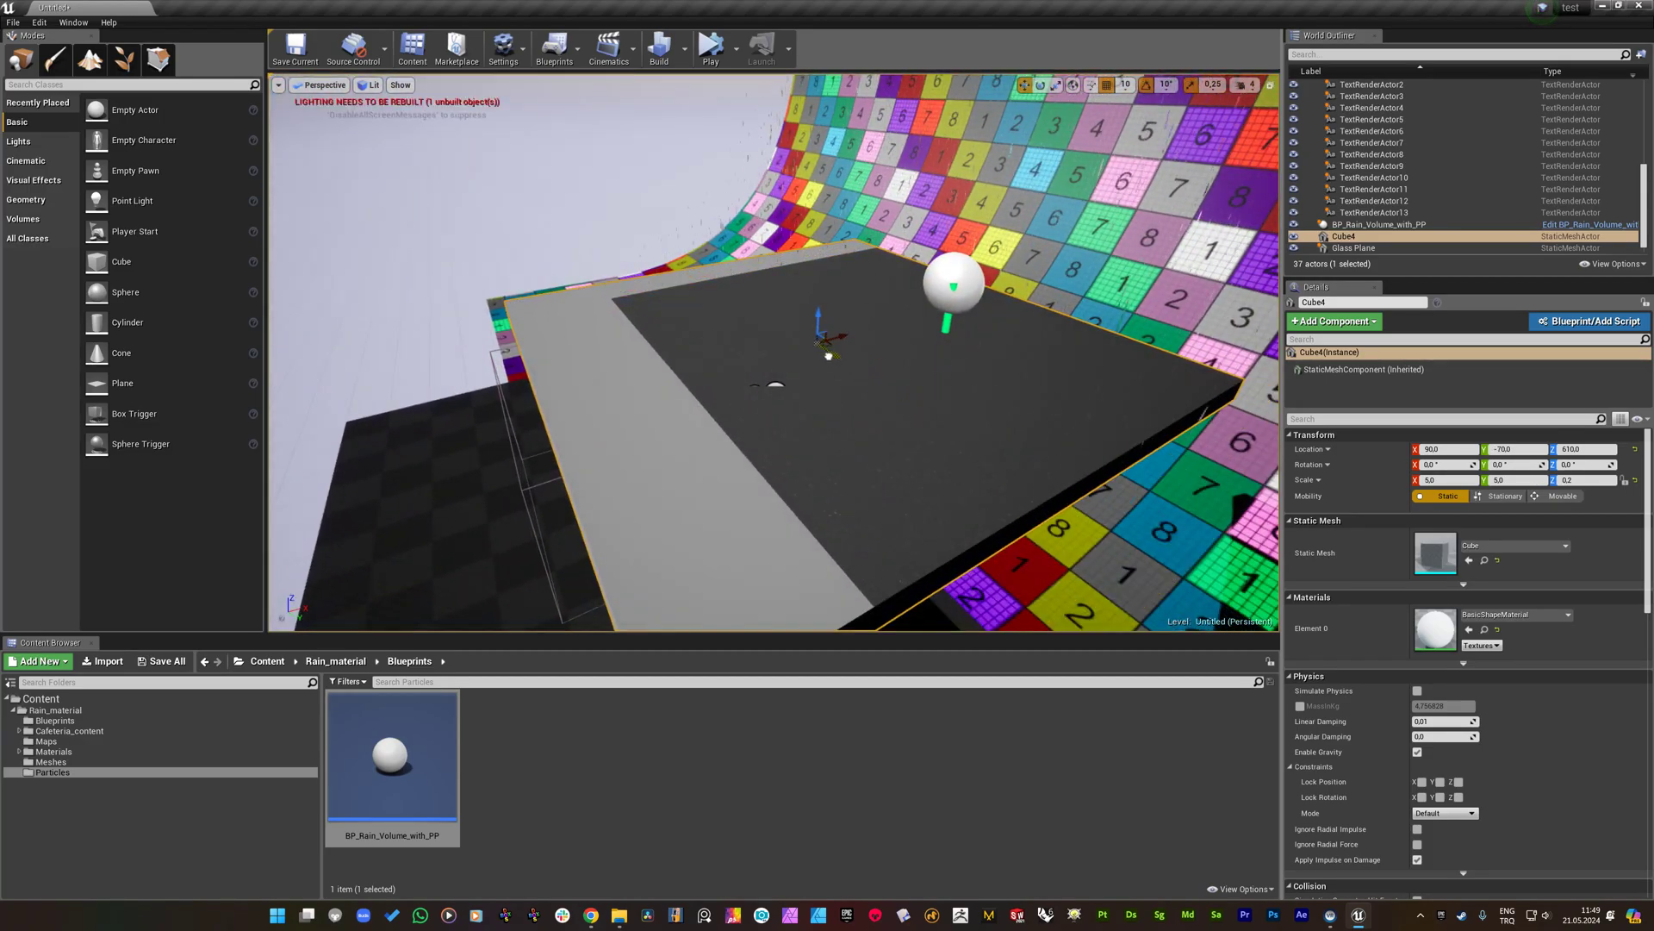
pyautogui.click(1379, 224)
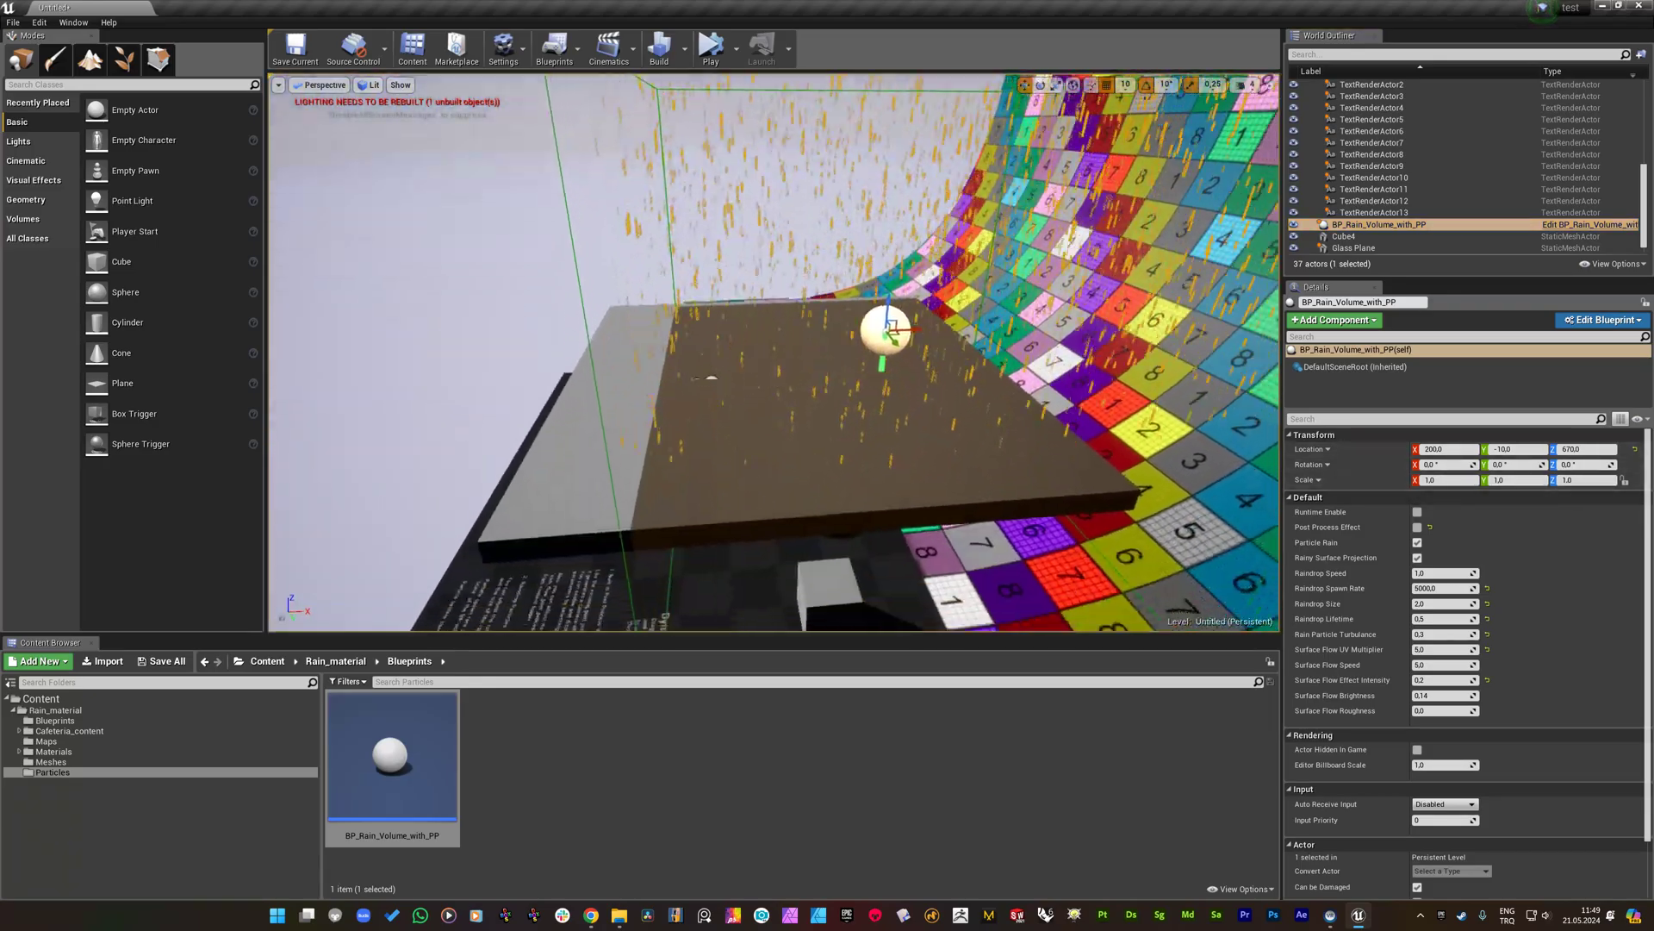
pyautogui.click(1361, 236)
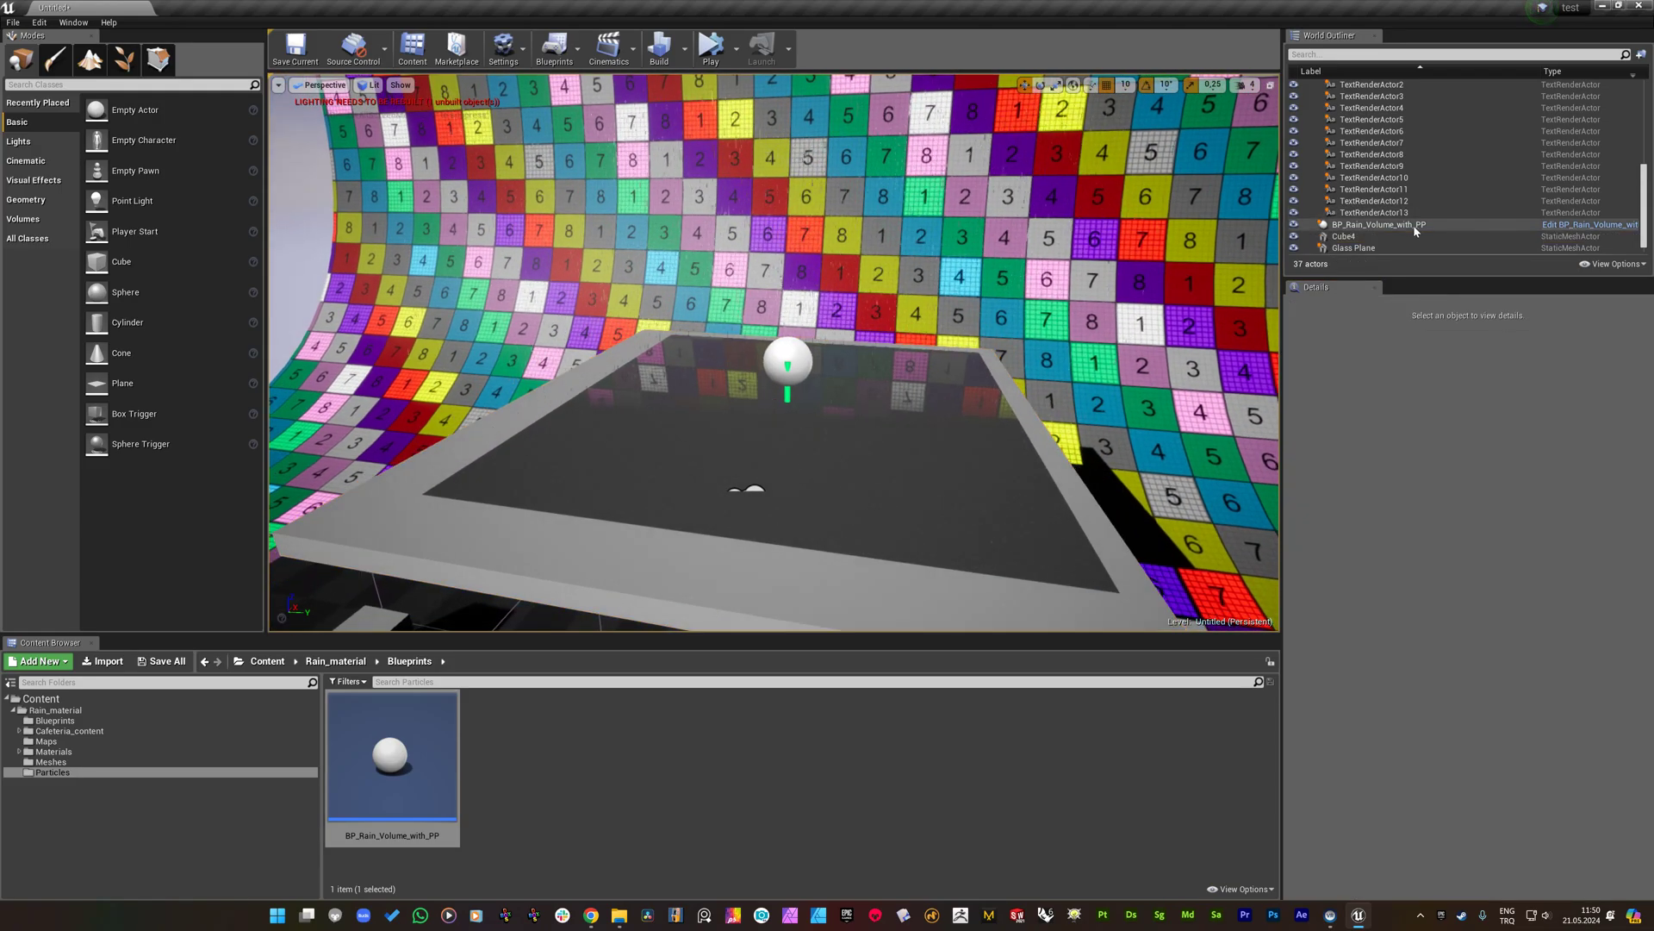
# Turn Rainy Surface Projection back on for BP_Rain_Volume_with_PP.
pyautogui.click(1377, 224)
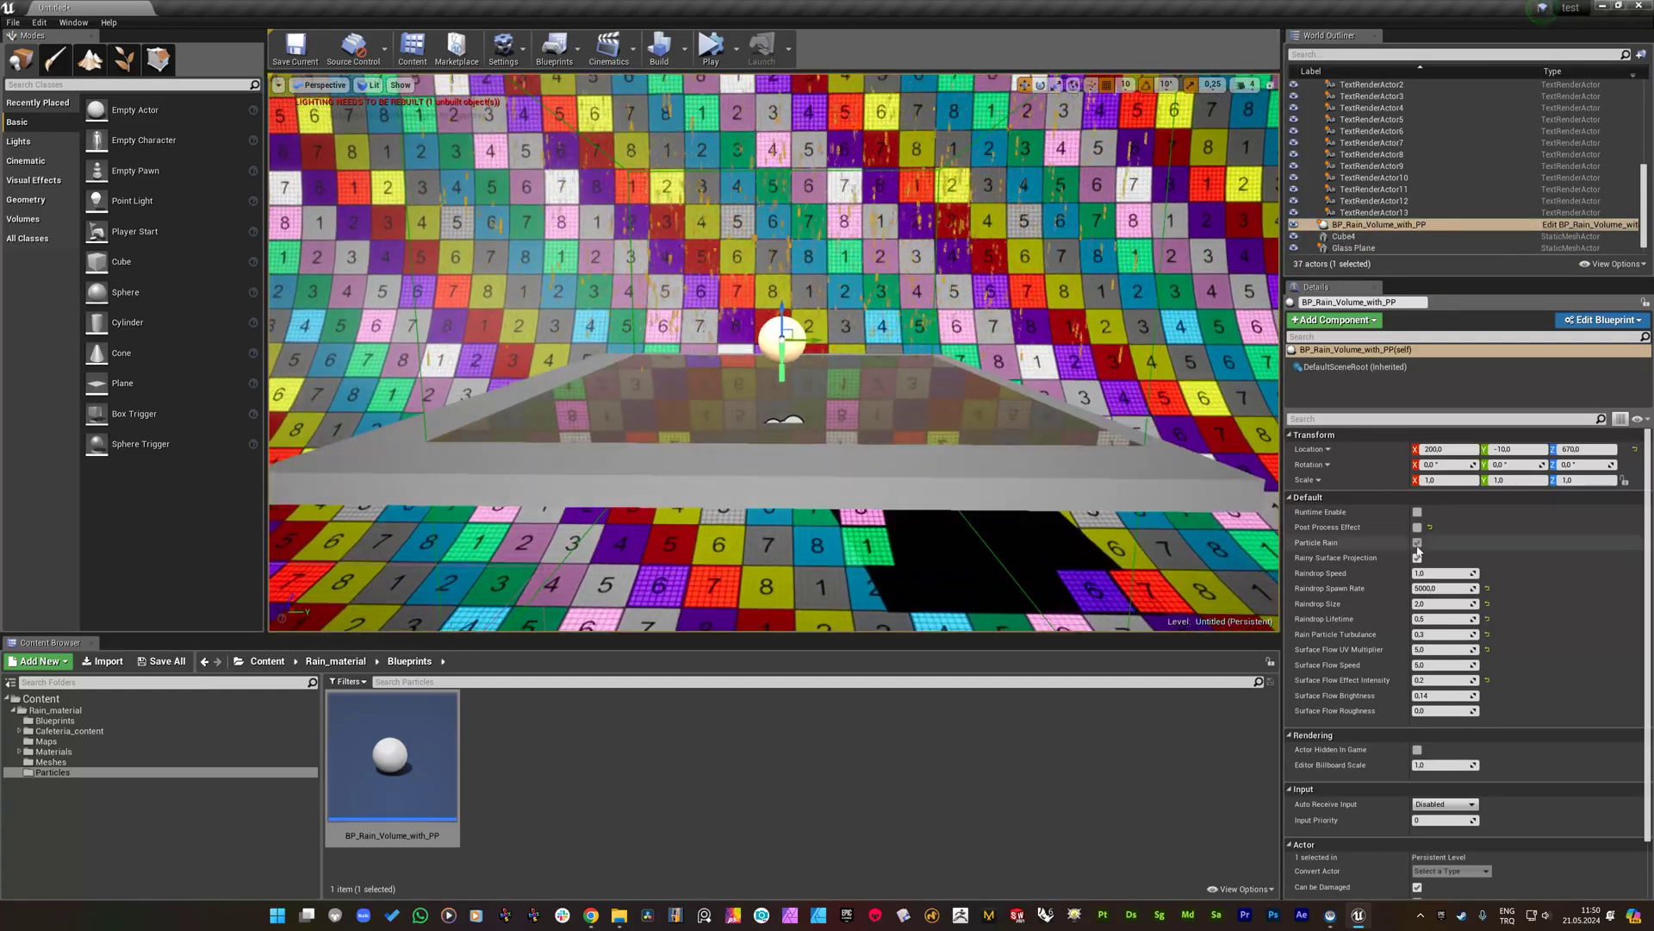
pyautogui.click(1418, 558)
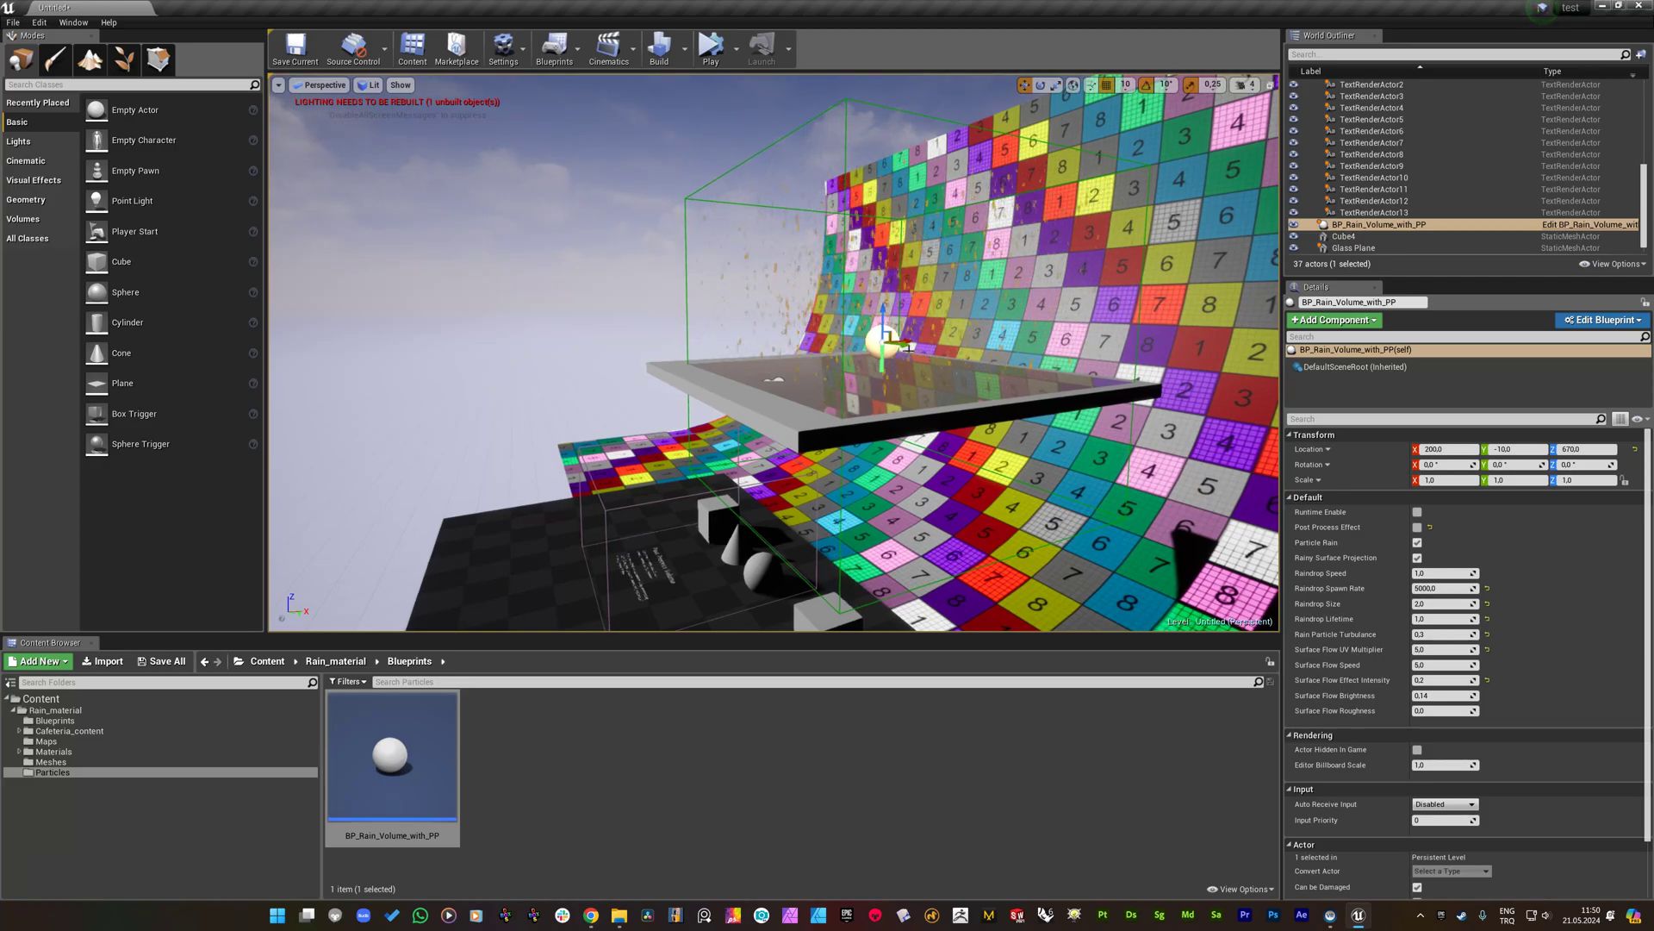
# Move Cube4 to Location X 210 beneath the rain volume, checking placement against the rain.
pyautogui.click(1345, 236)
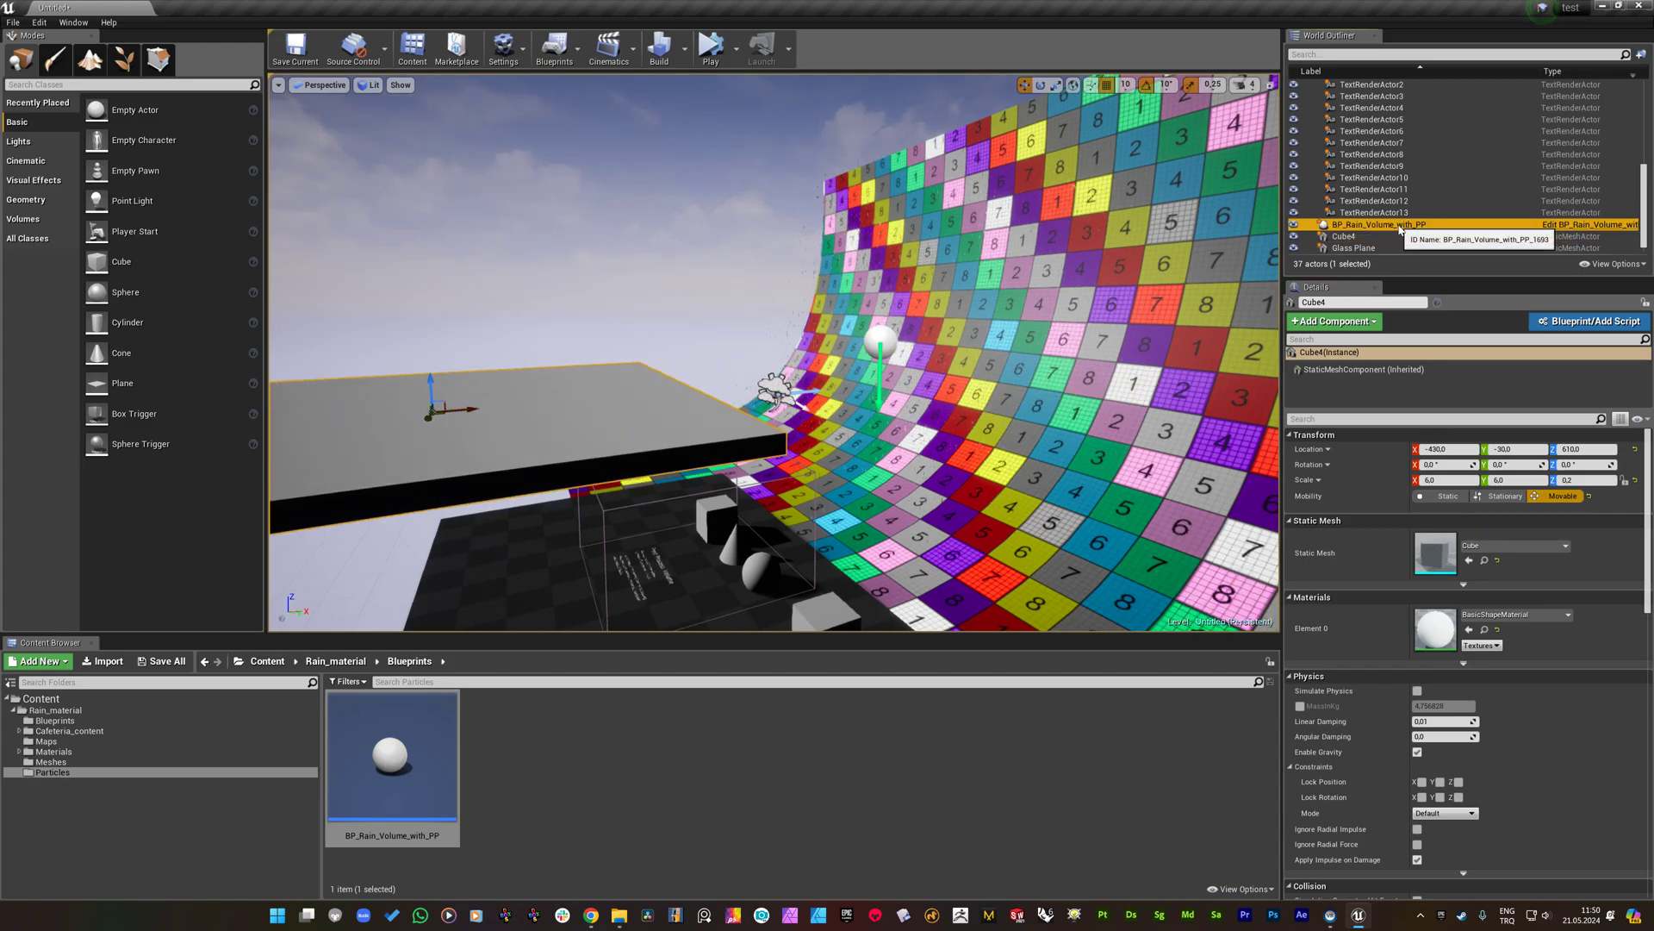
pyautogui.click(1381, 224)
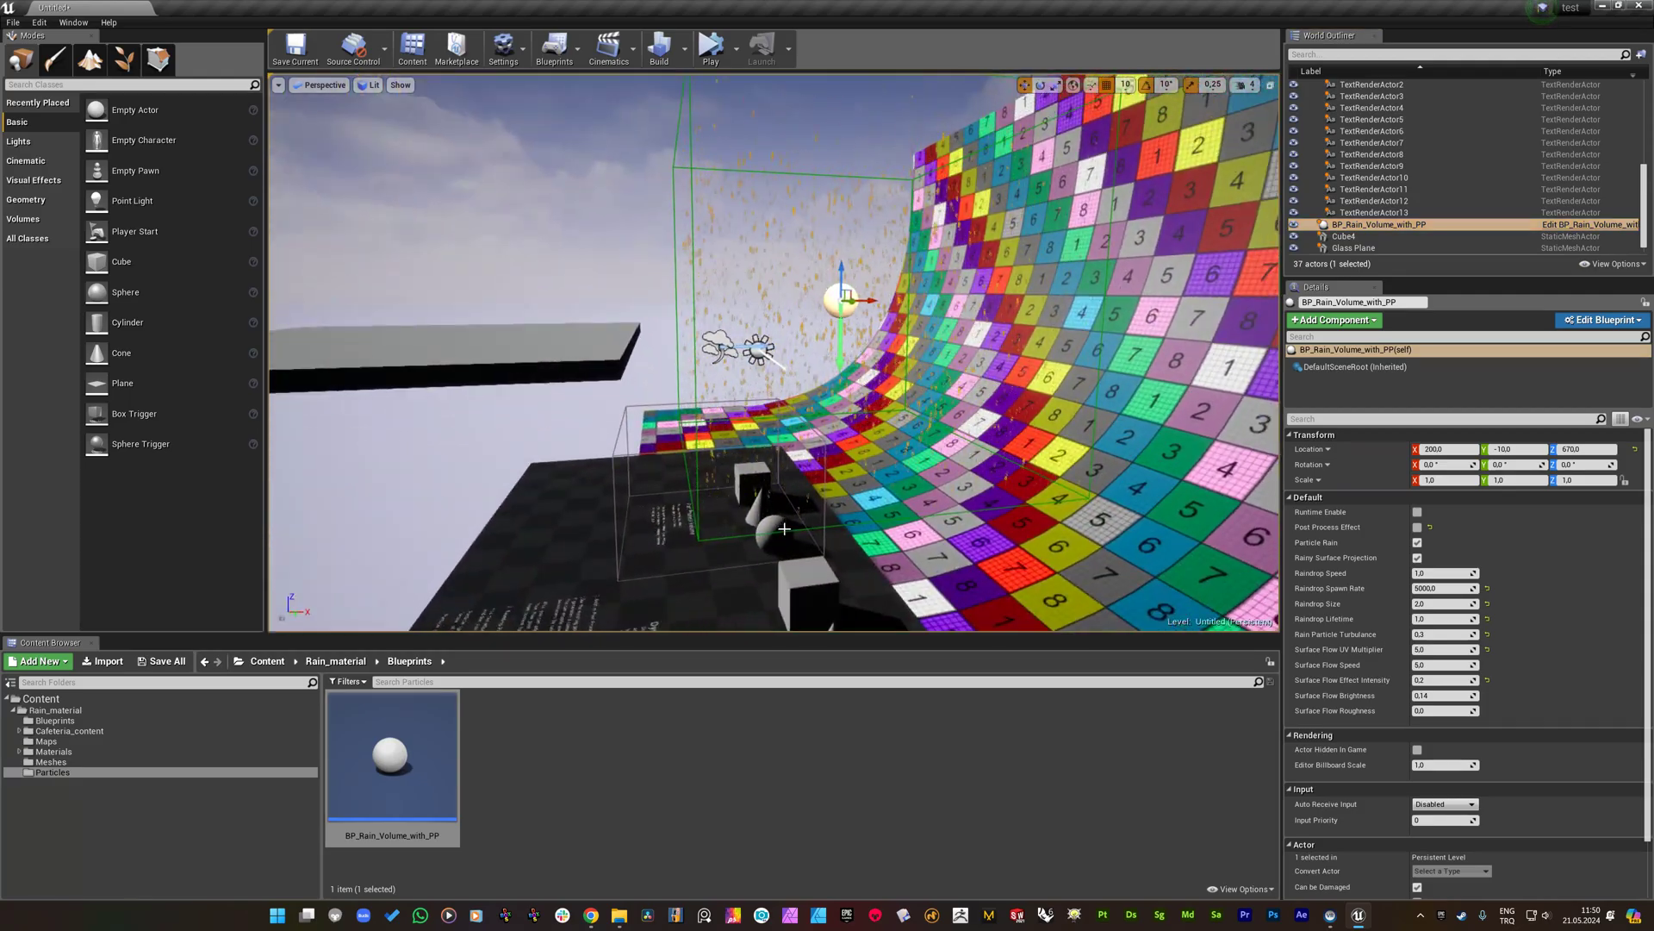
pyautogui.click(1344, 236)
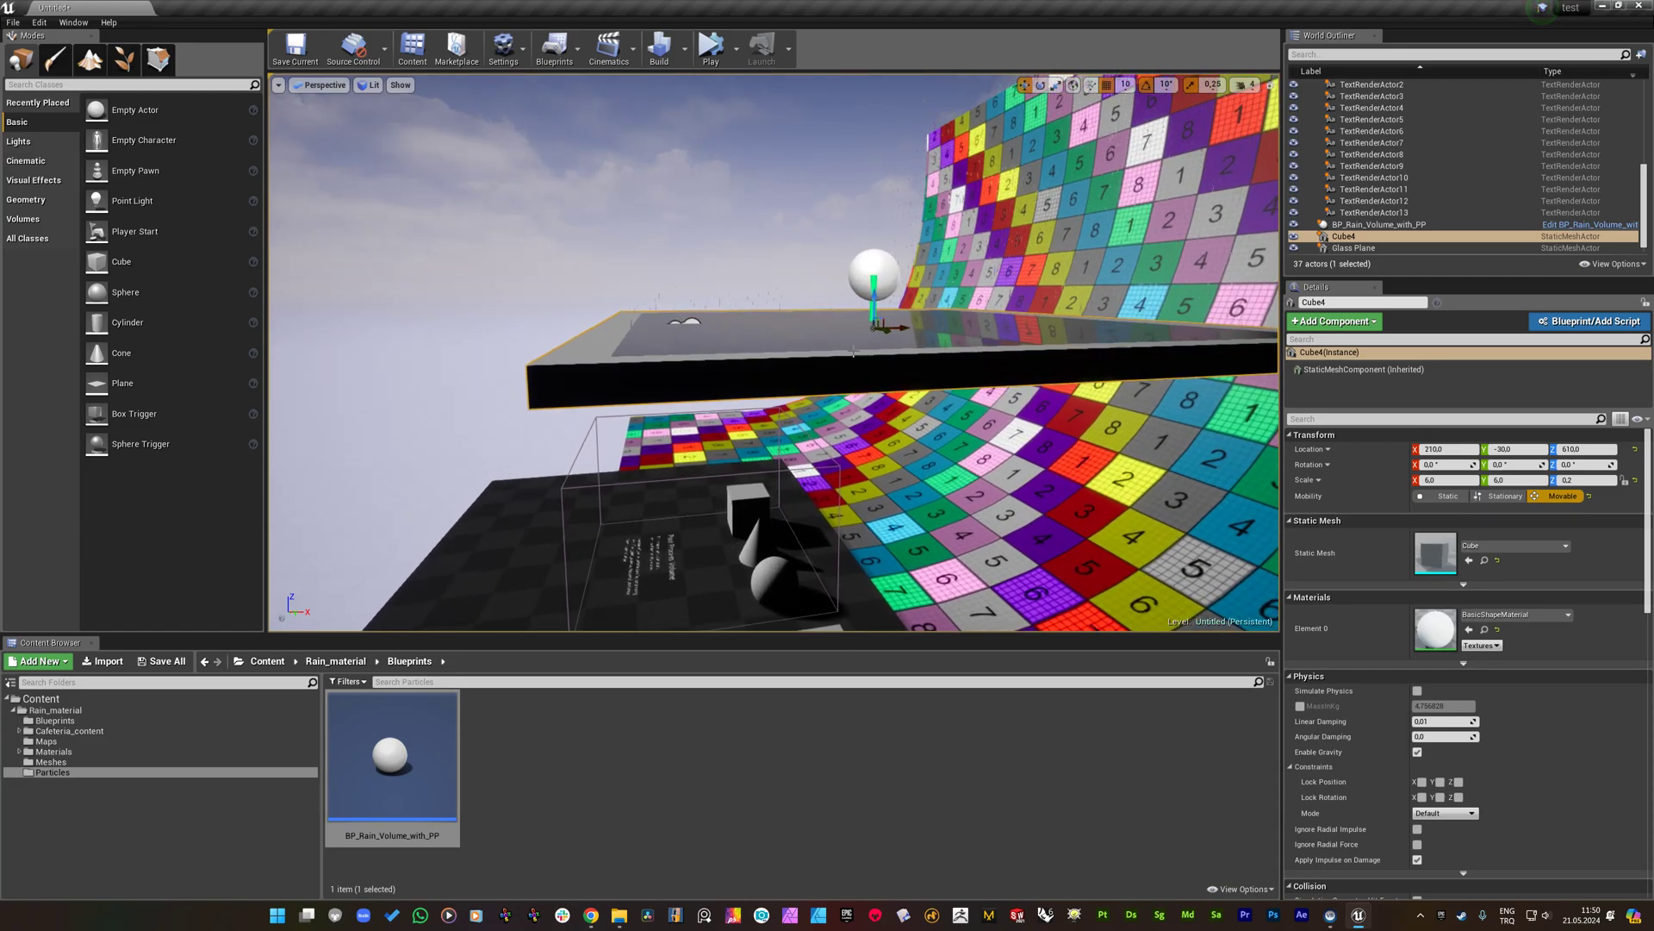
pyautogui.click(1379, 224)
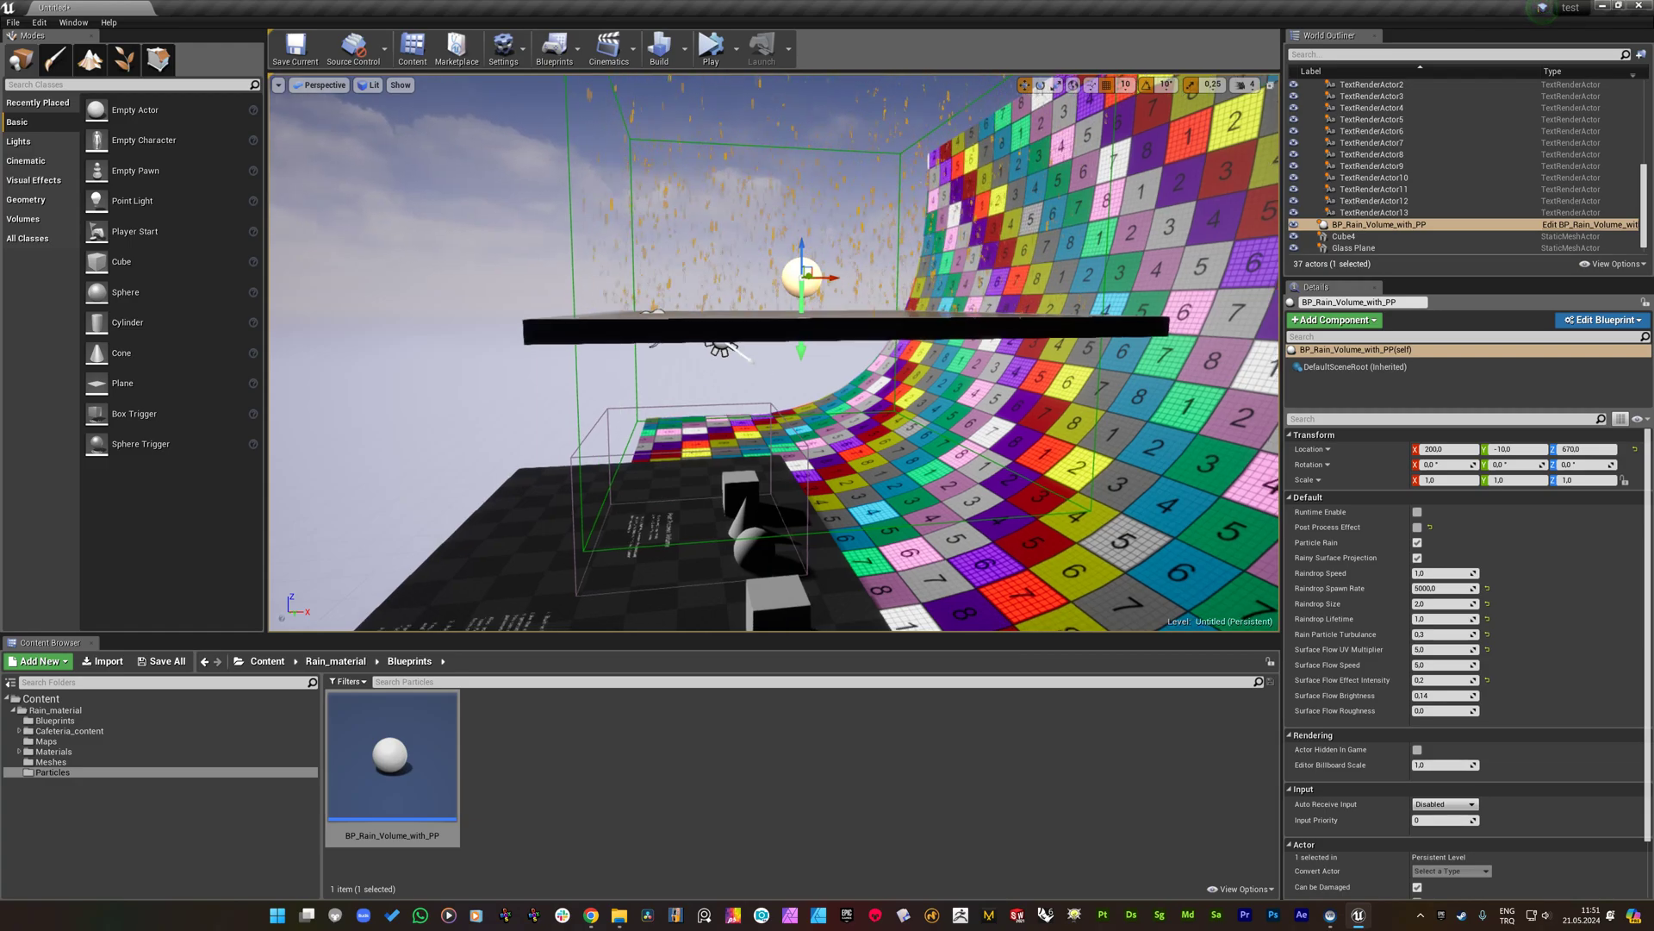
pyautogui.click(1344, 236)
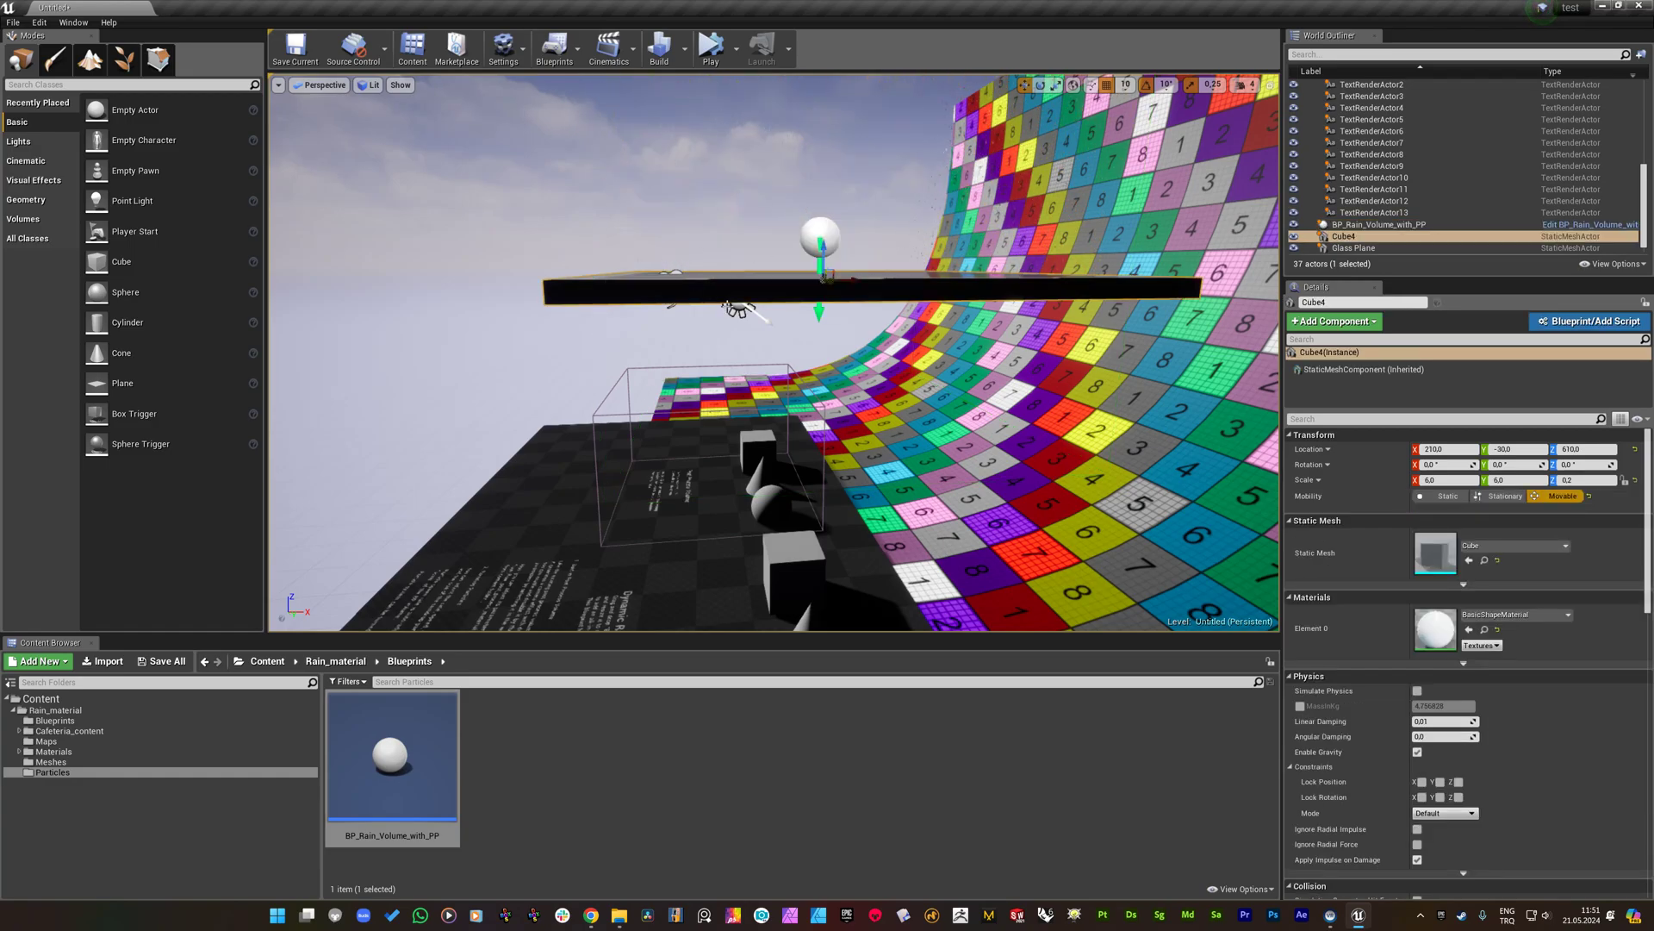
pyautogui.click(1378, 224)
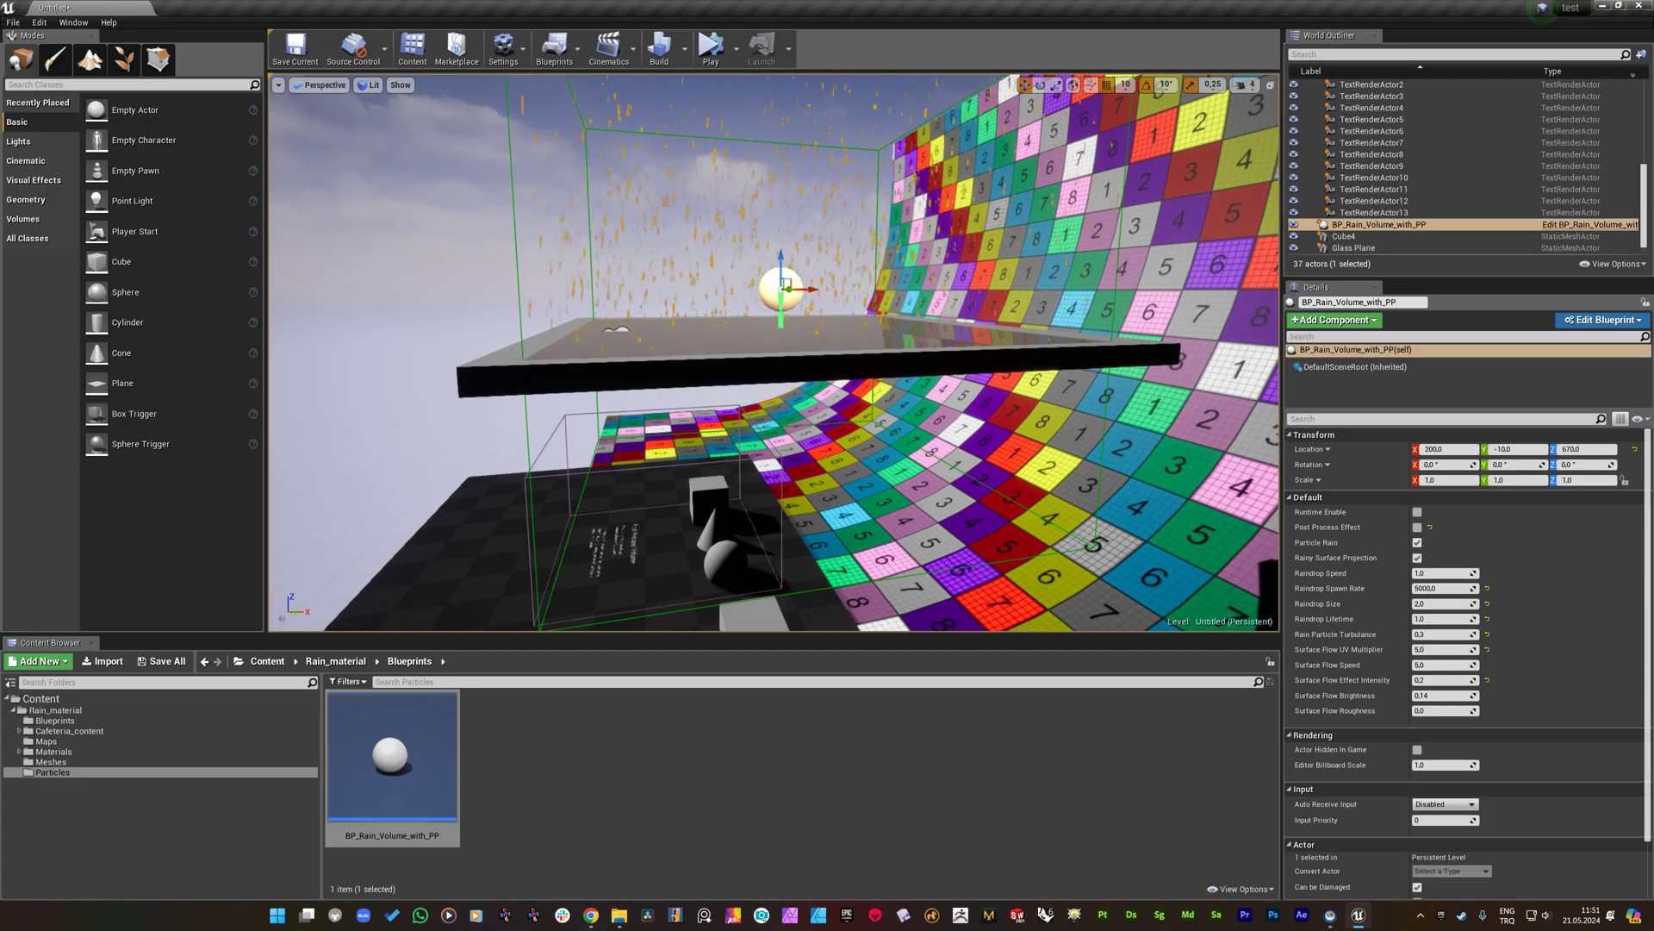
pyautogui.click(1345, 236)
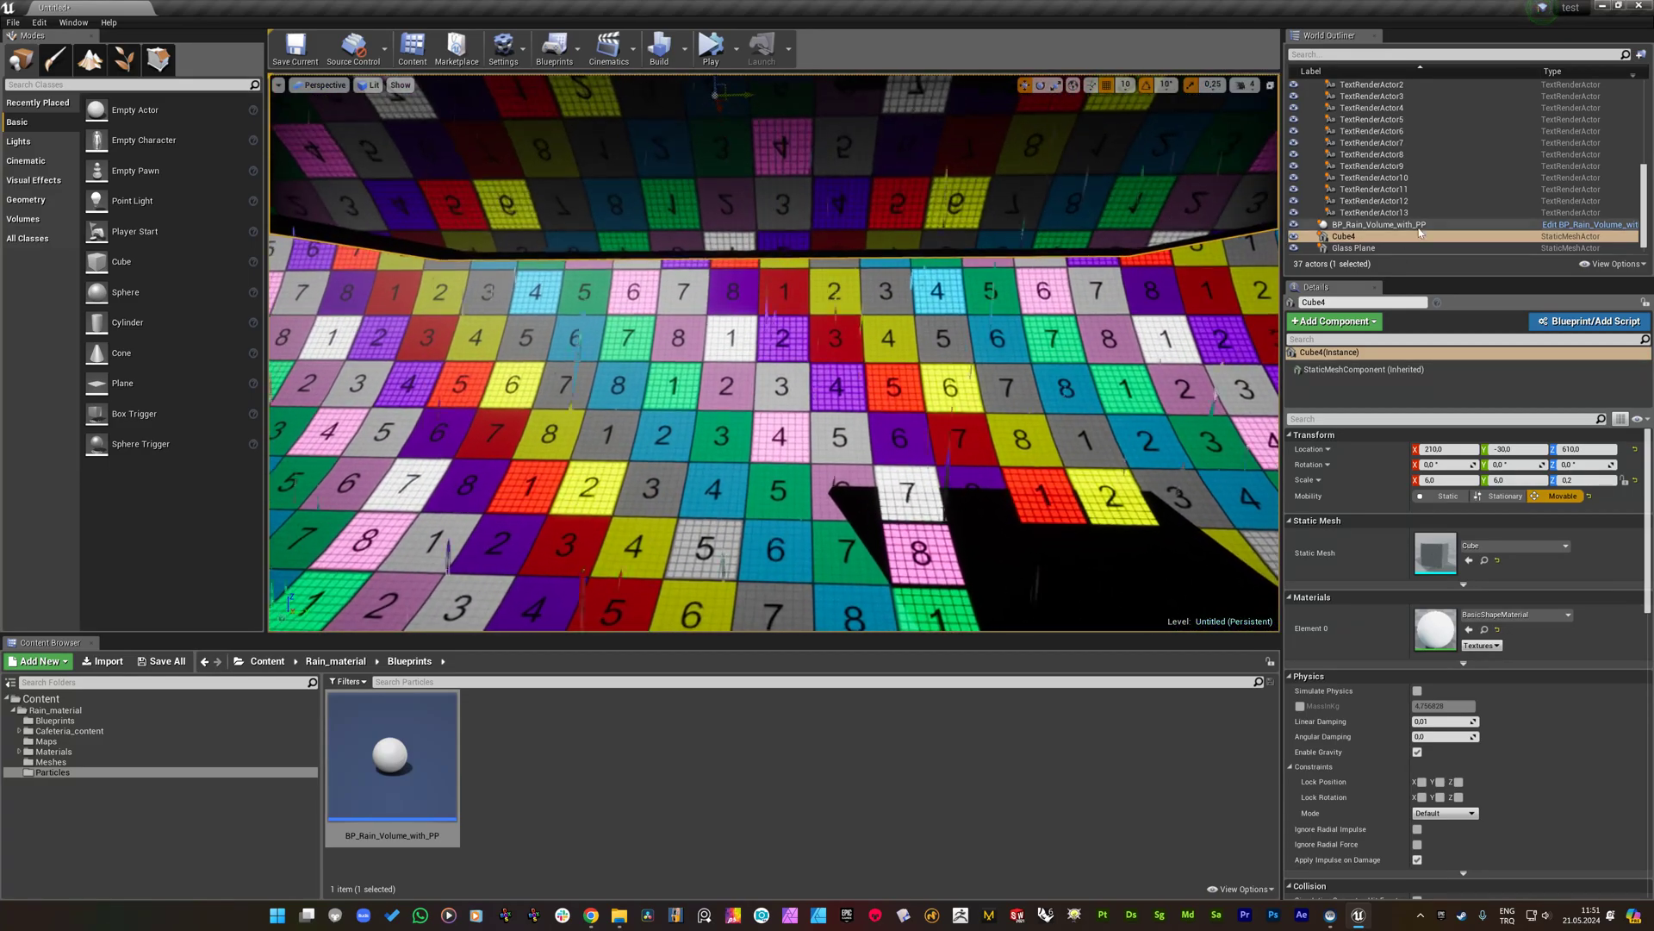
pyautogui.click(1378, 225)
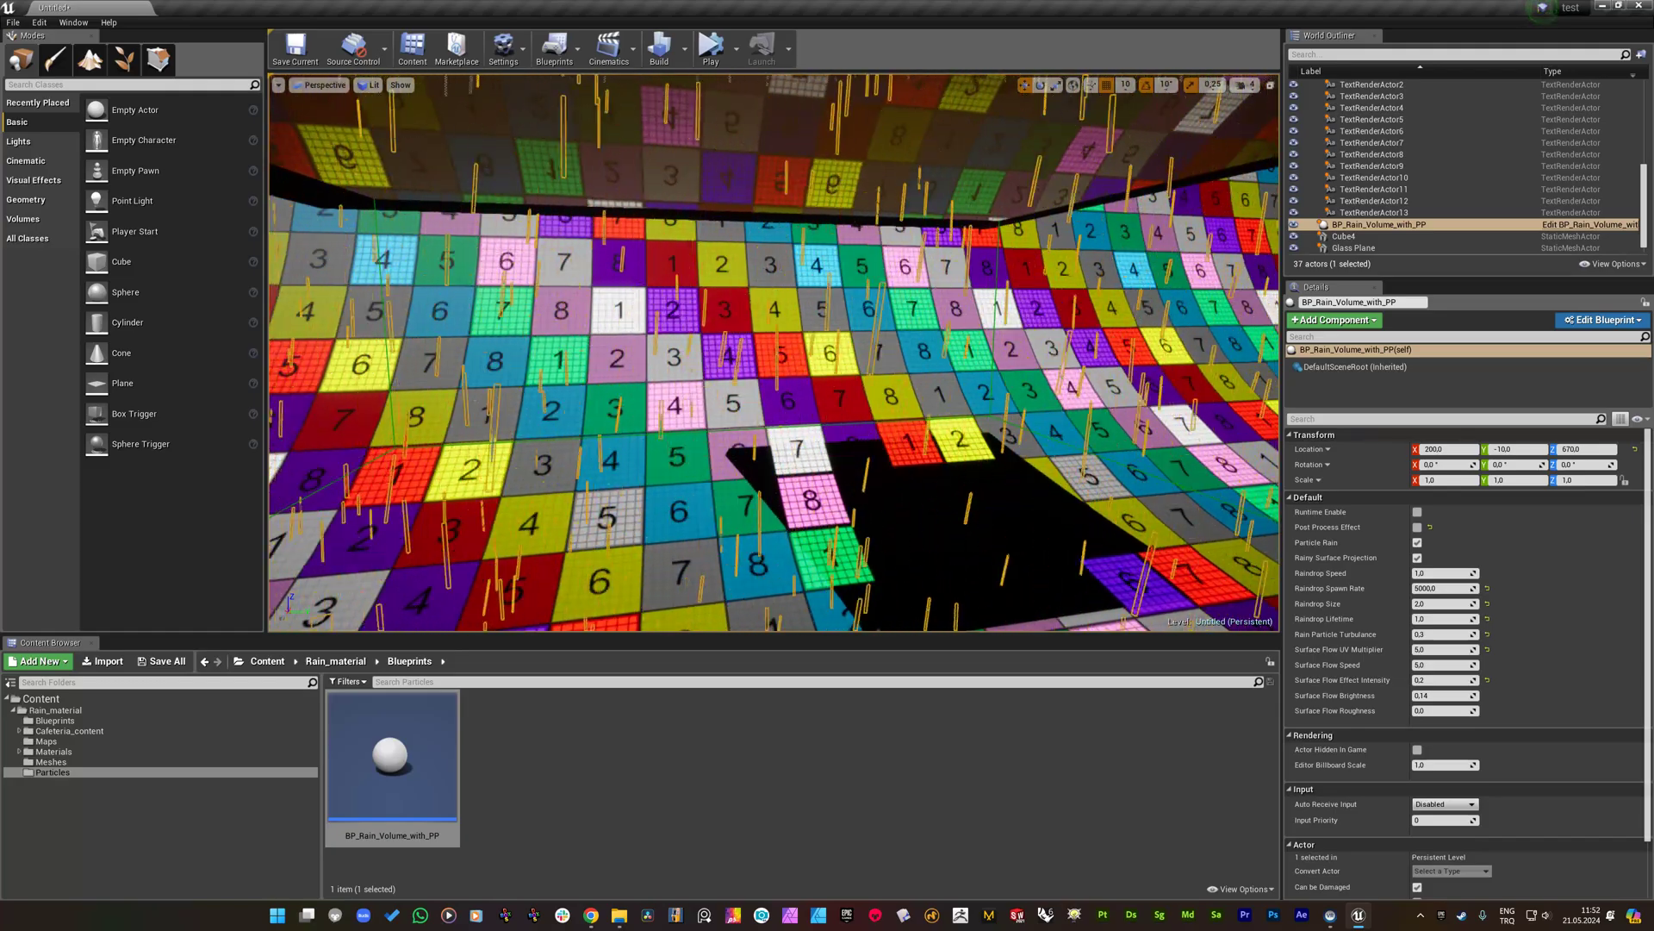
pyautogui.click(1353, 236)
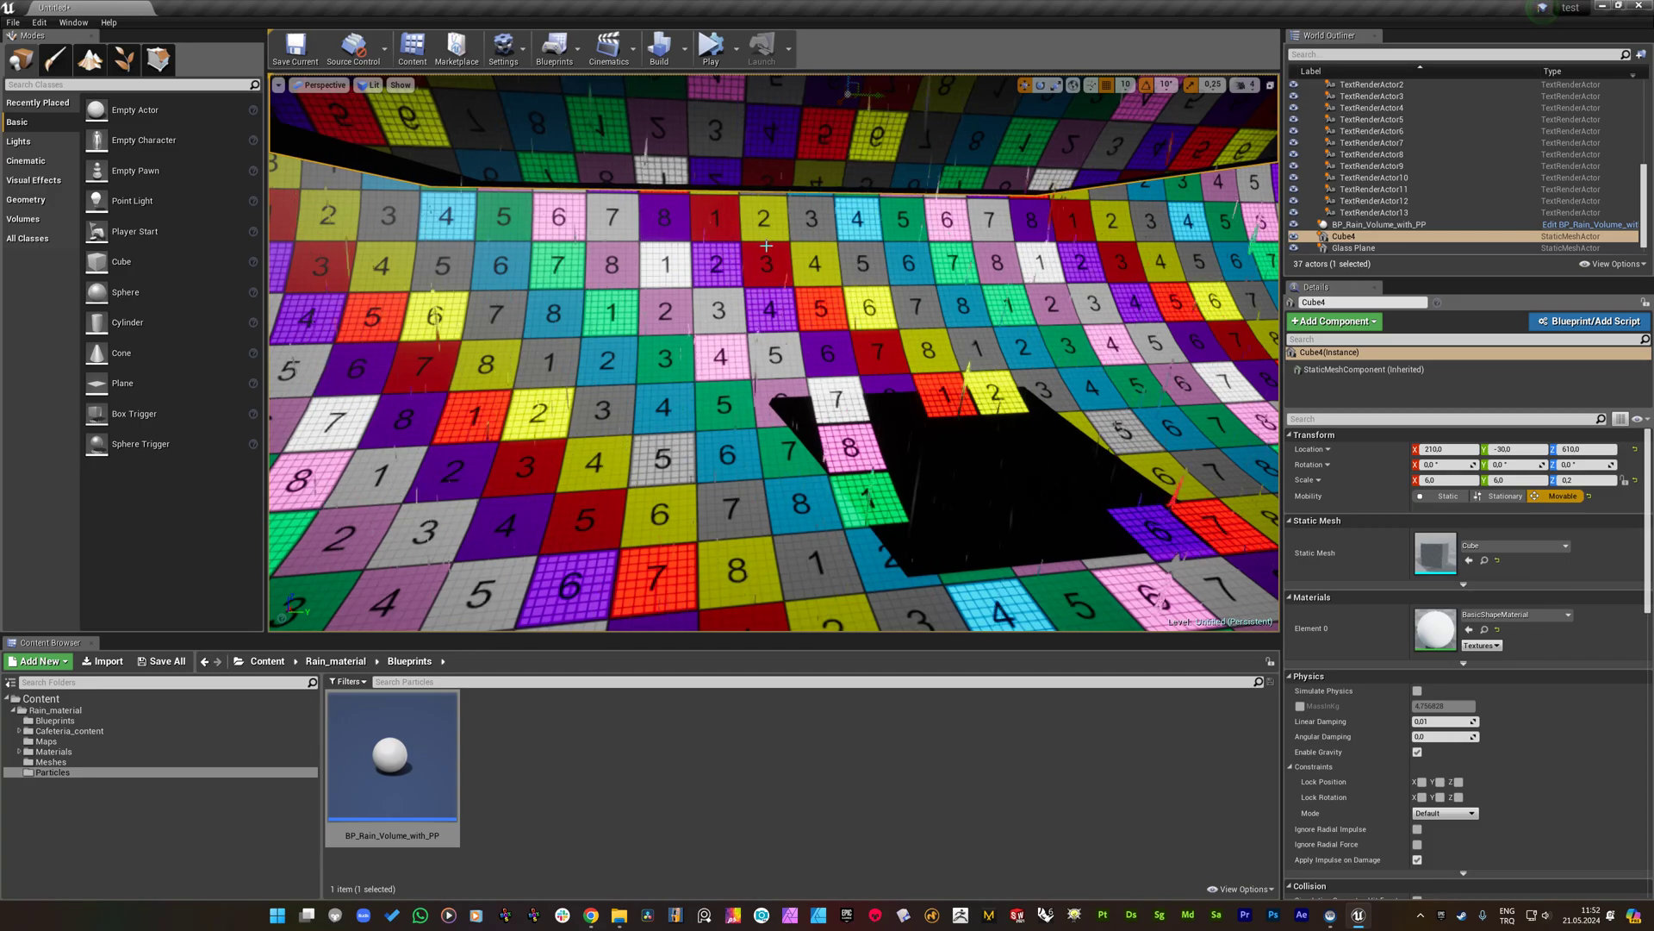
pyautogui.moveTo(767, 316); pyautogui.dragTo(767, 211)
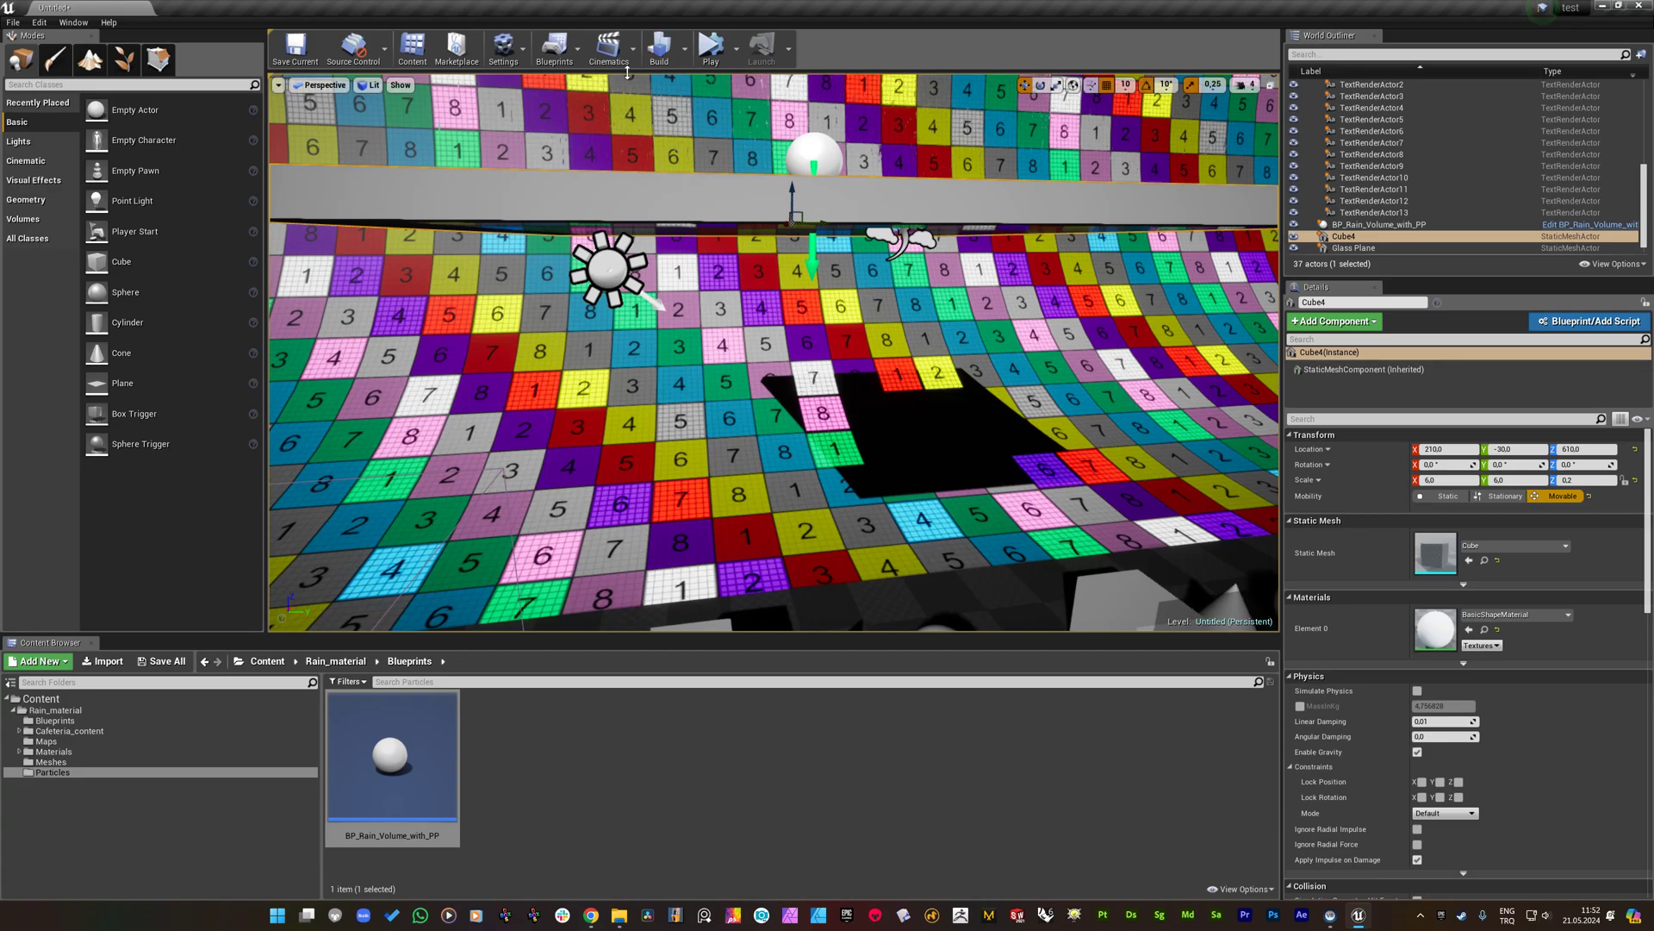
# Tick Generate Mesh Distance Fields in Project Settings, found by searching 'mesh distance'.
pyautogui.click(503, 50)
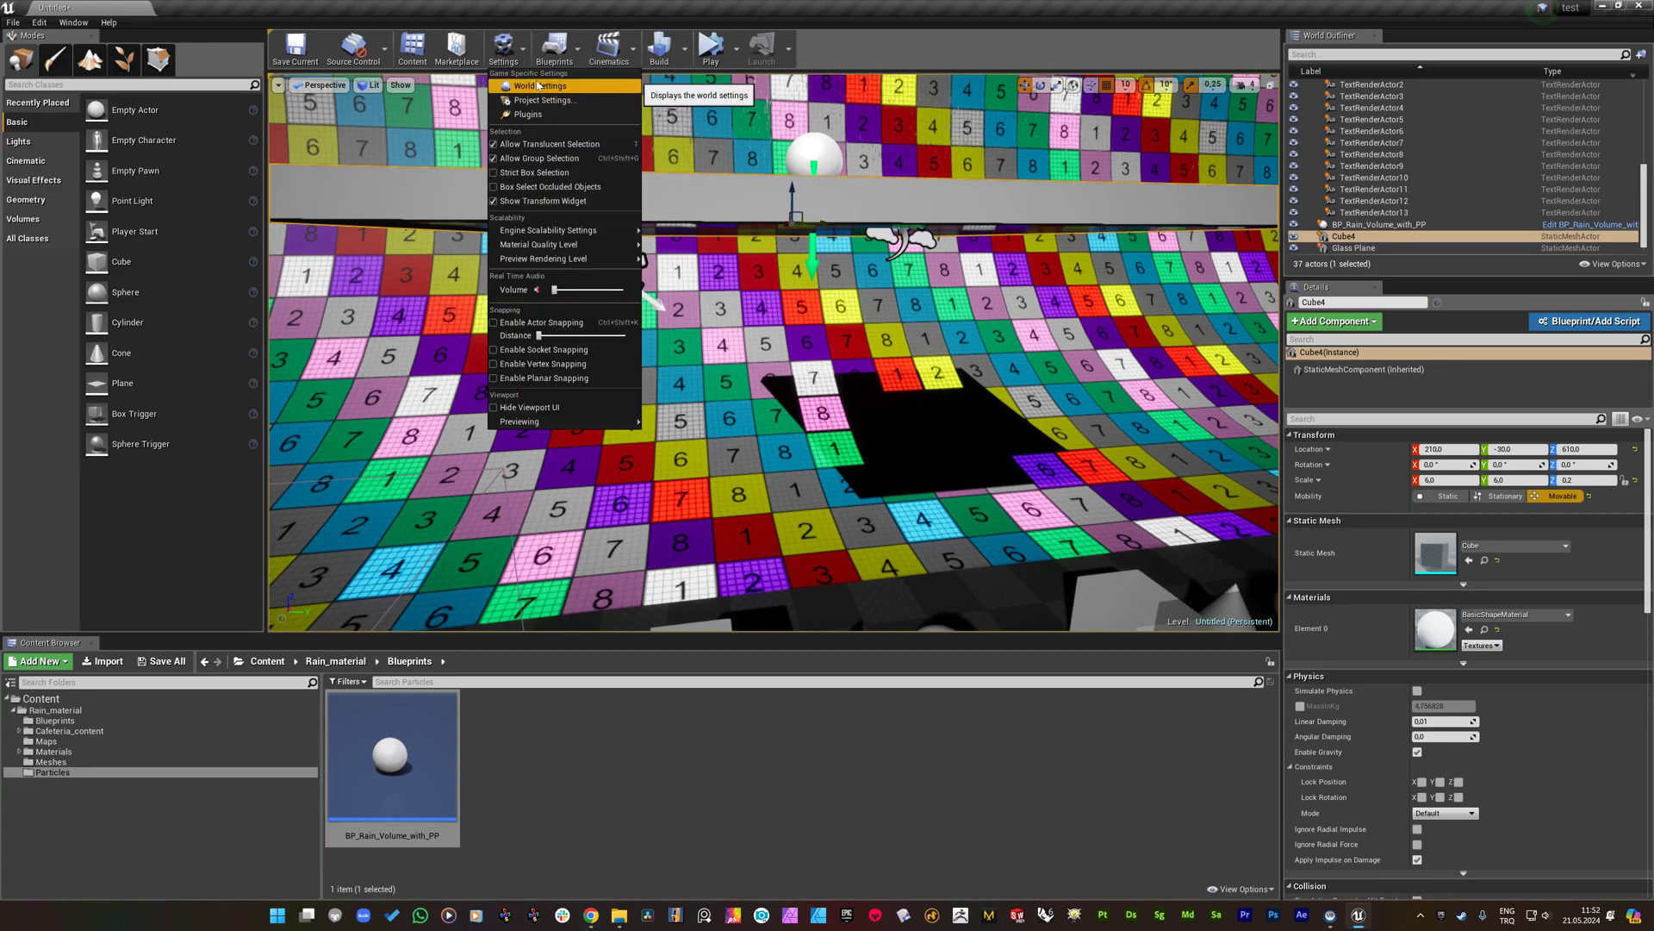
pyautogui.click(543, 100)
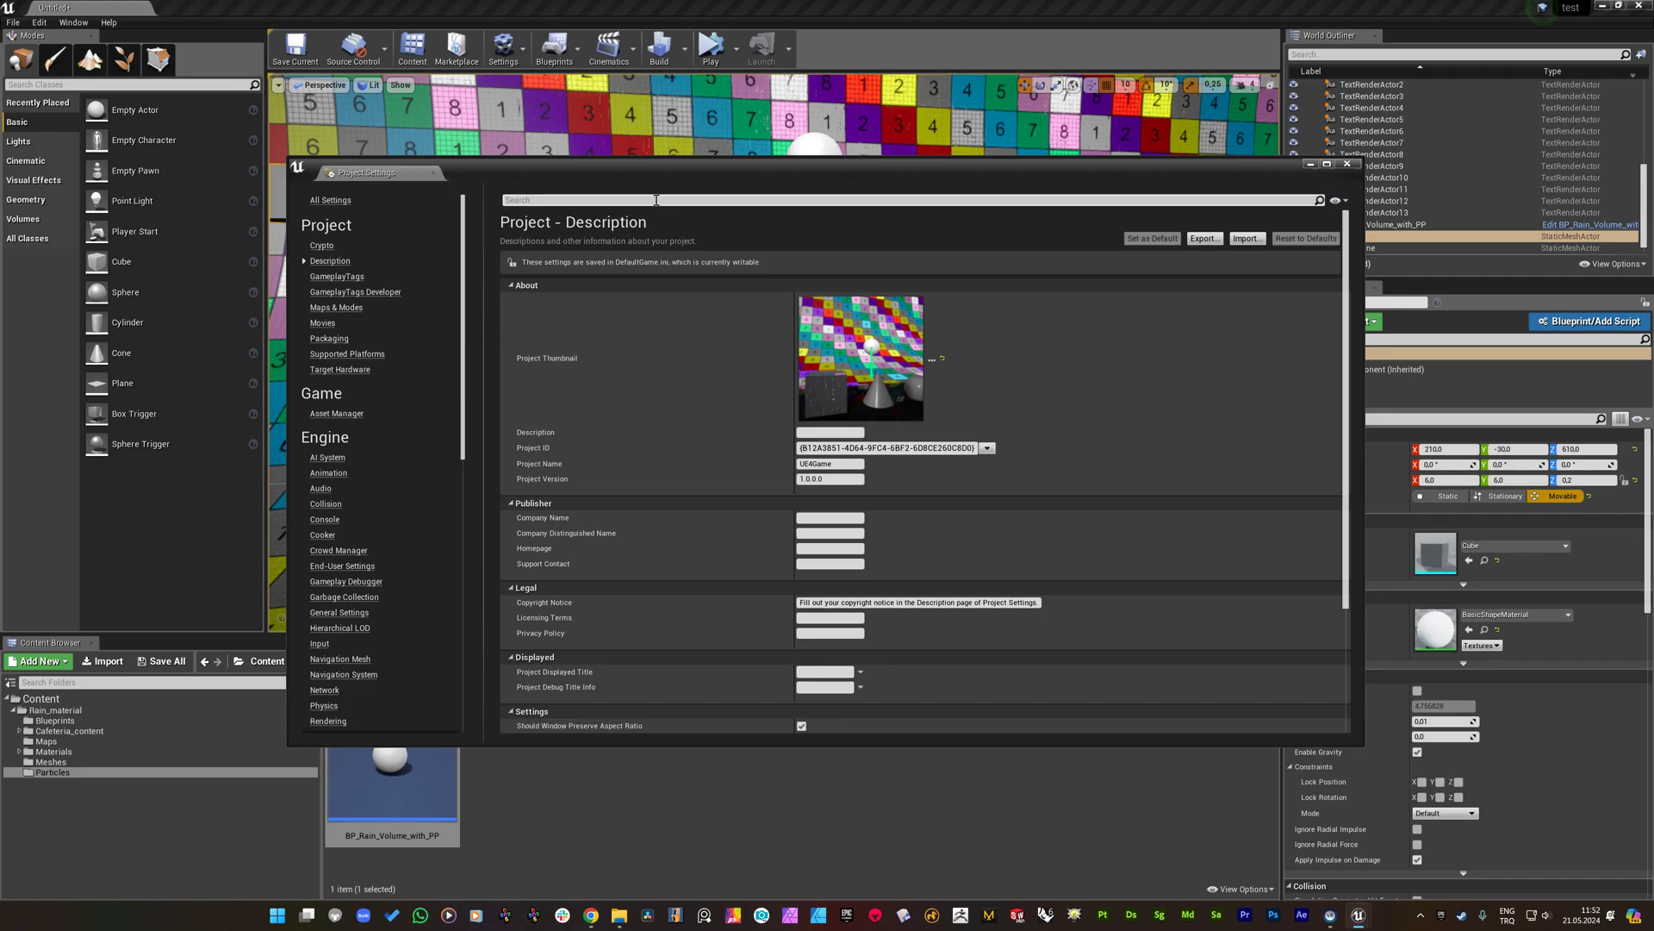
pyautogui.write('mesh di')
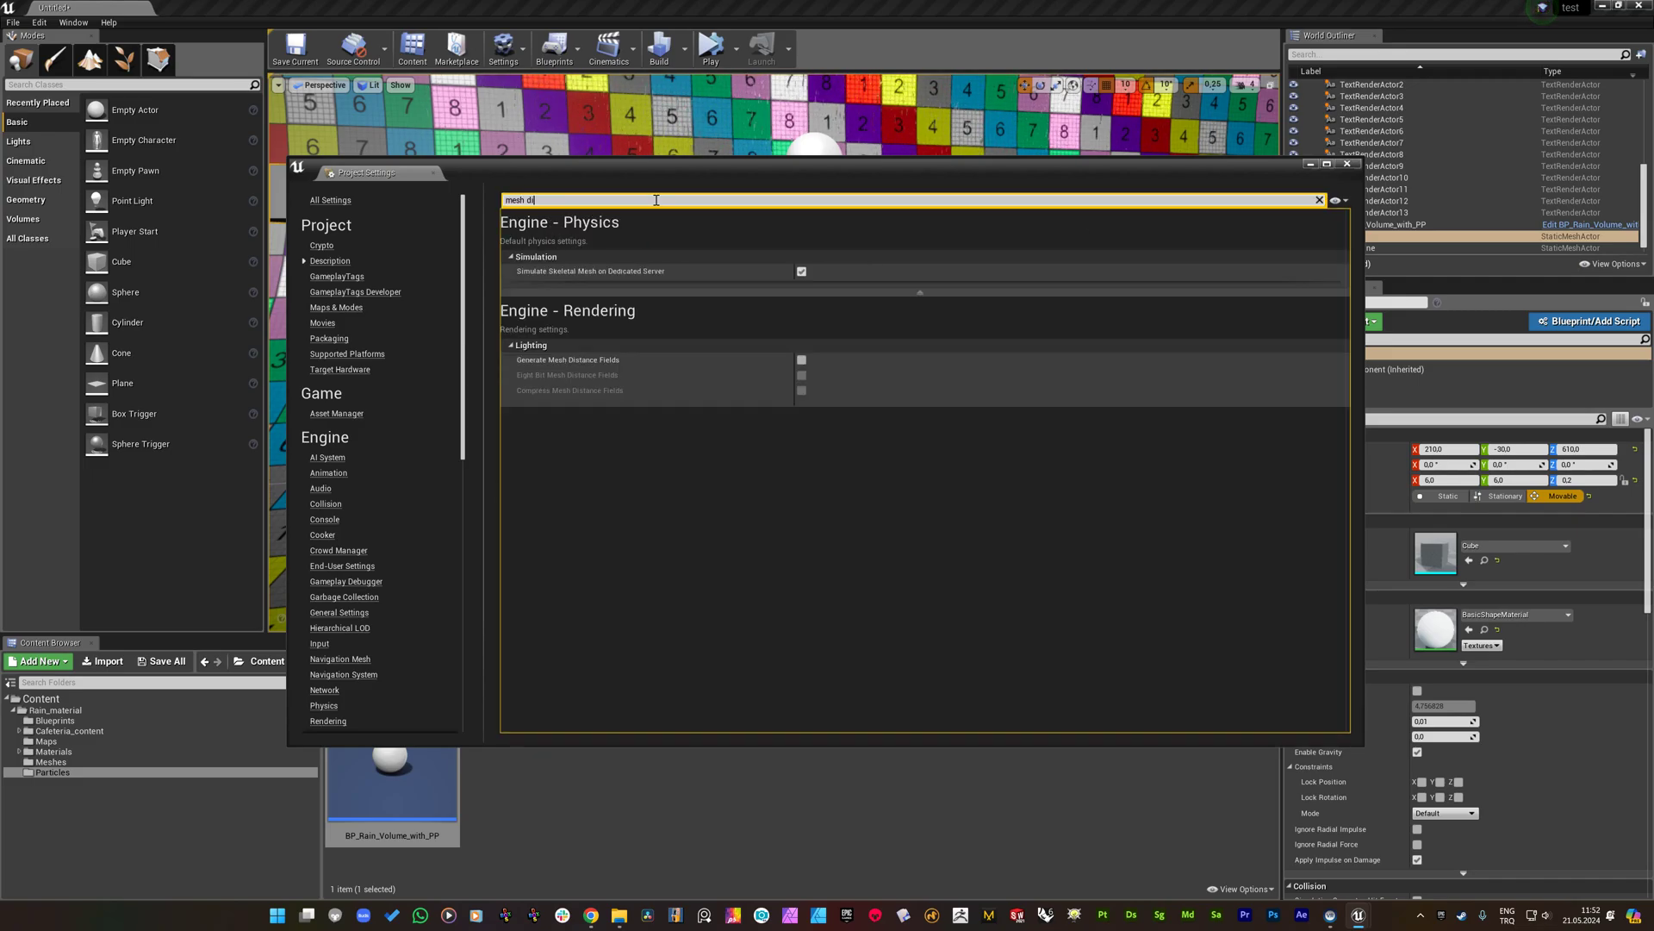
pyautogui.write('stance')
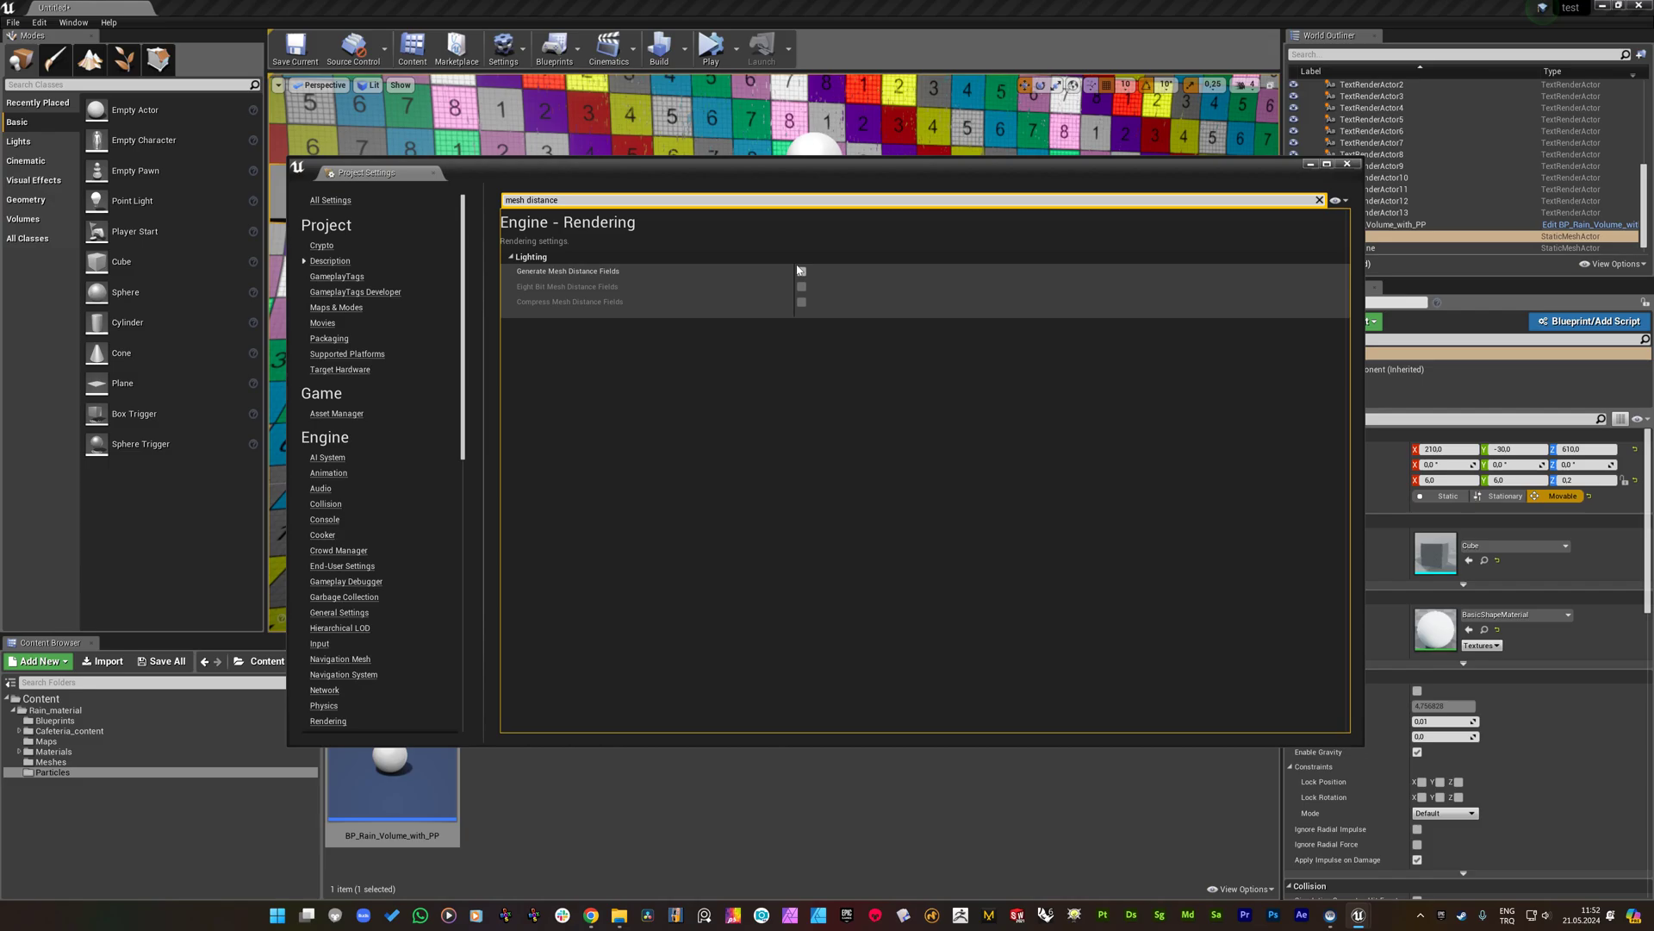
pyautogui.click(801, 271)
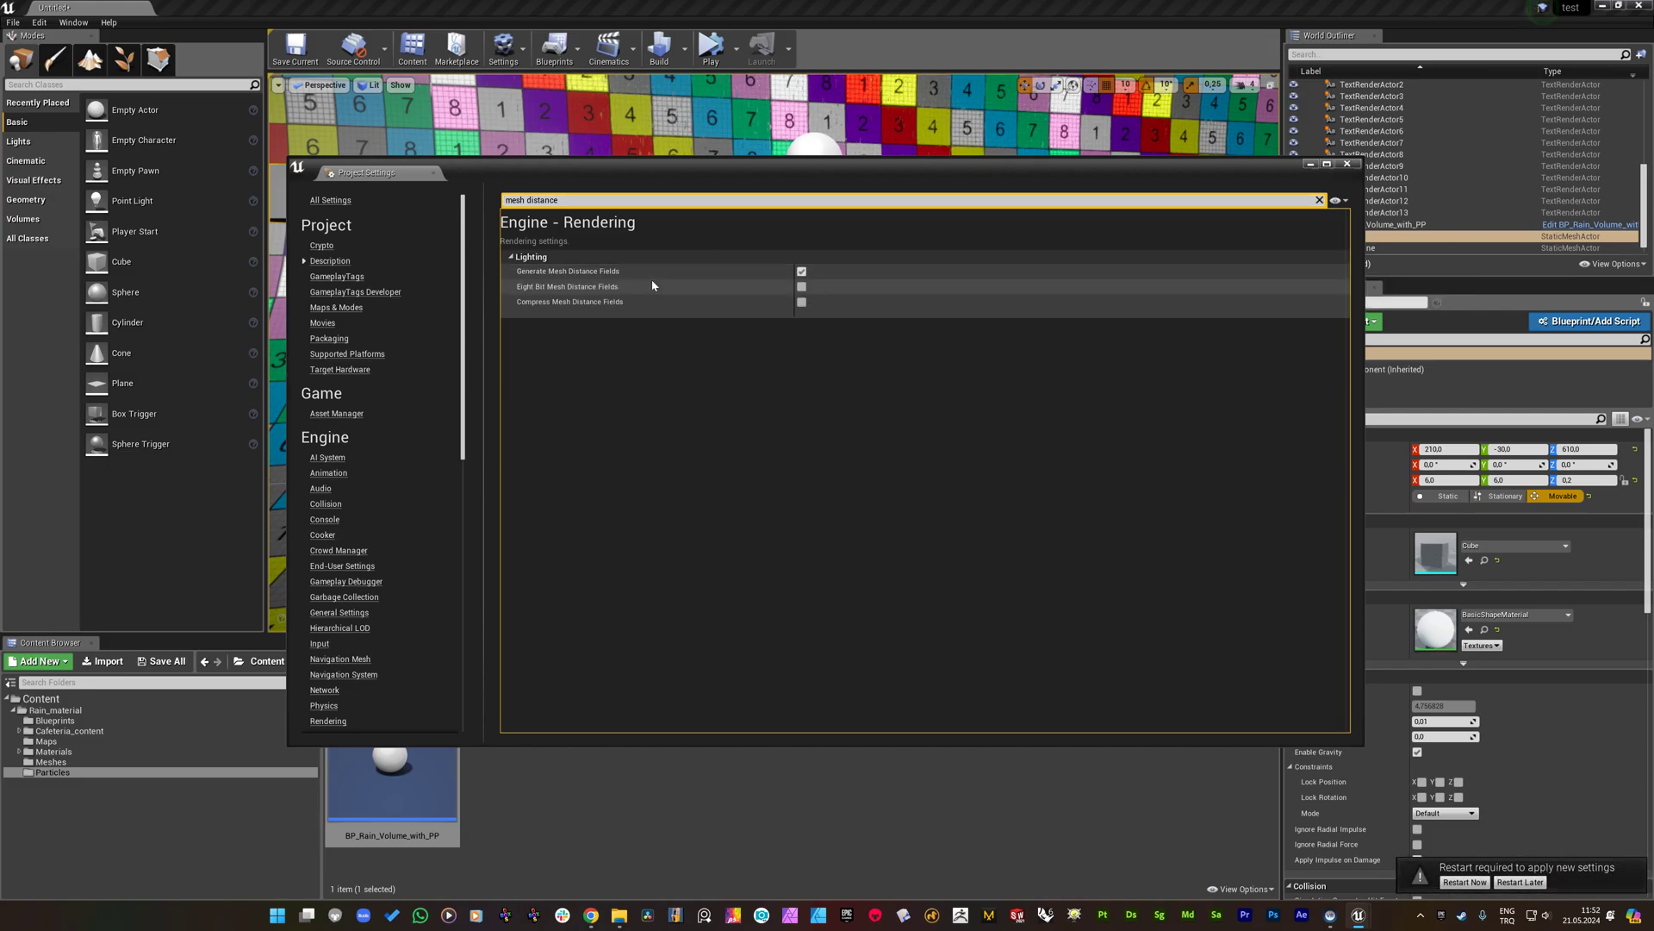
pyautogui.moveTo(684, 287)
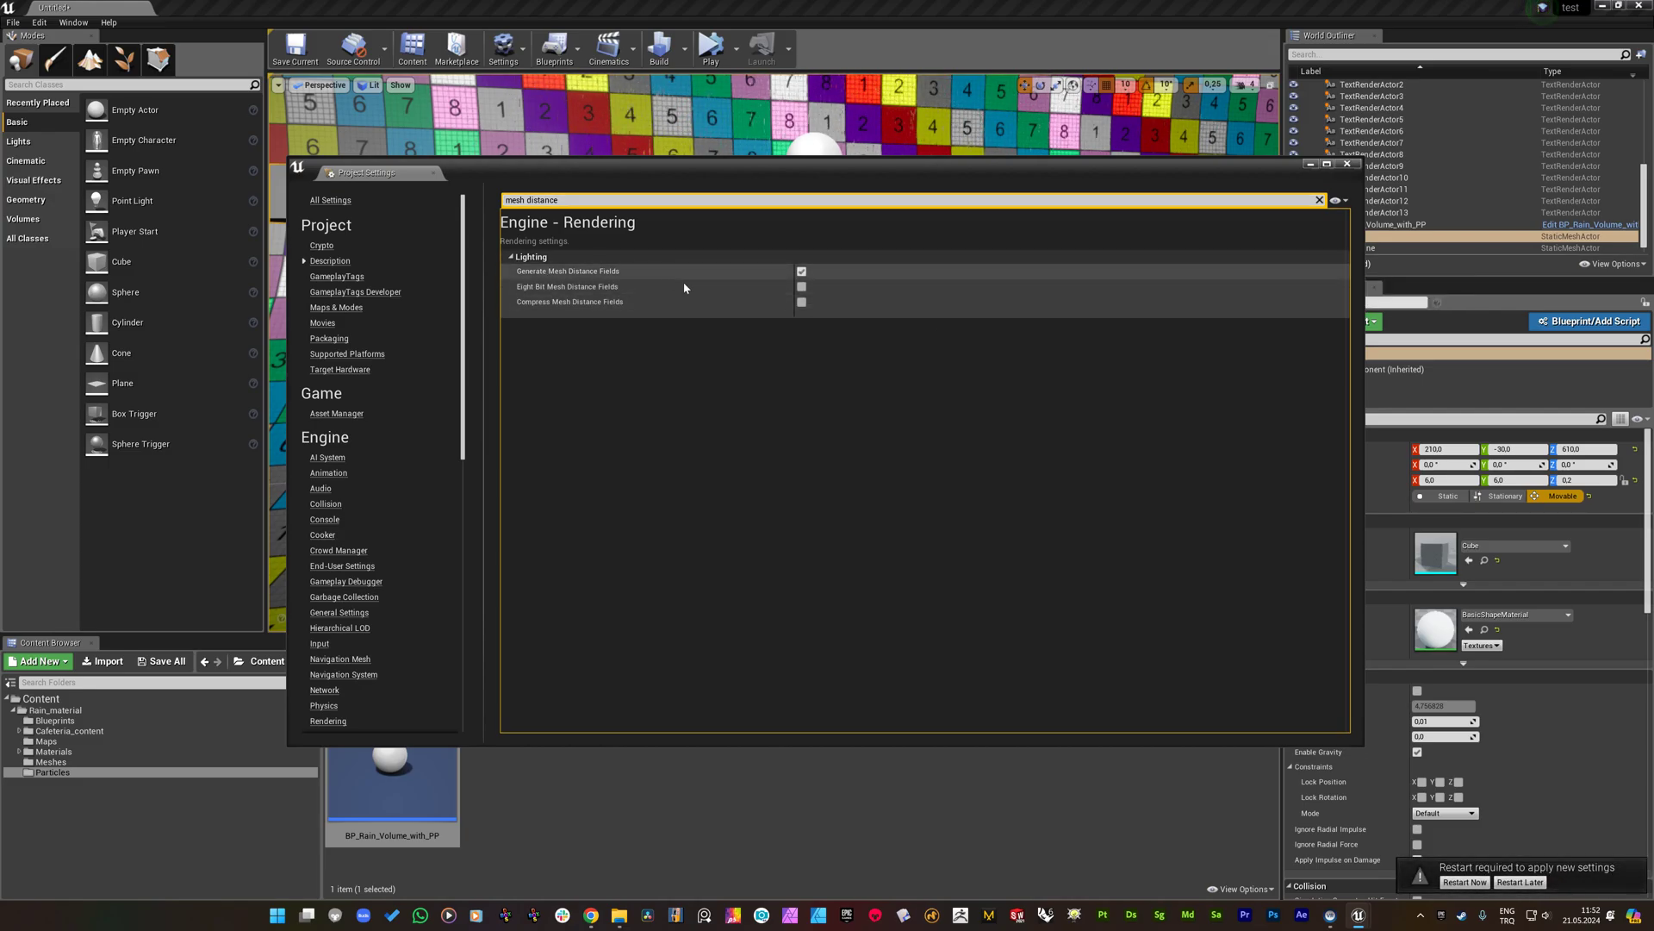
pyautogui.moveTo(776, 266)
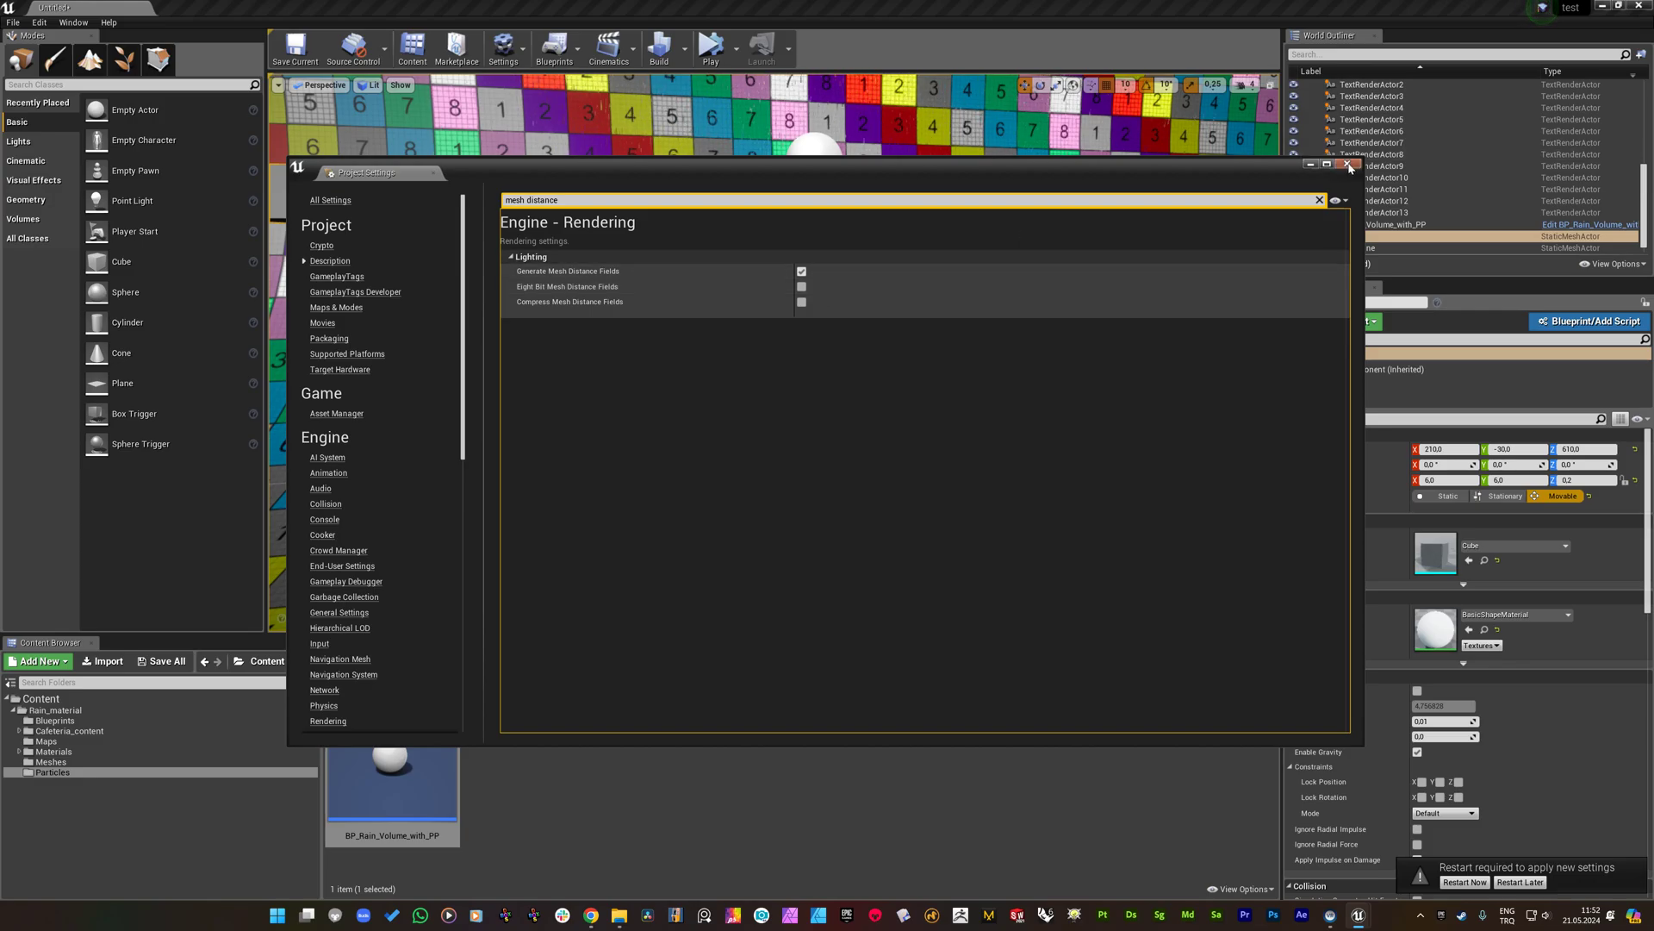
pyautogui.click(1347, 166)
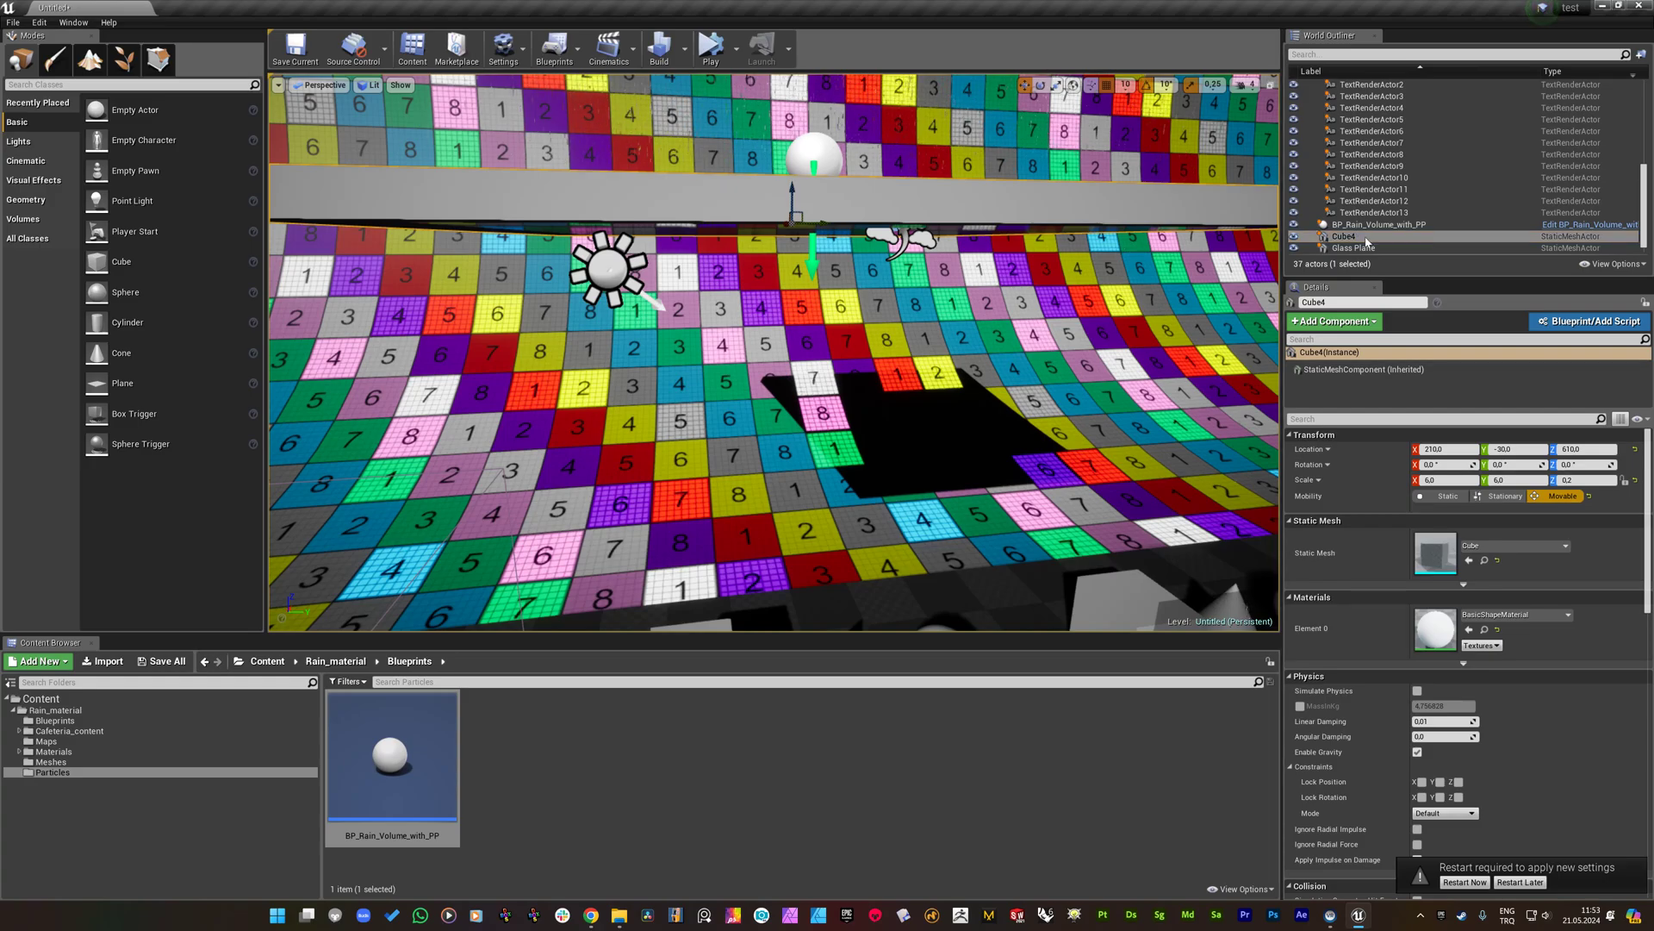
# Open Rain_Particle_System_for_BP from the Particles folder in Cascade.
pyautogui.click(1378, 225)
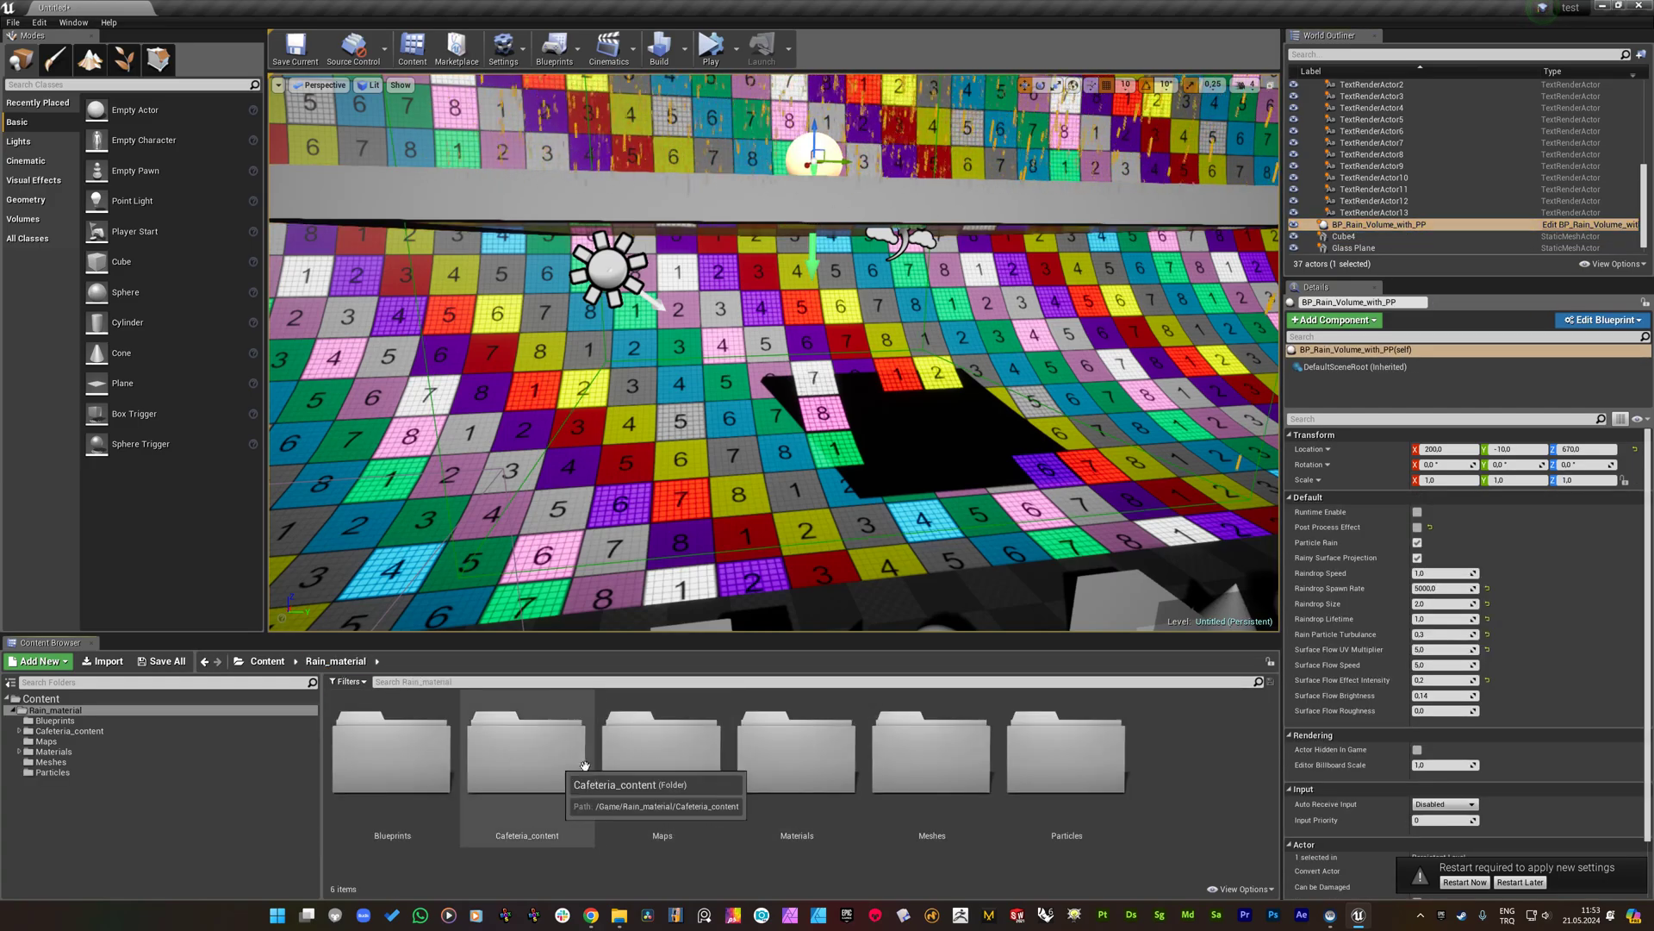
pyautogui.doubleClick(1066, 752)
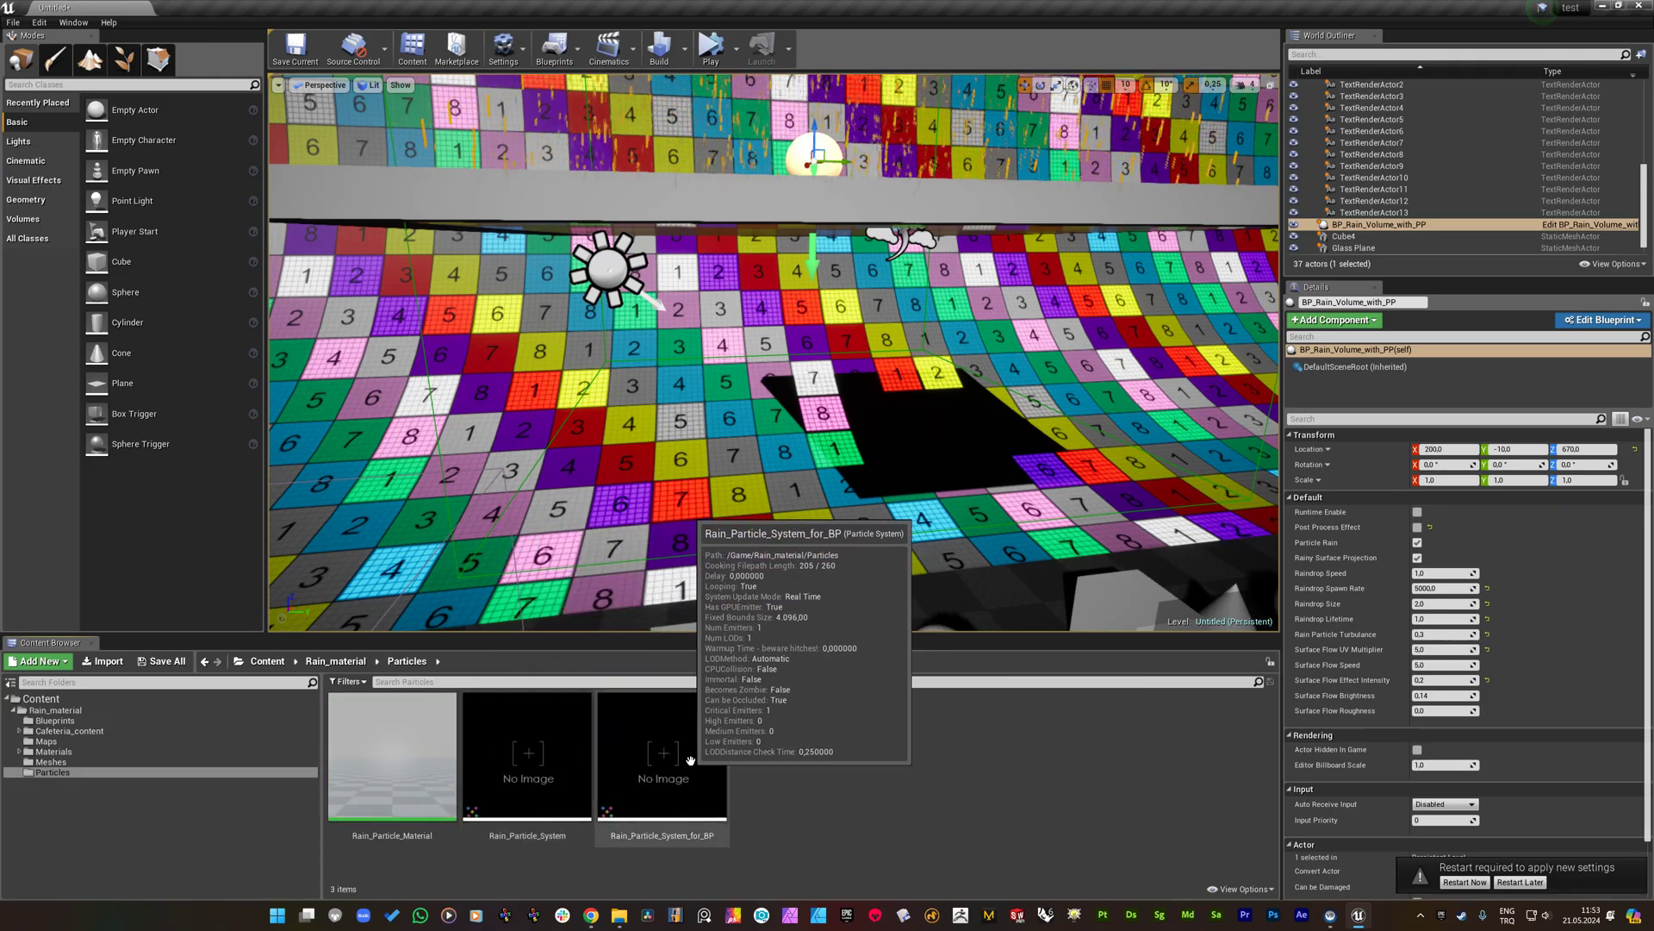
pyautogui.moveTo(648, 830)
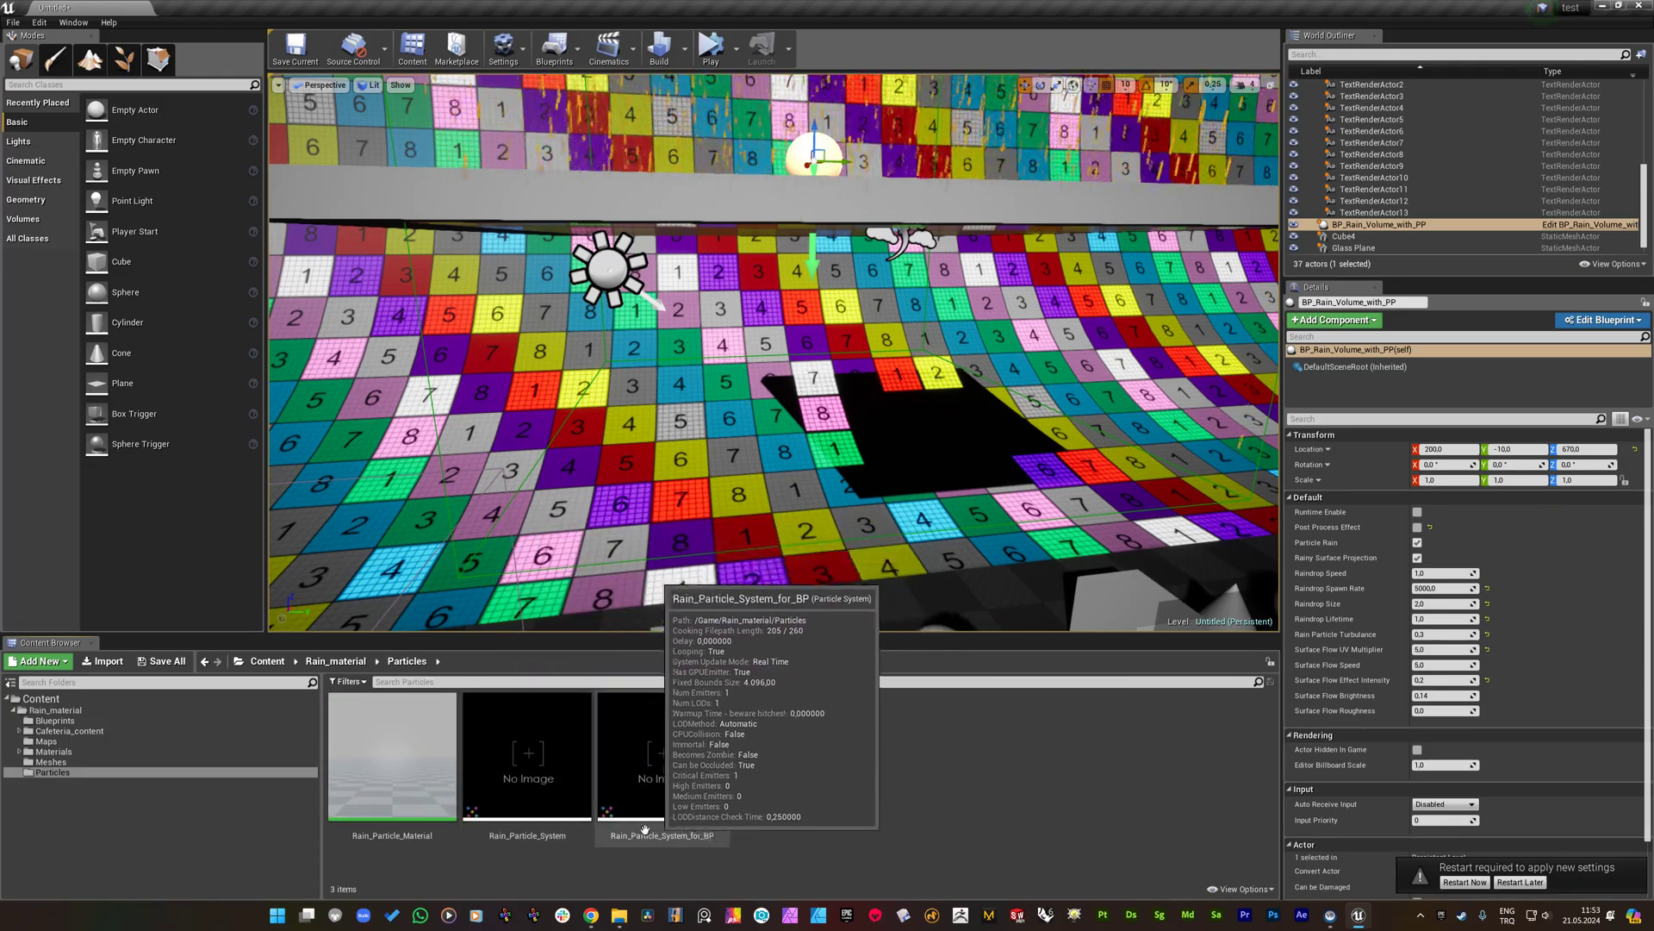
pyautogui.moveTo(696, 768)
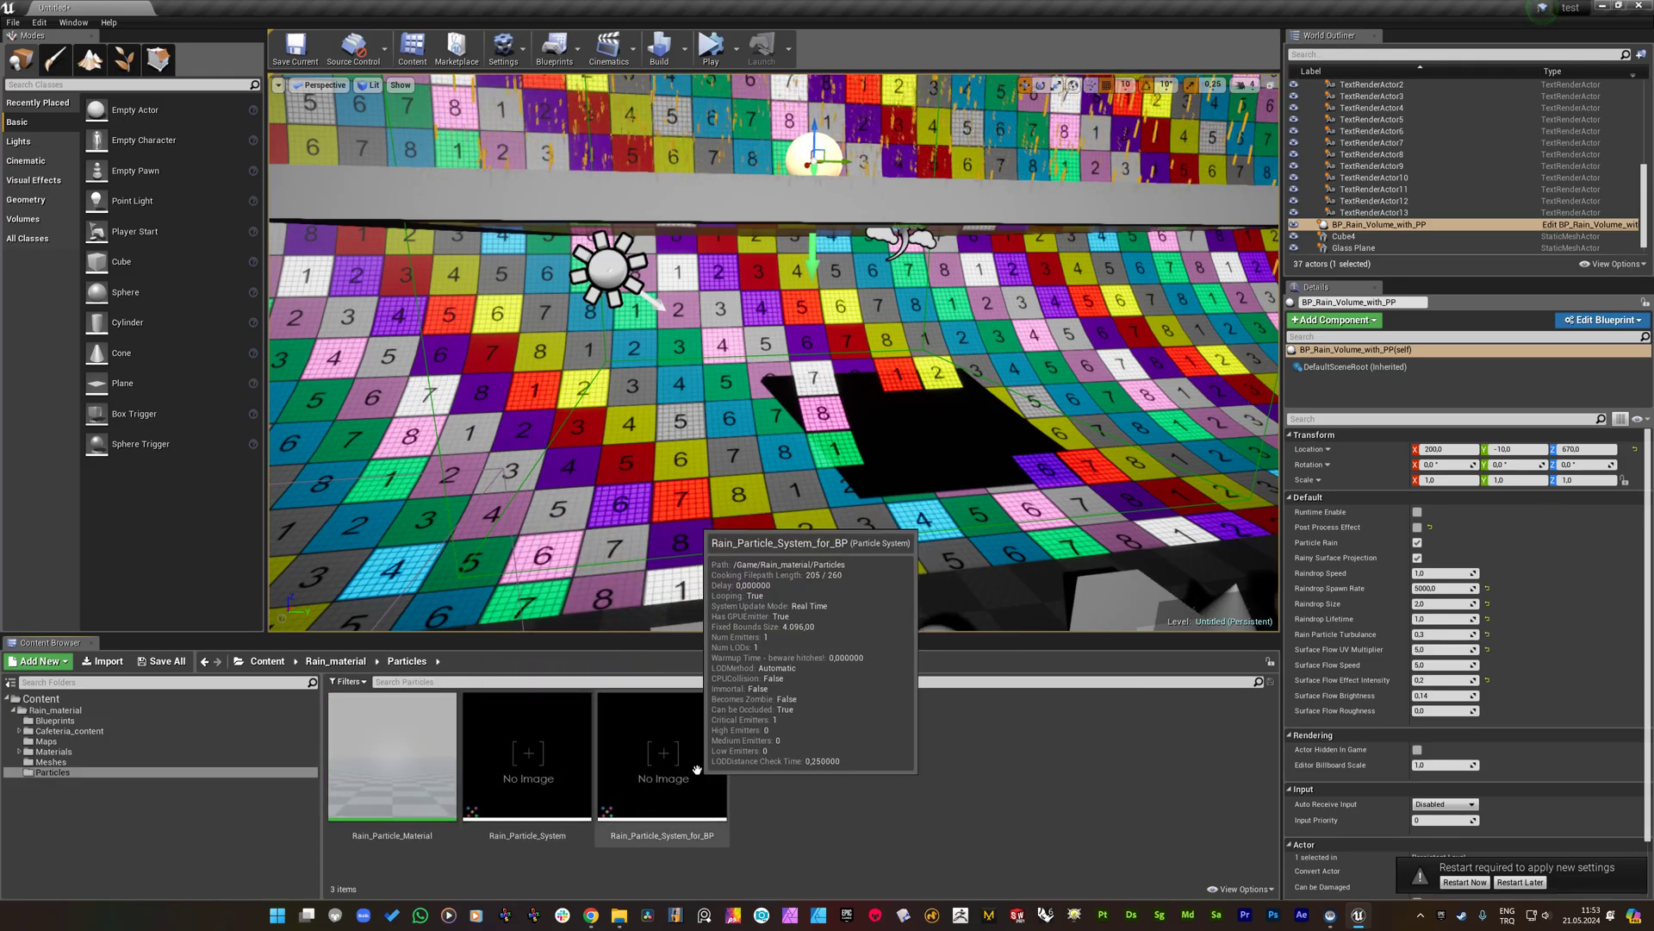
pyautogui.click(663, 754)
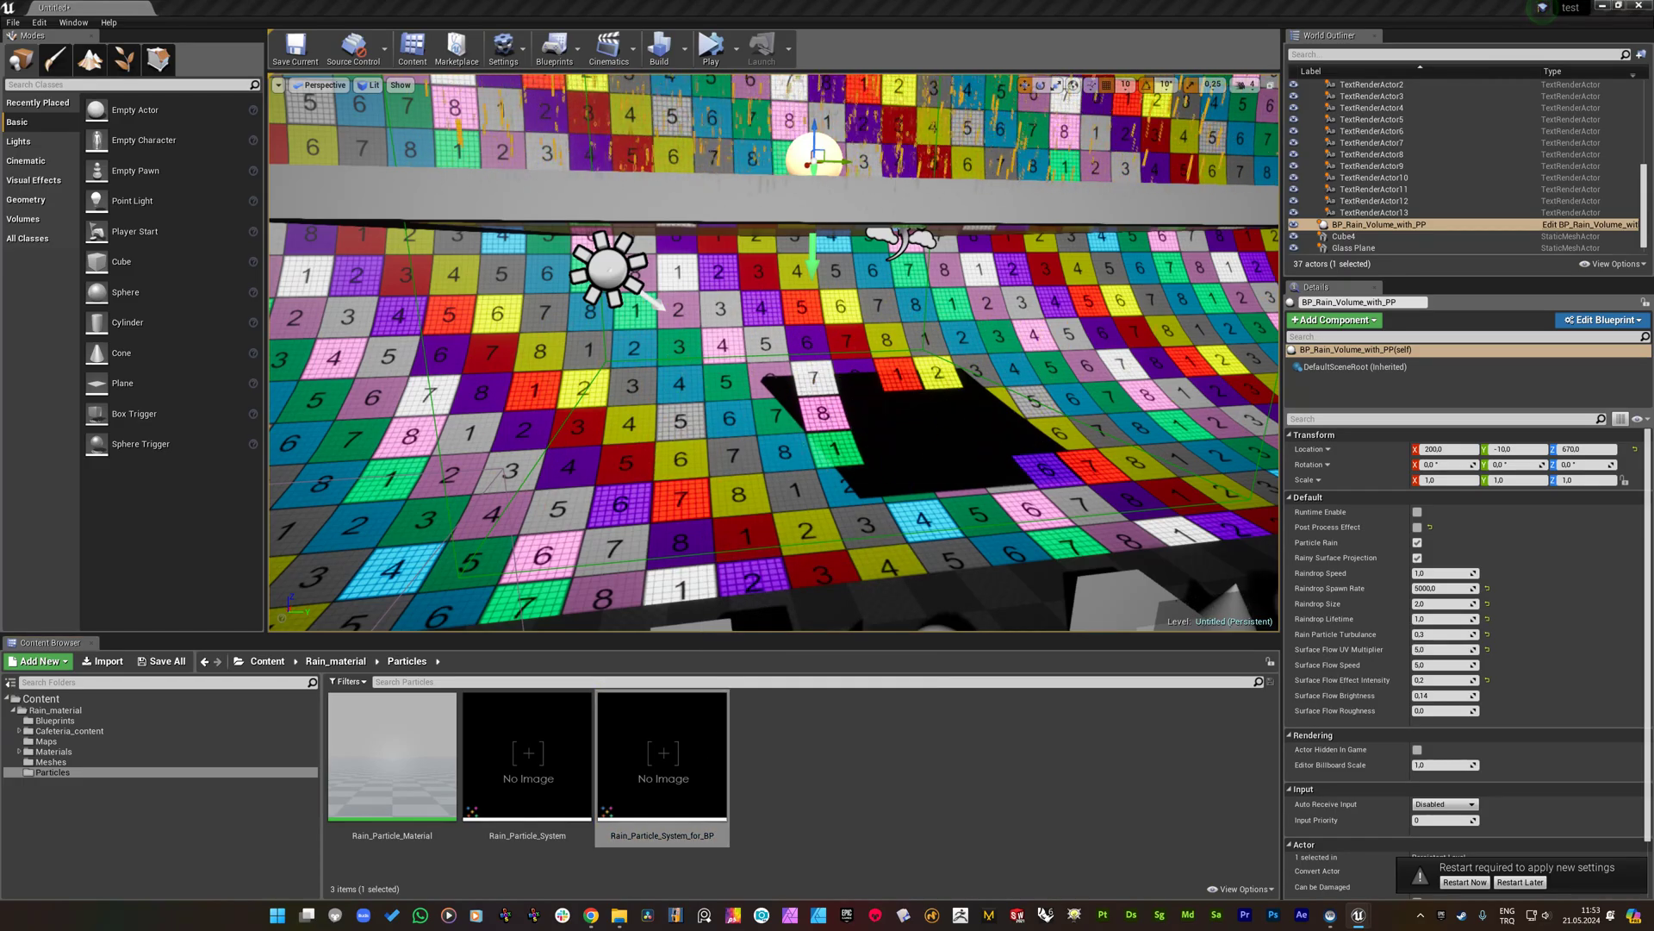
pyautogui.doubleClick(528, 752)
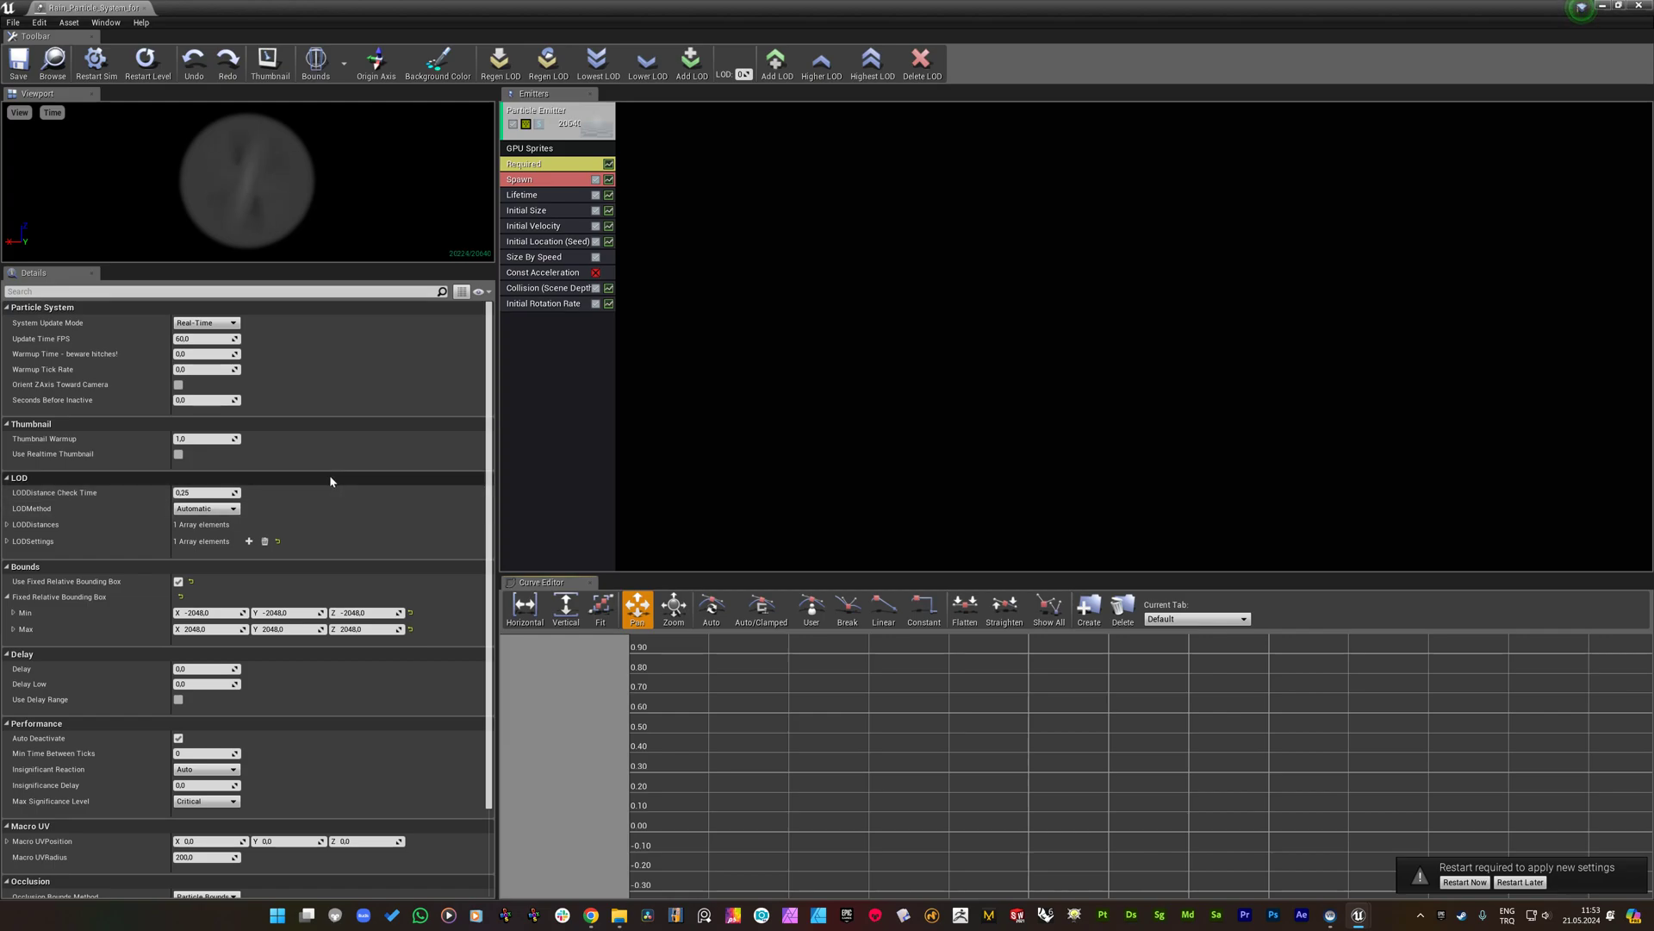
# Set the emitter's Collision module to Distance Field collision mode.
pyautogui.click(549, 287)
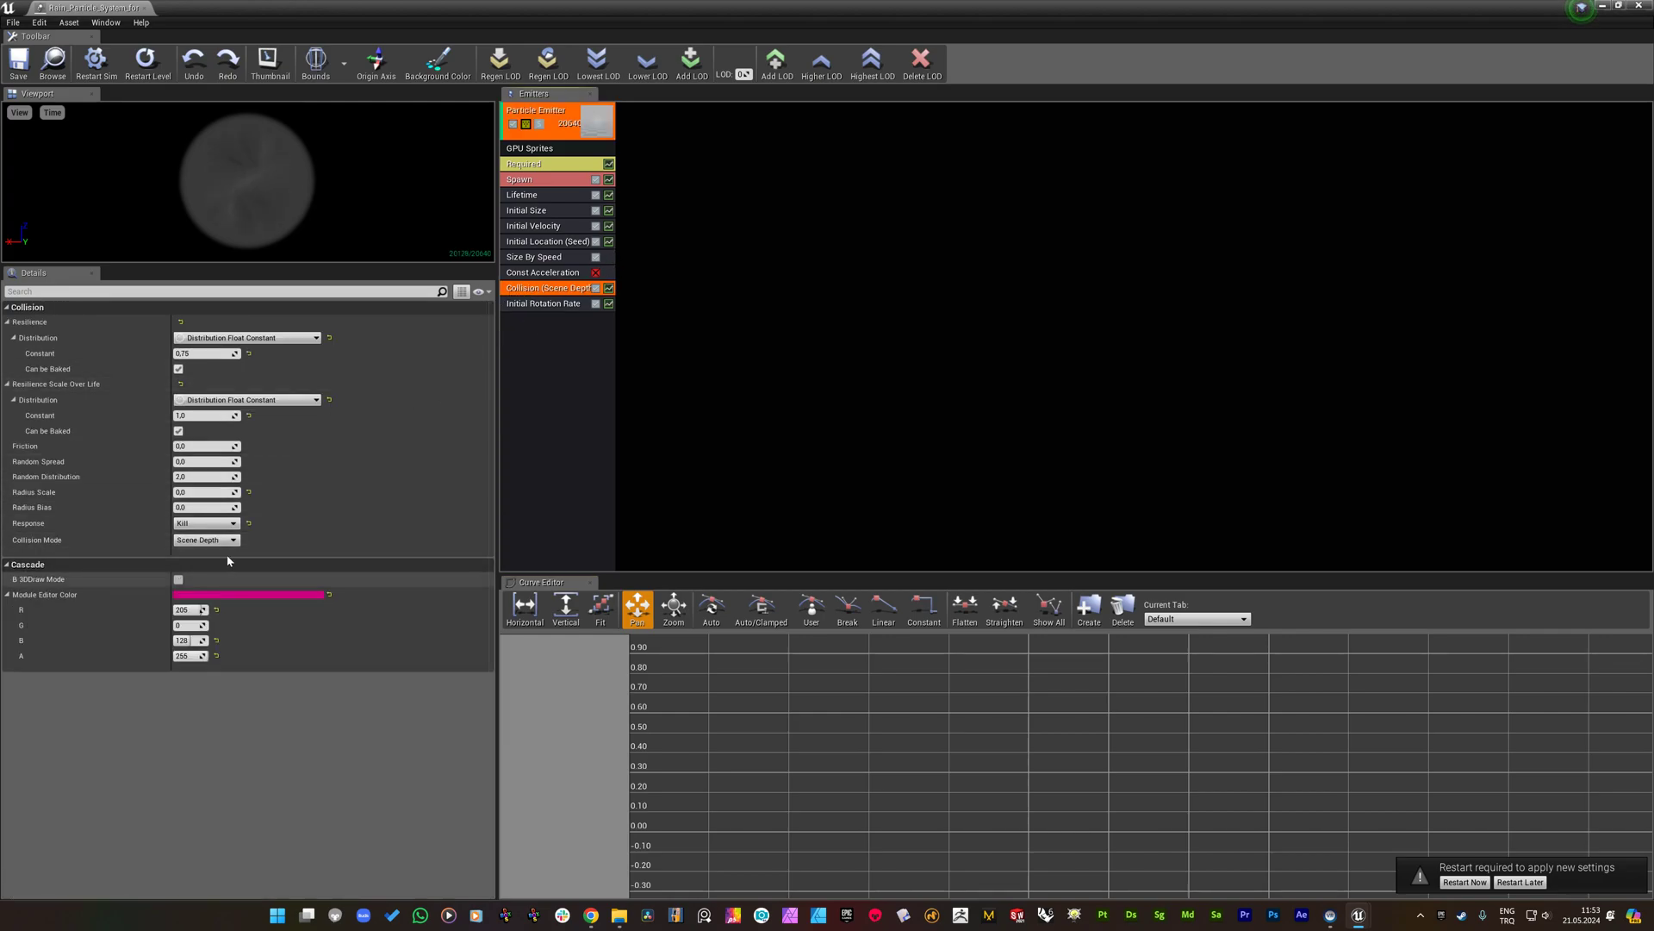
pyautogui.moveTo(37, 540)
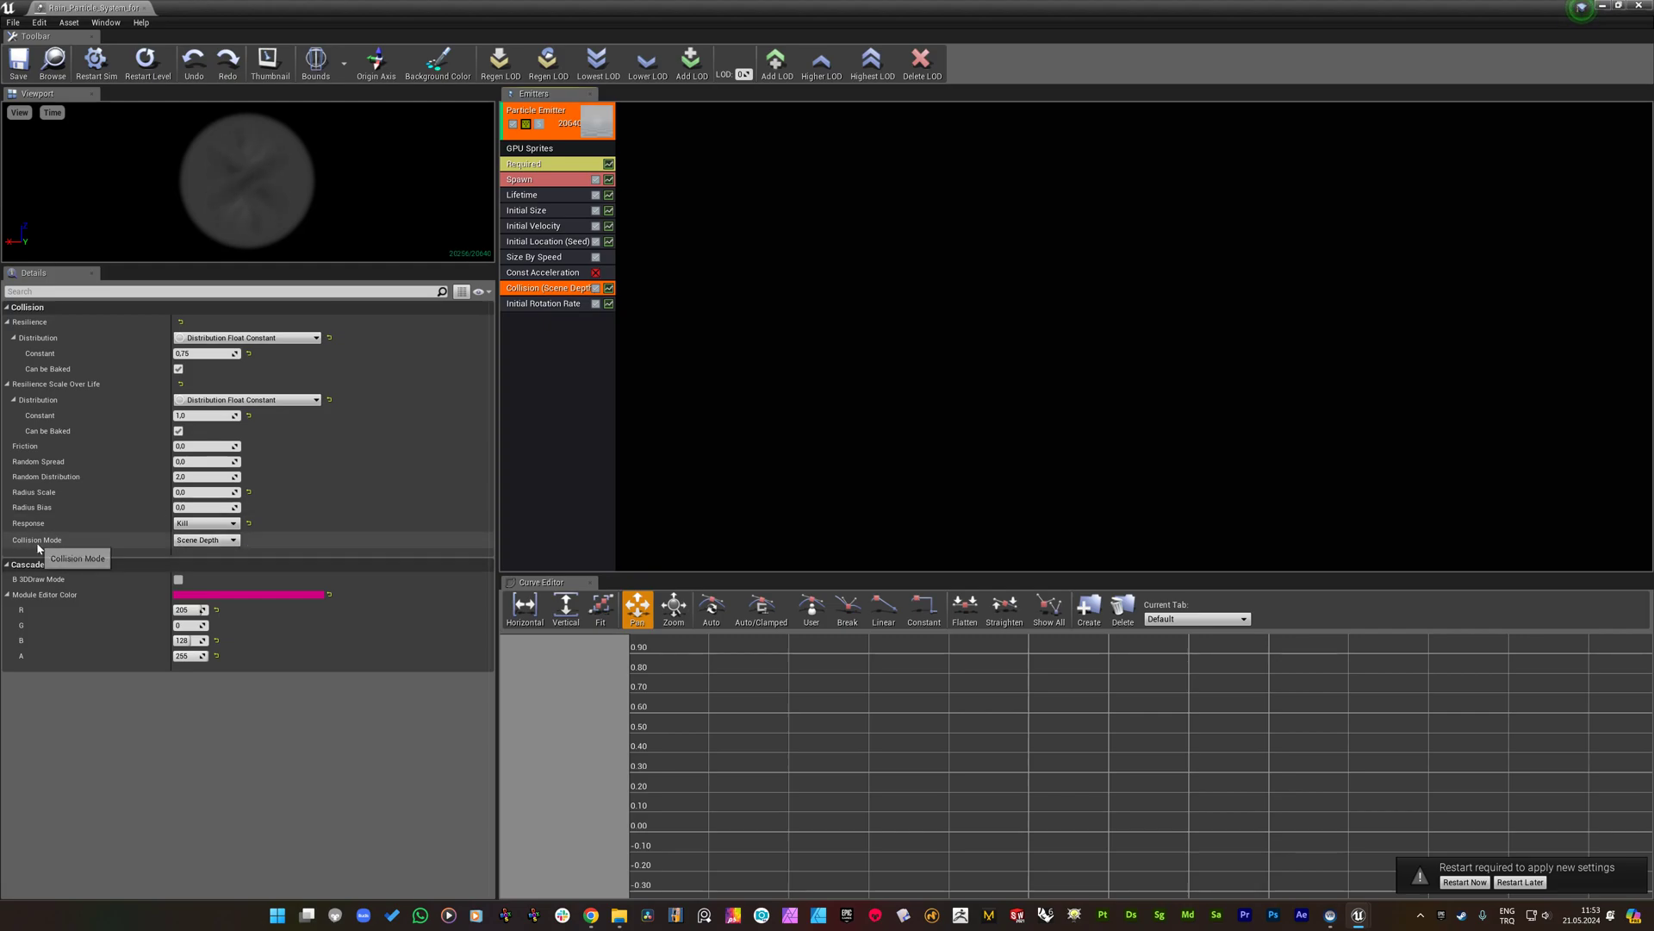
pyautogui.click(206, 540)
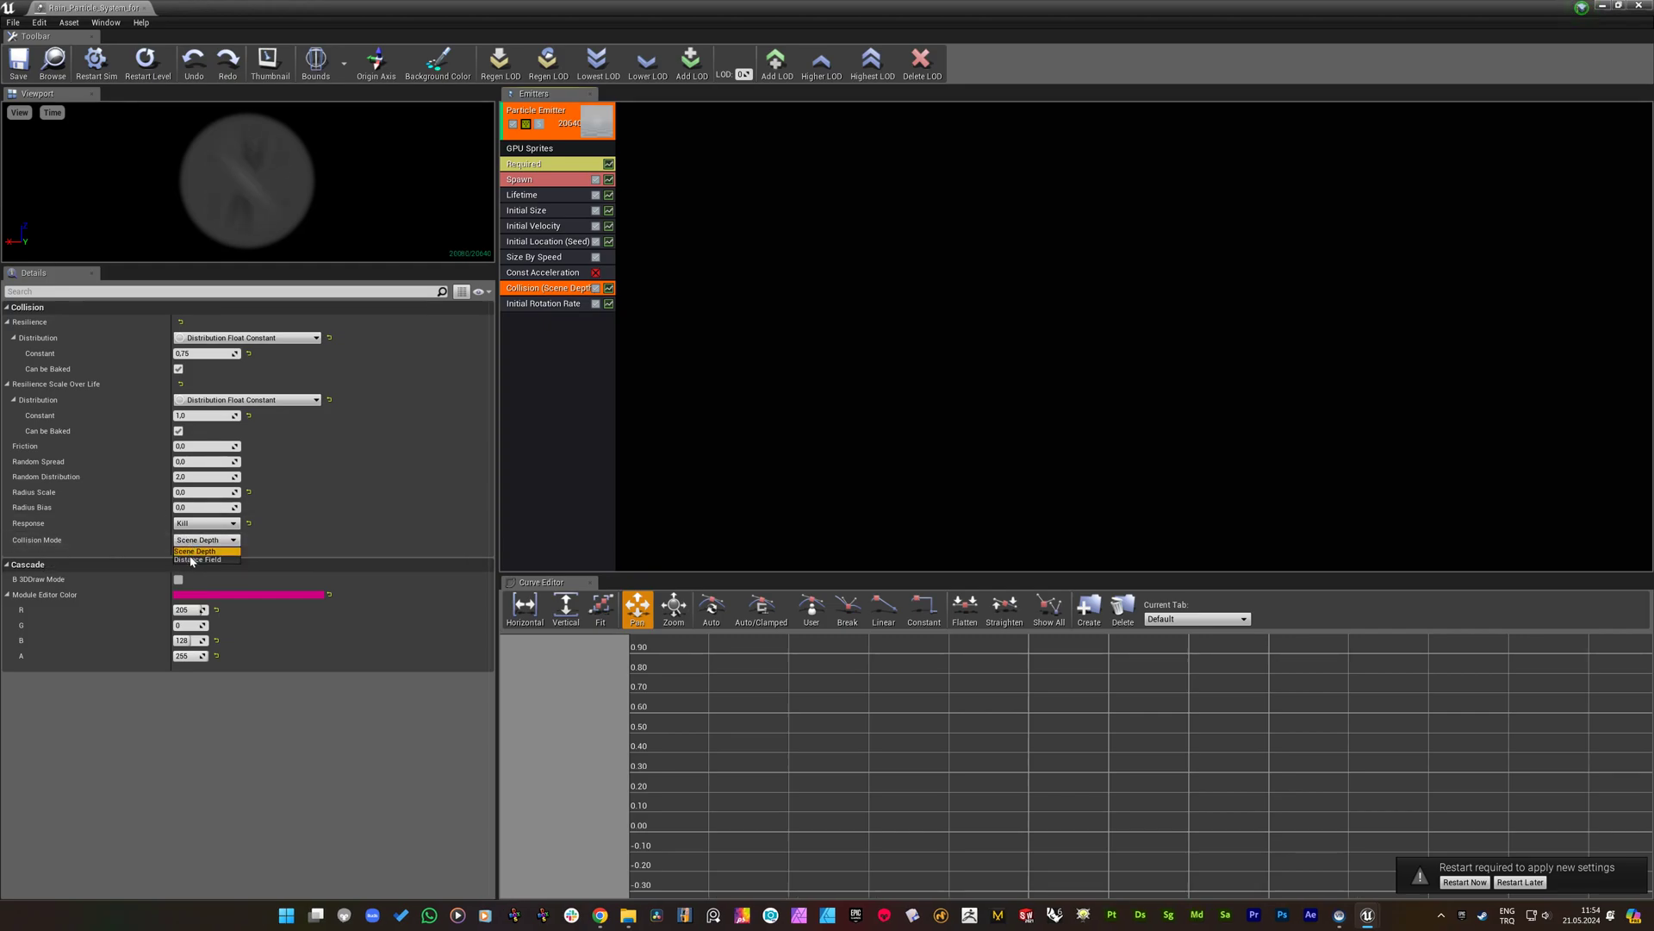
pyautogui.click(199, 558)
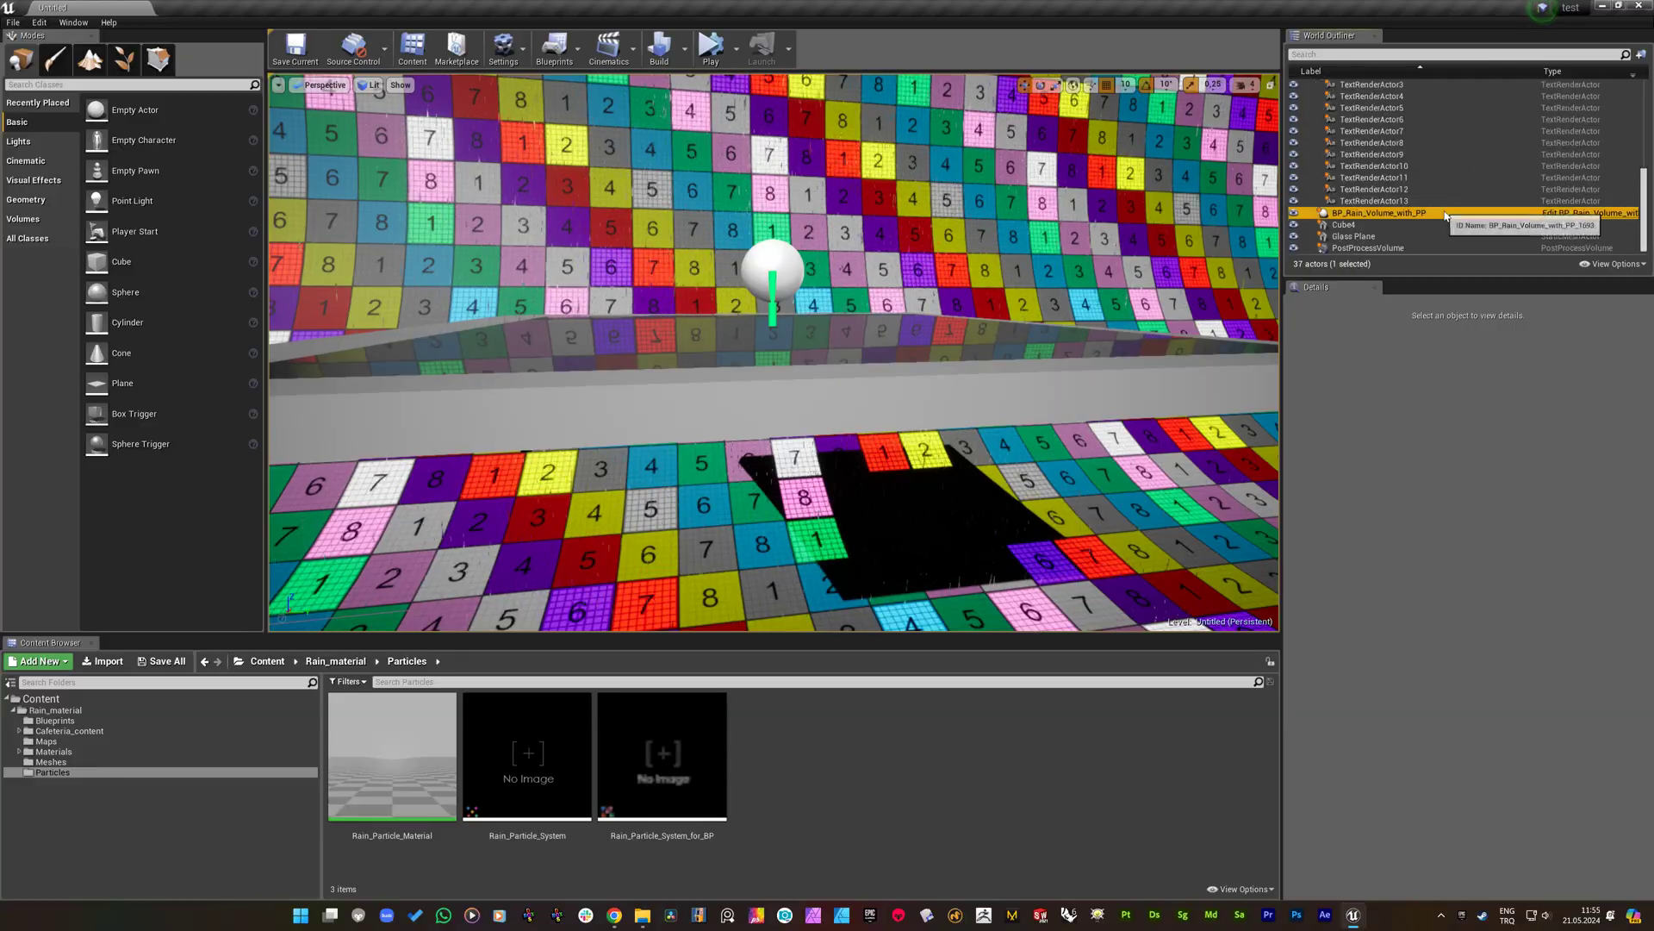
# Reopen Rain_Particle_System_for_BP and set its collision module's mode to Distance Field.
pyautogui.click(1377, 212)
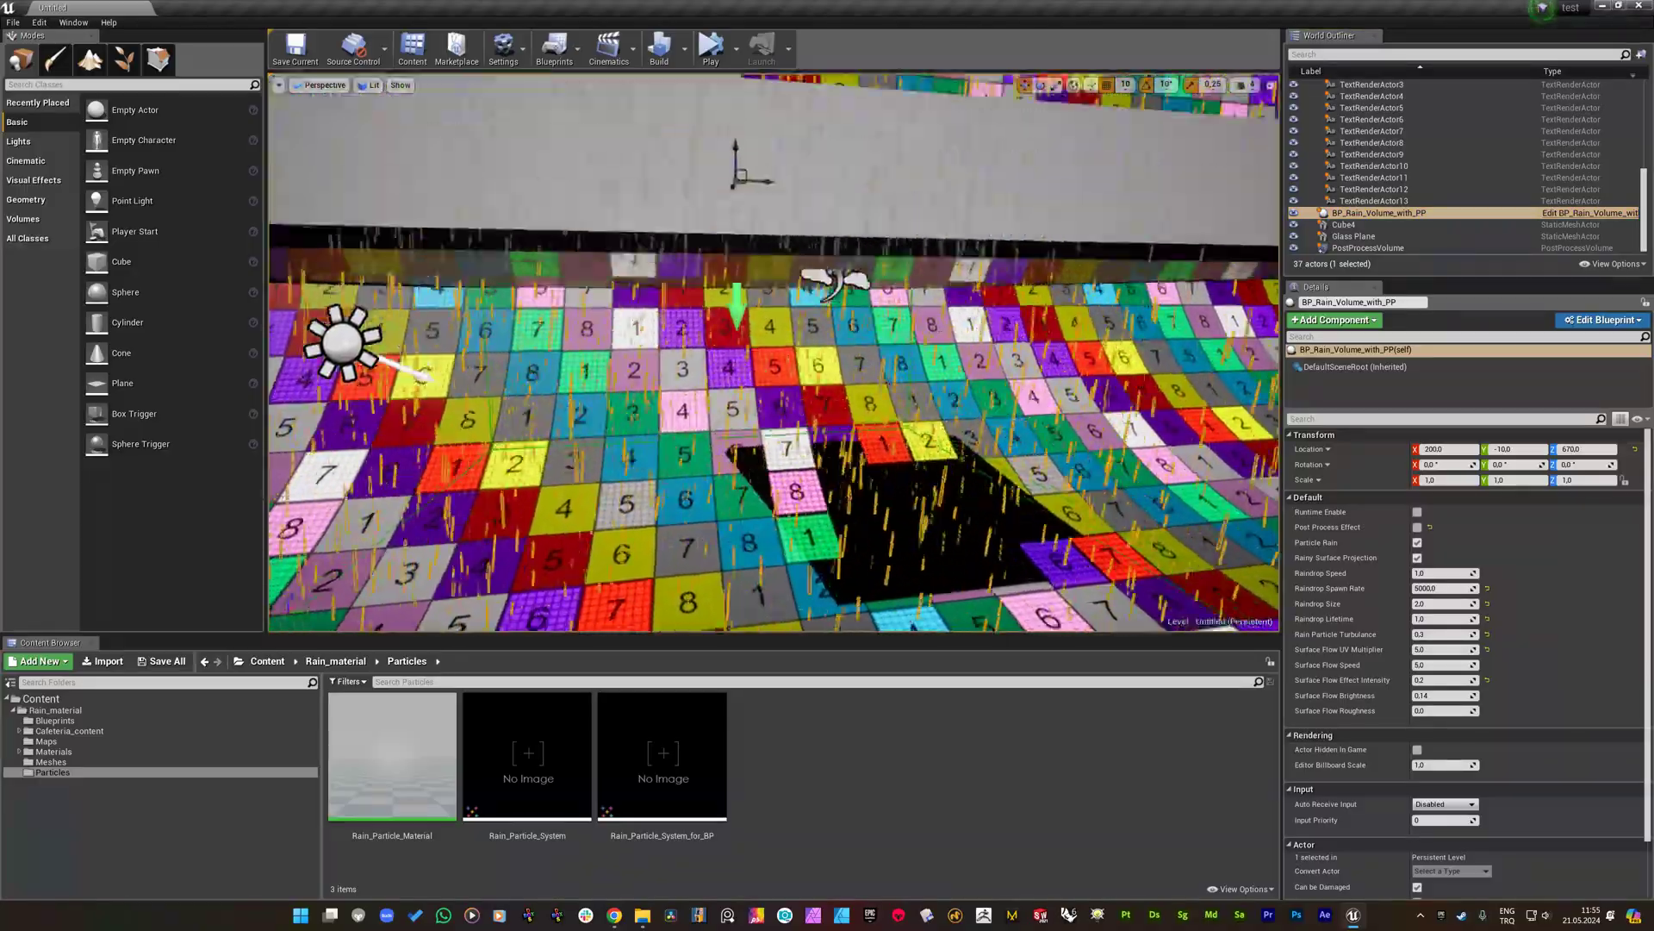
pyautogui.doubleClick(527, 754)
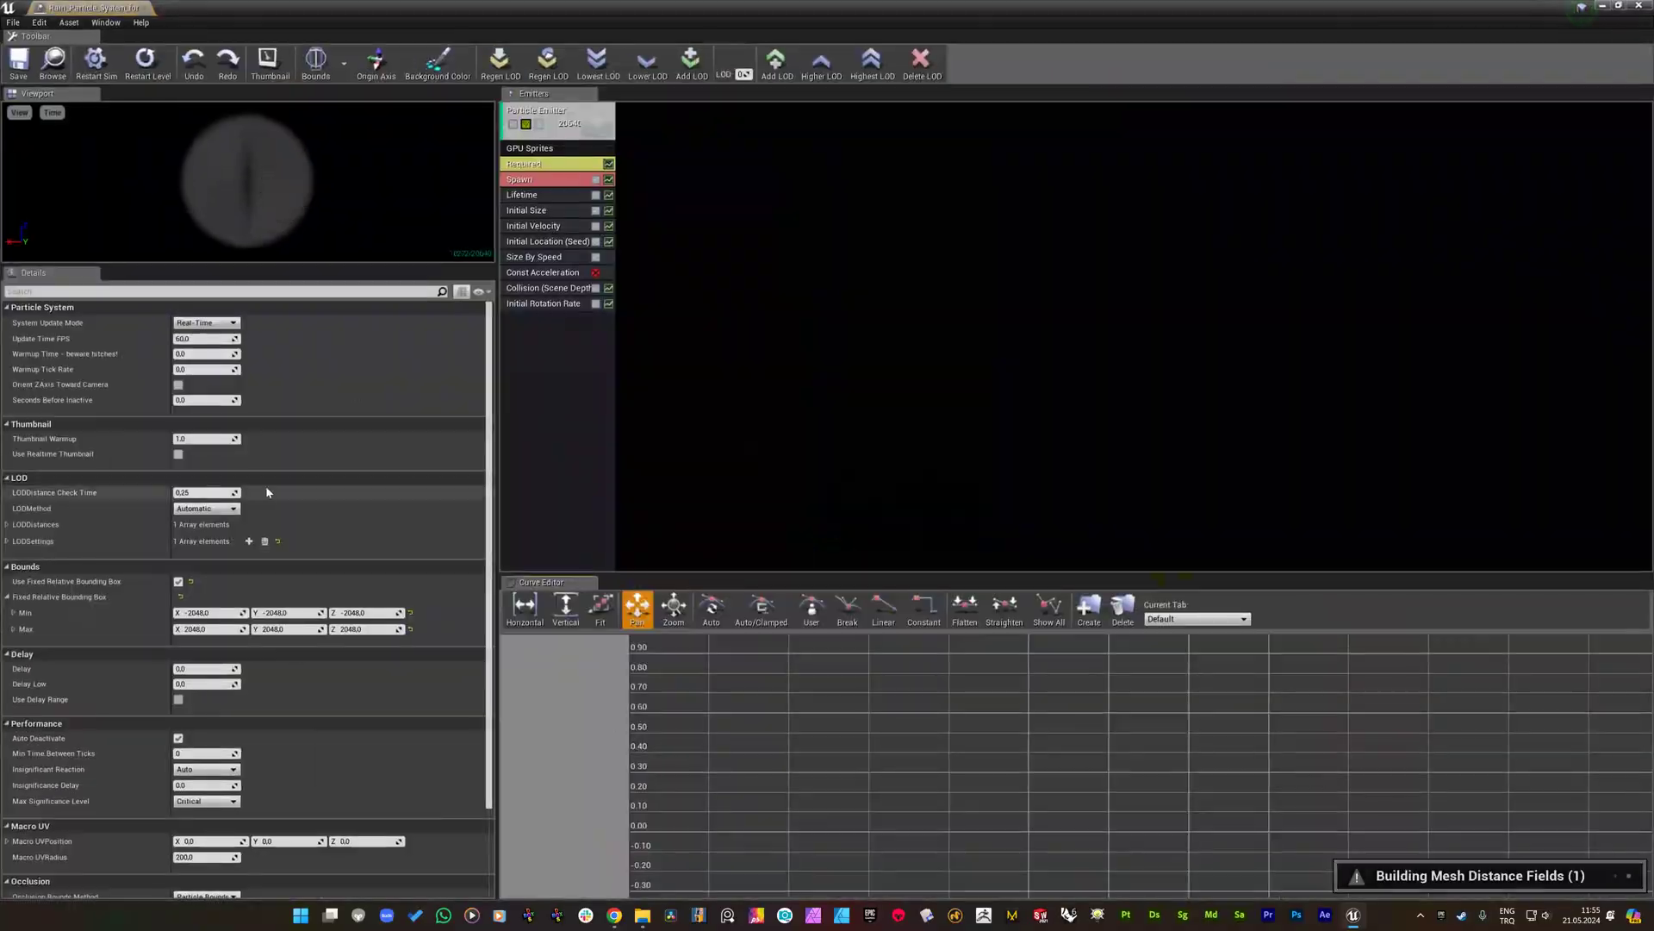
pyautogui.click(546, 287)
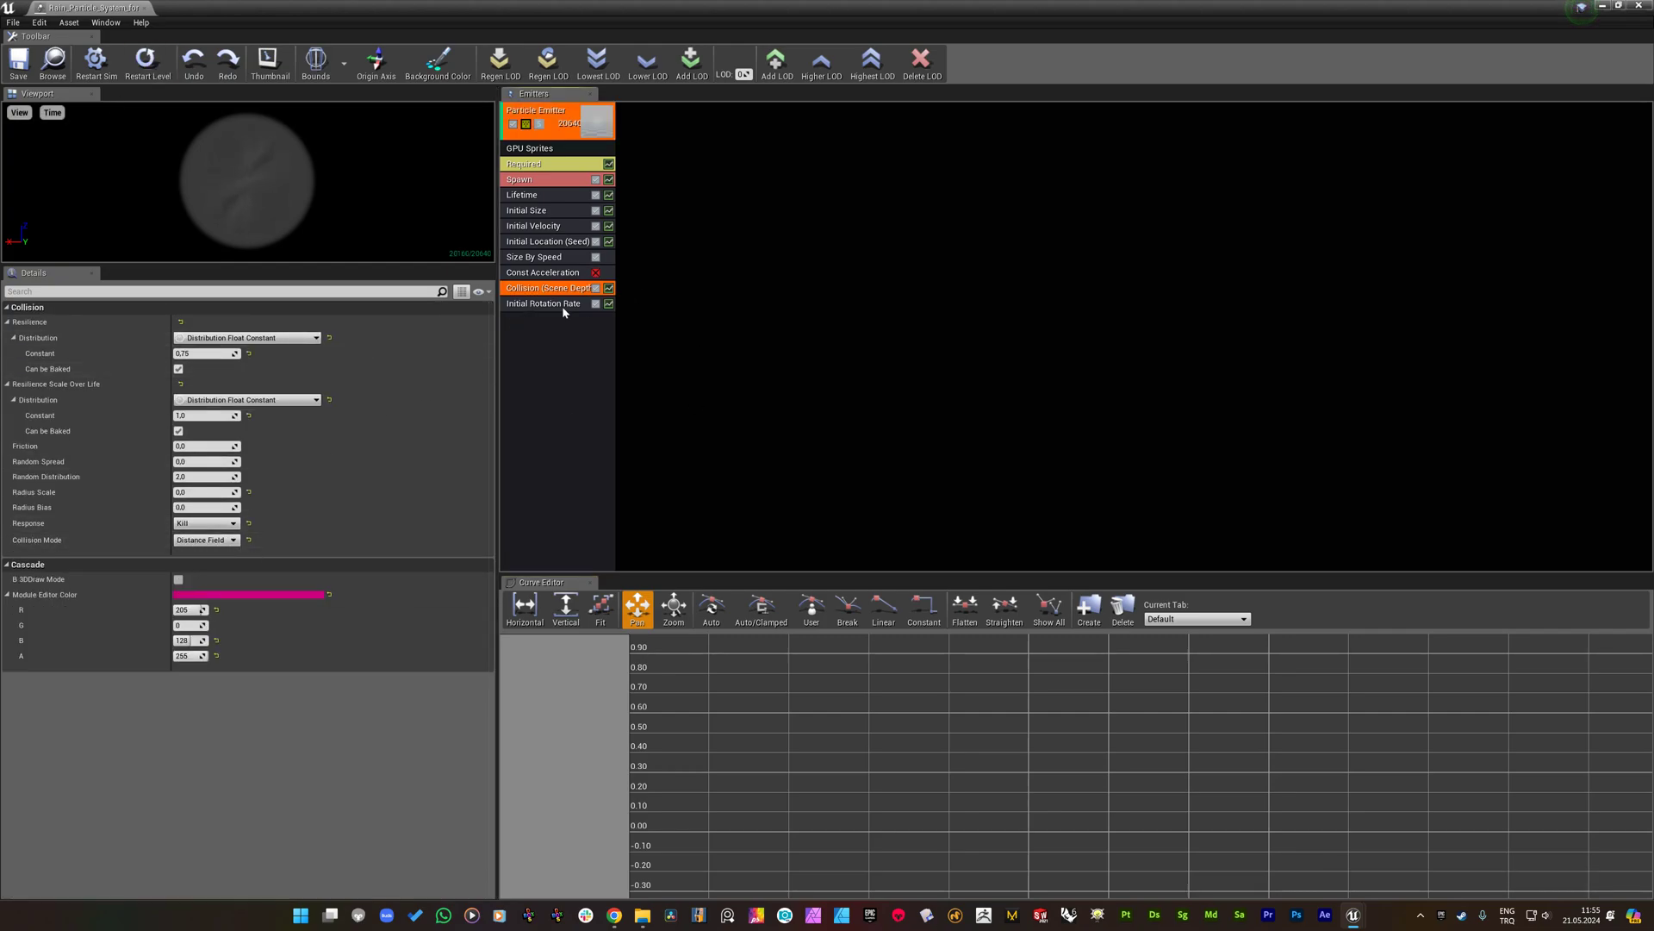
pyautogui.click(231, 540)
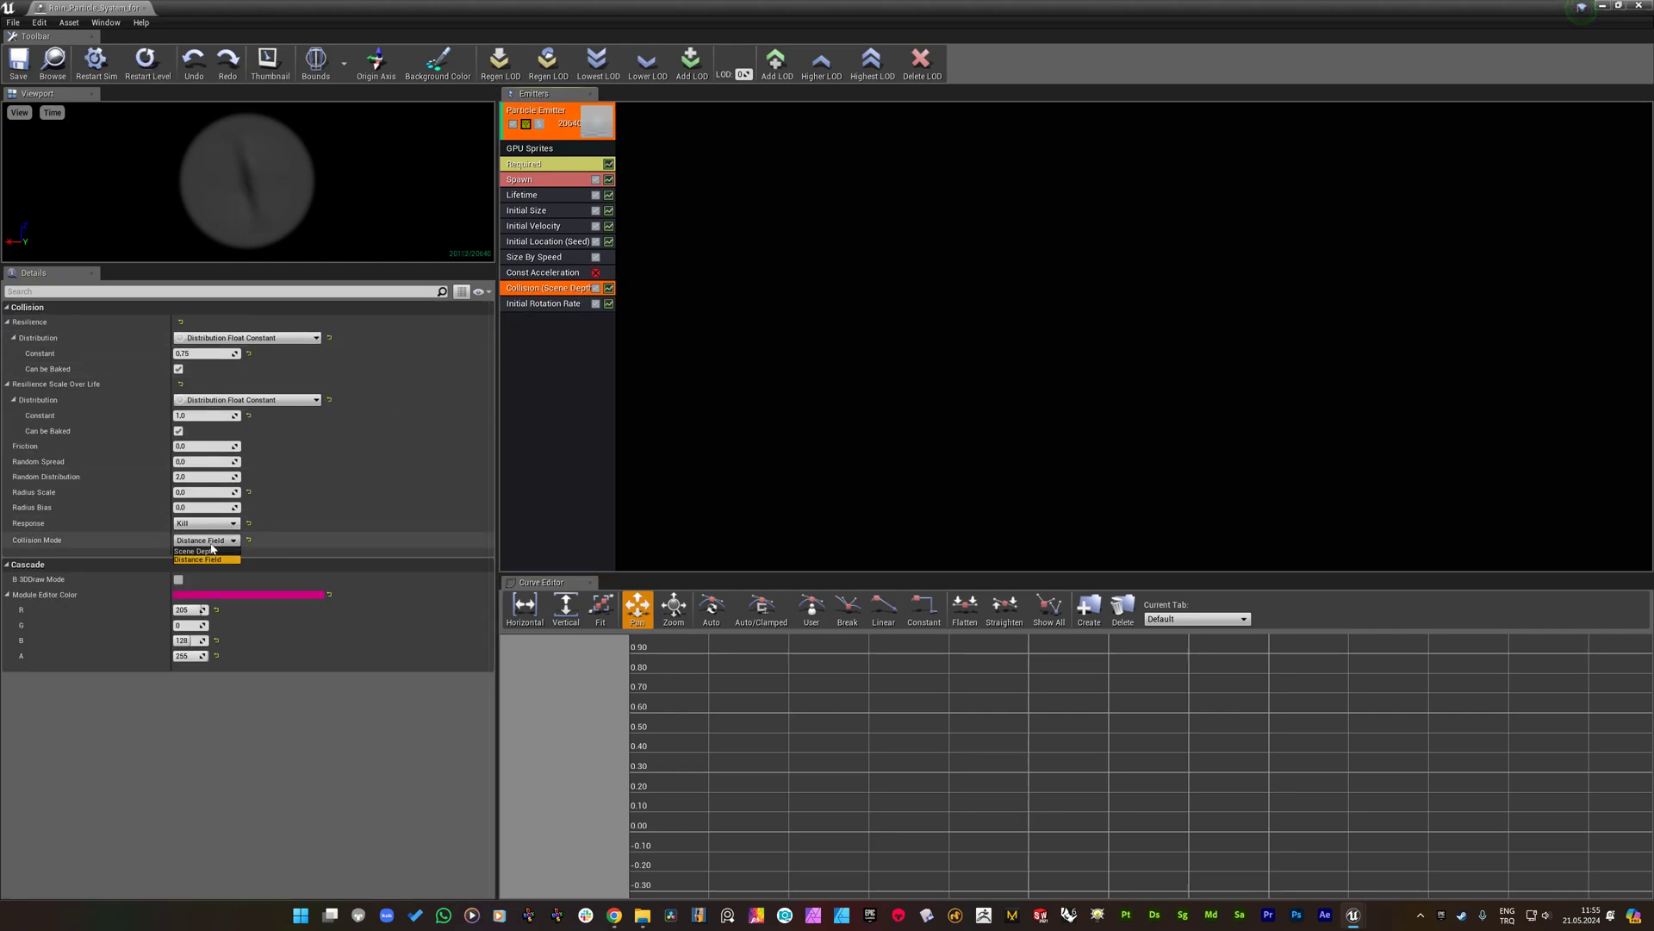
pyautogui.click(207, 558)
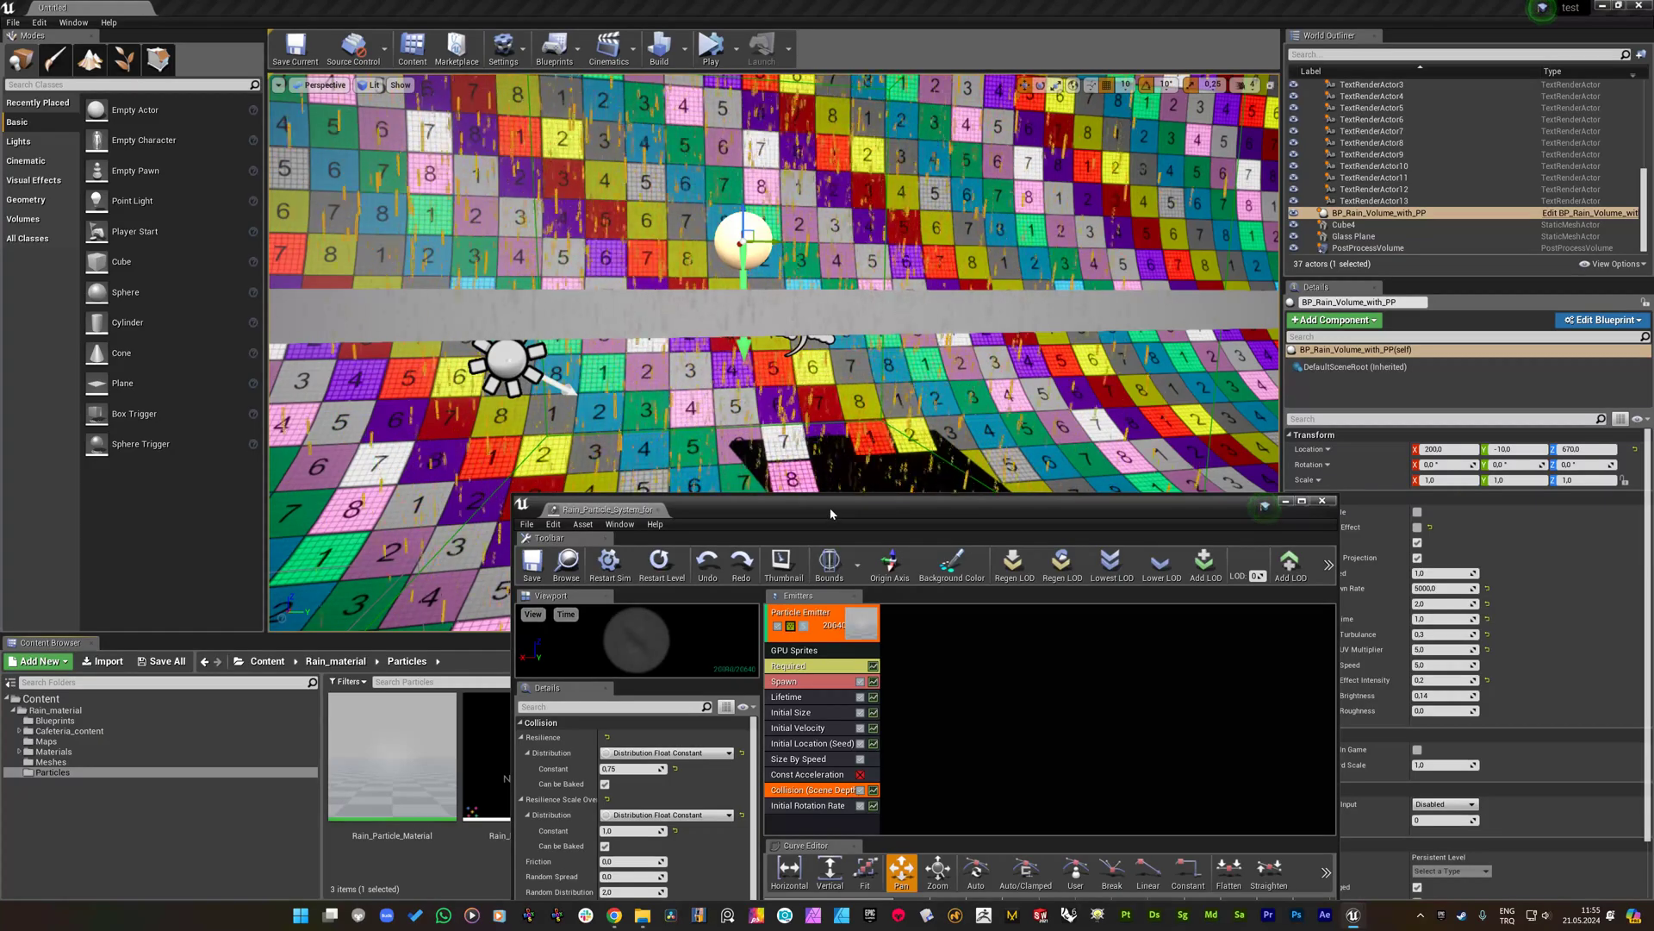
pyautogui.click(1306, 501)
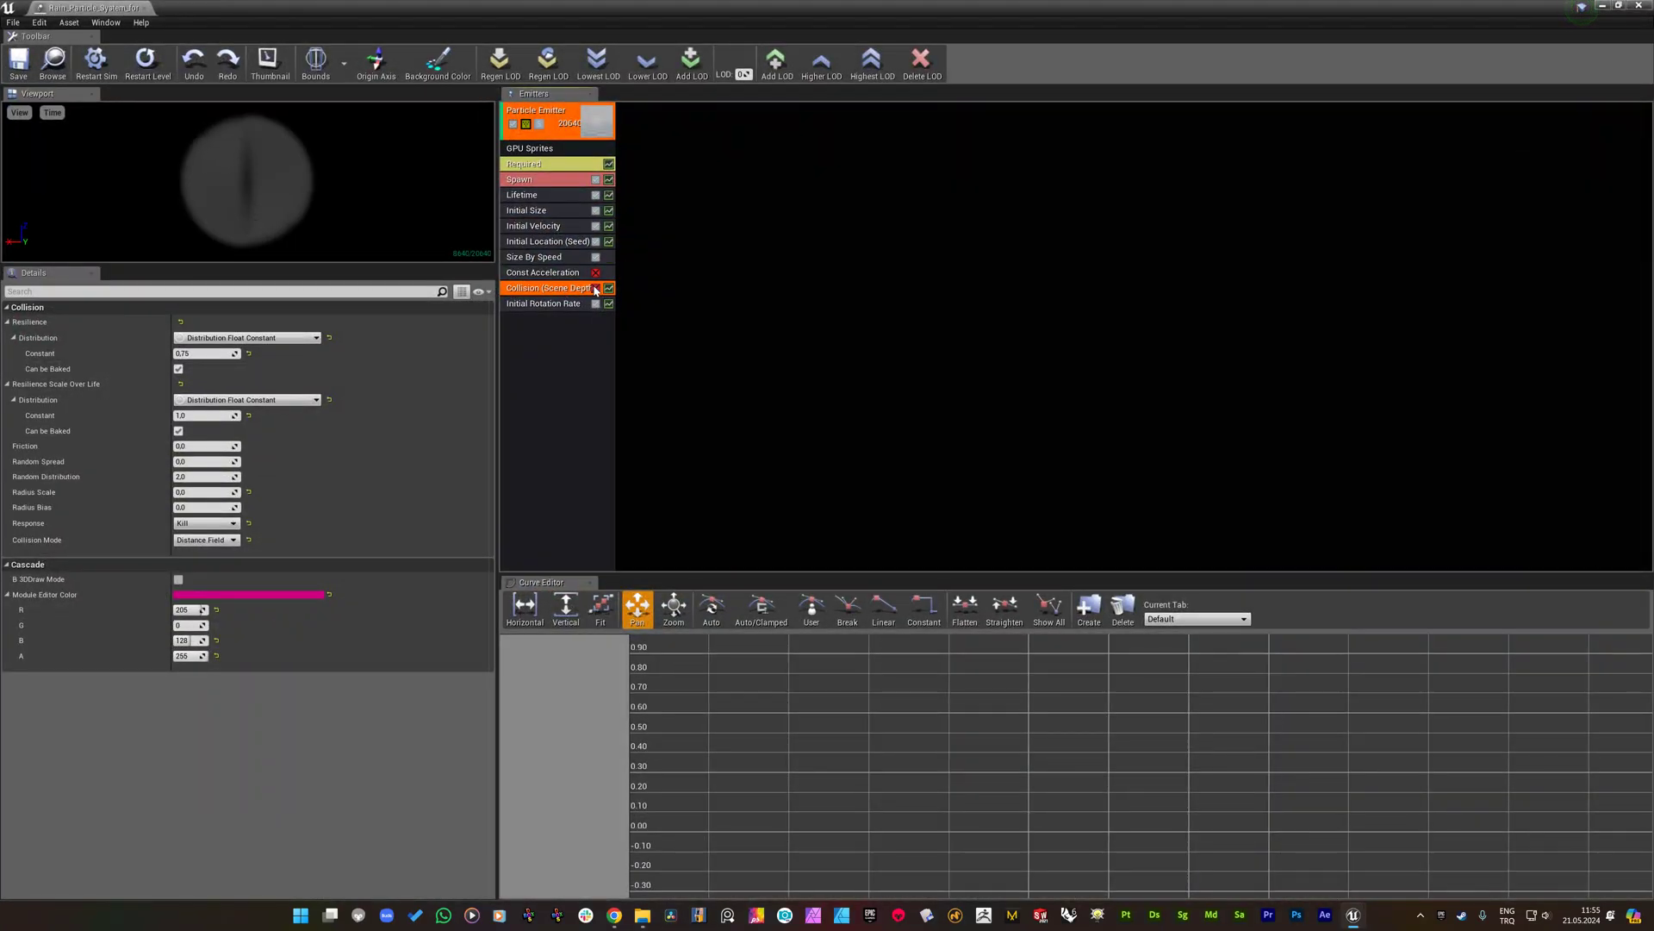
pyautogui.moveTo(206, 539)
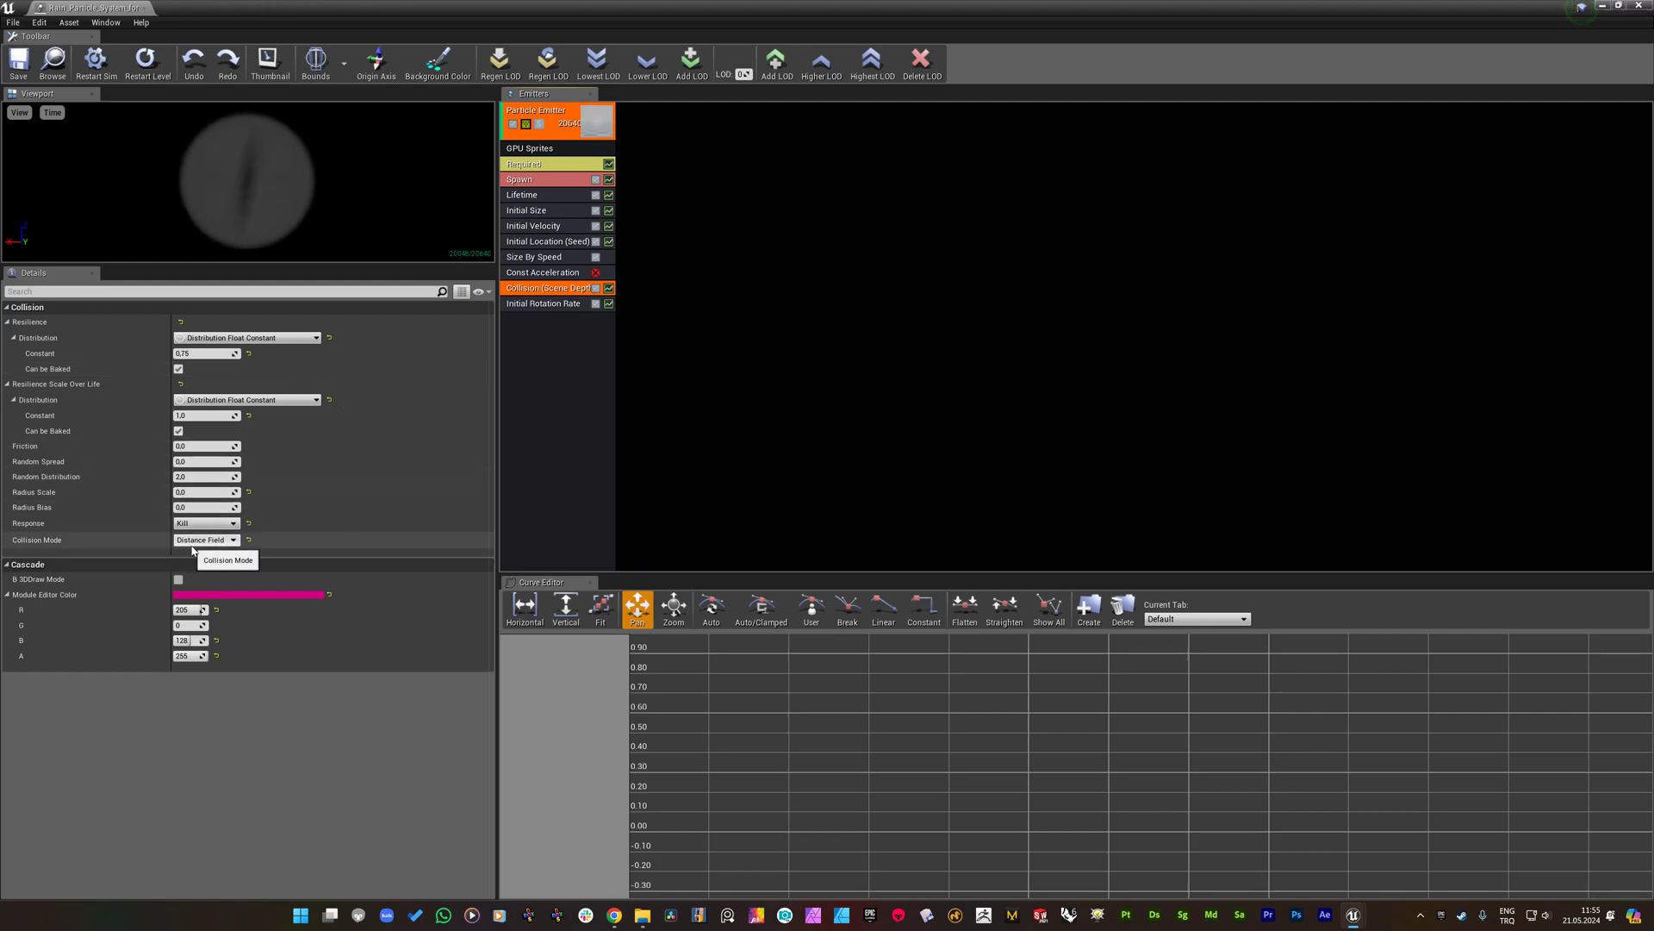
pyautogui.moveTo(568, 353)
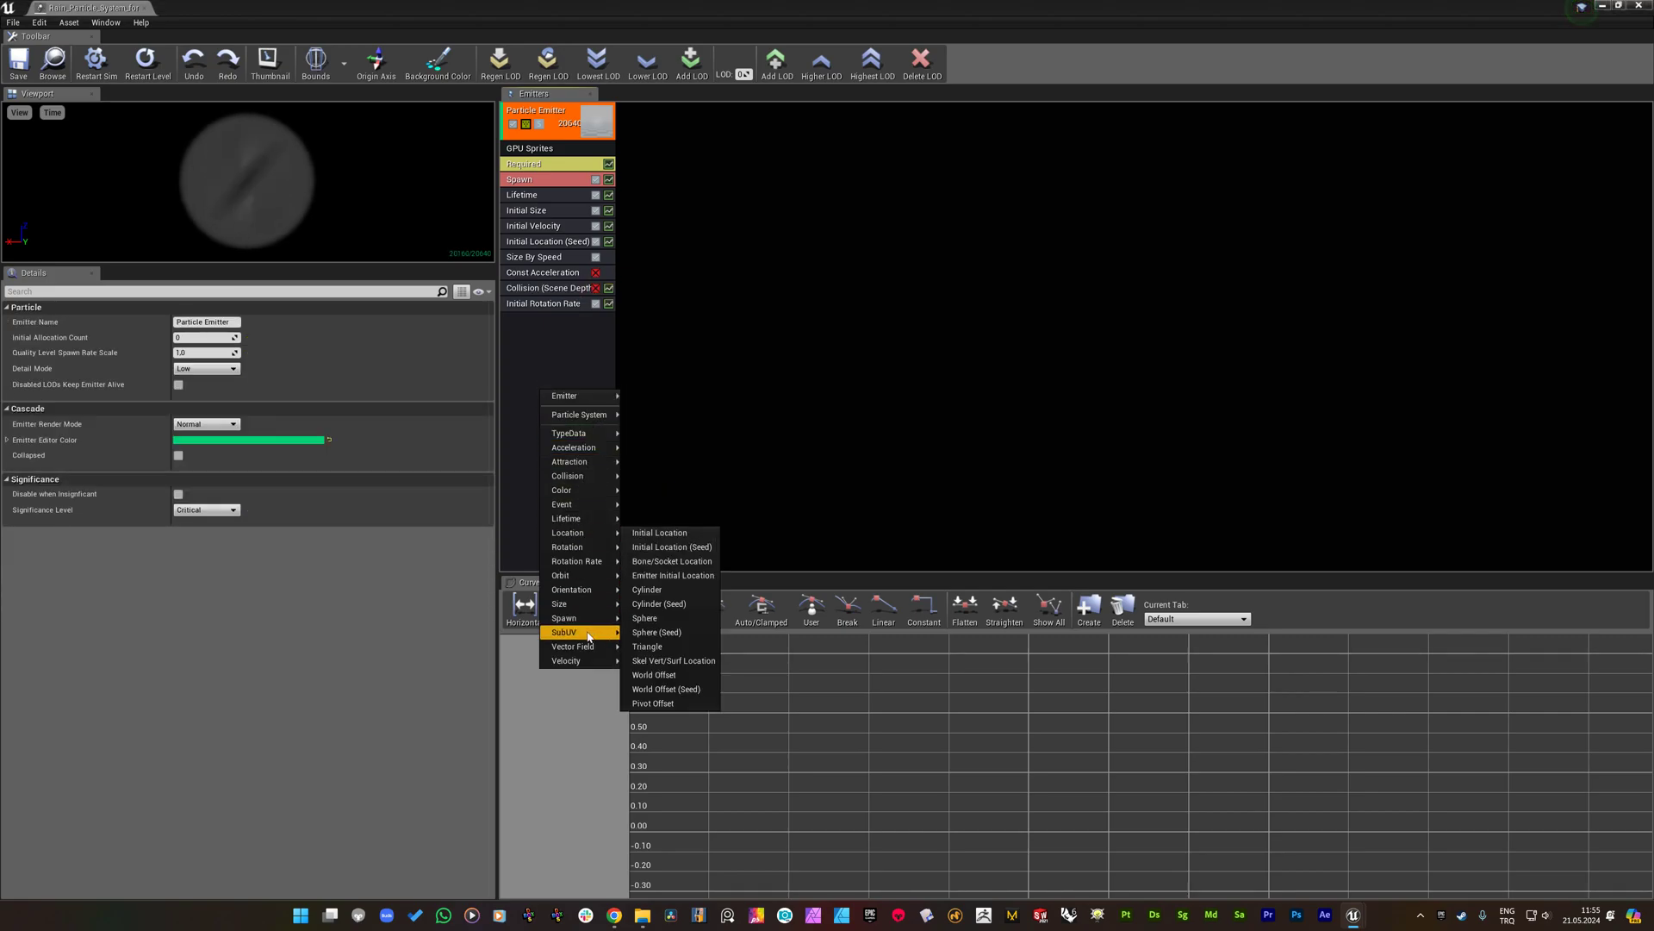
pyautogui.moveTo(561, 490)
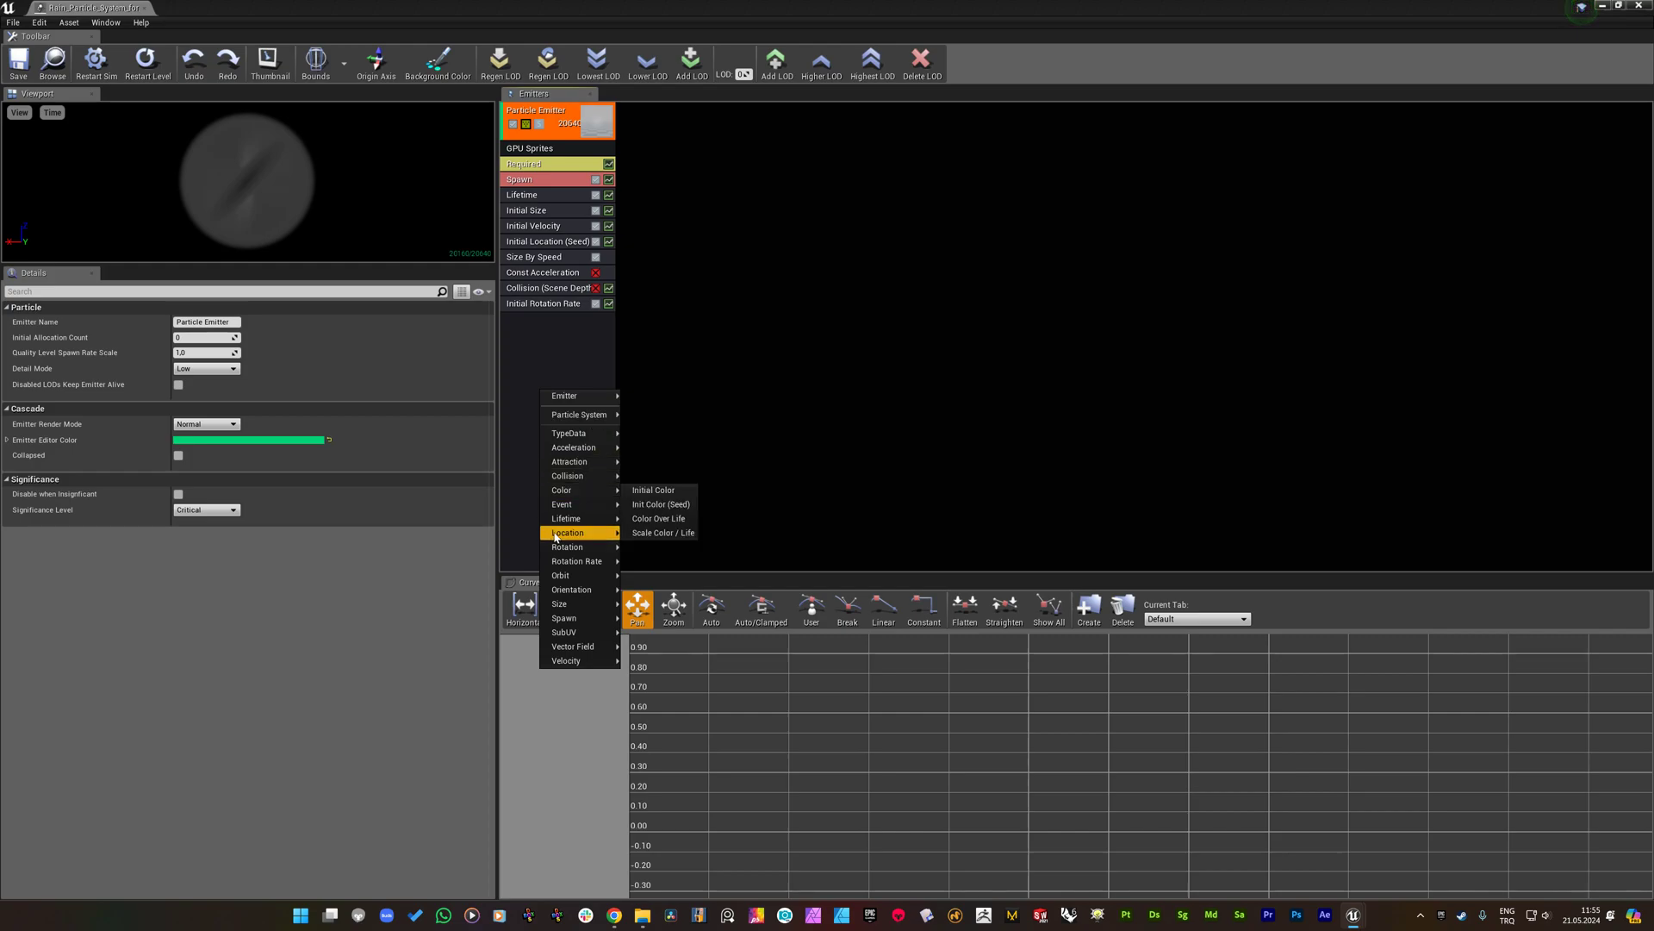
pyautogui.moveTo(568, 474)
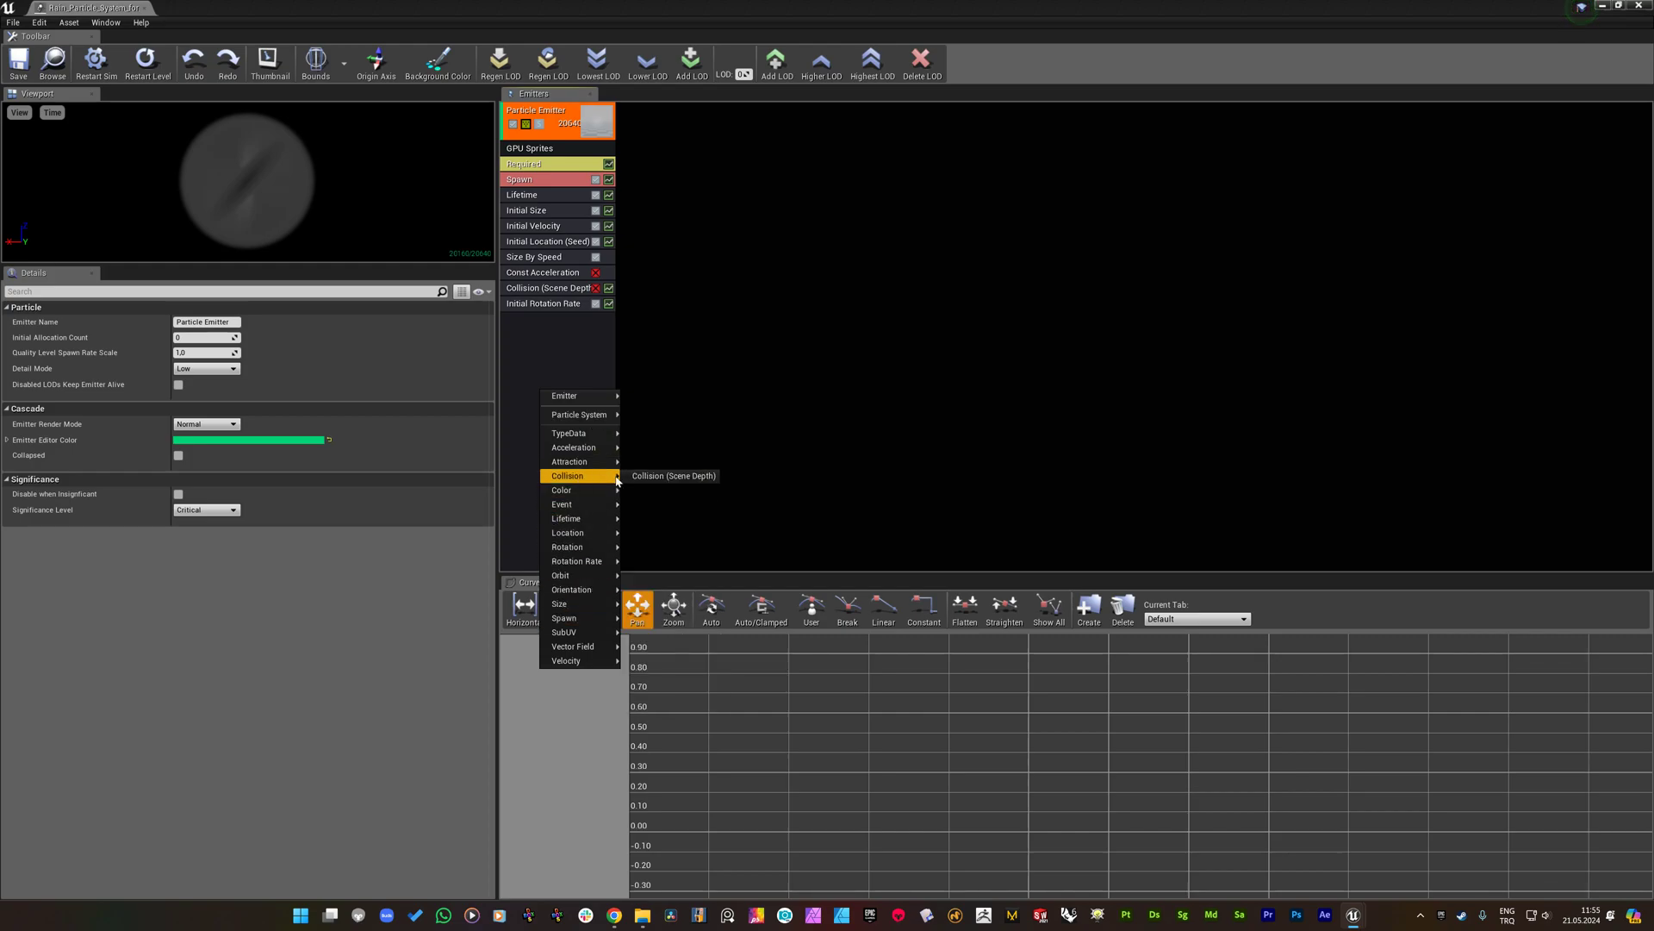
# Add a Collision (Scene Depth) module to the rain emitter and set it to Distance Field.
pyautogui.click(672, 475)
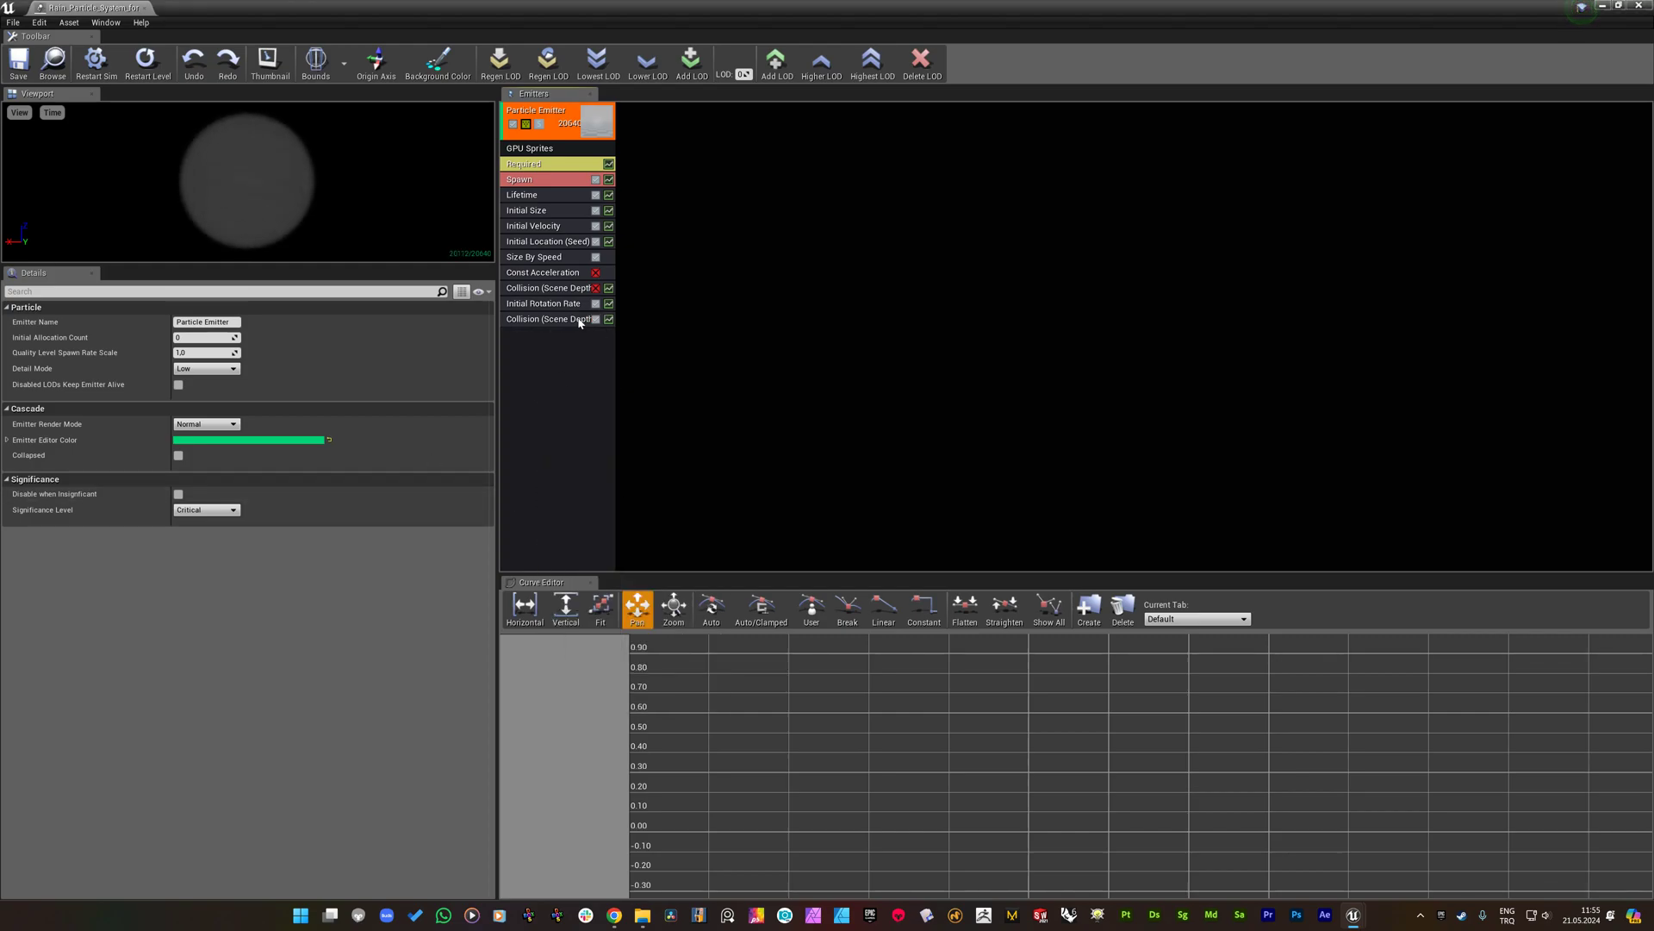
pyautogui.click(548, 319)
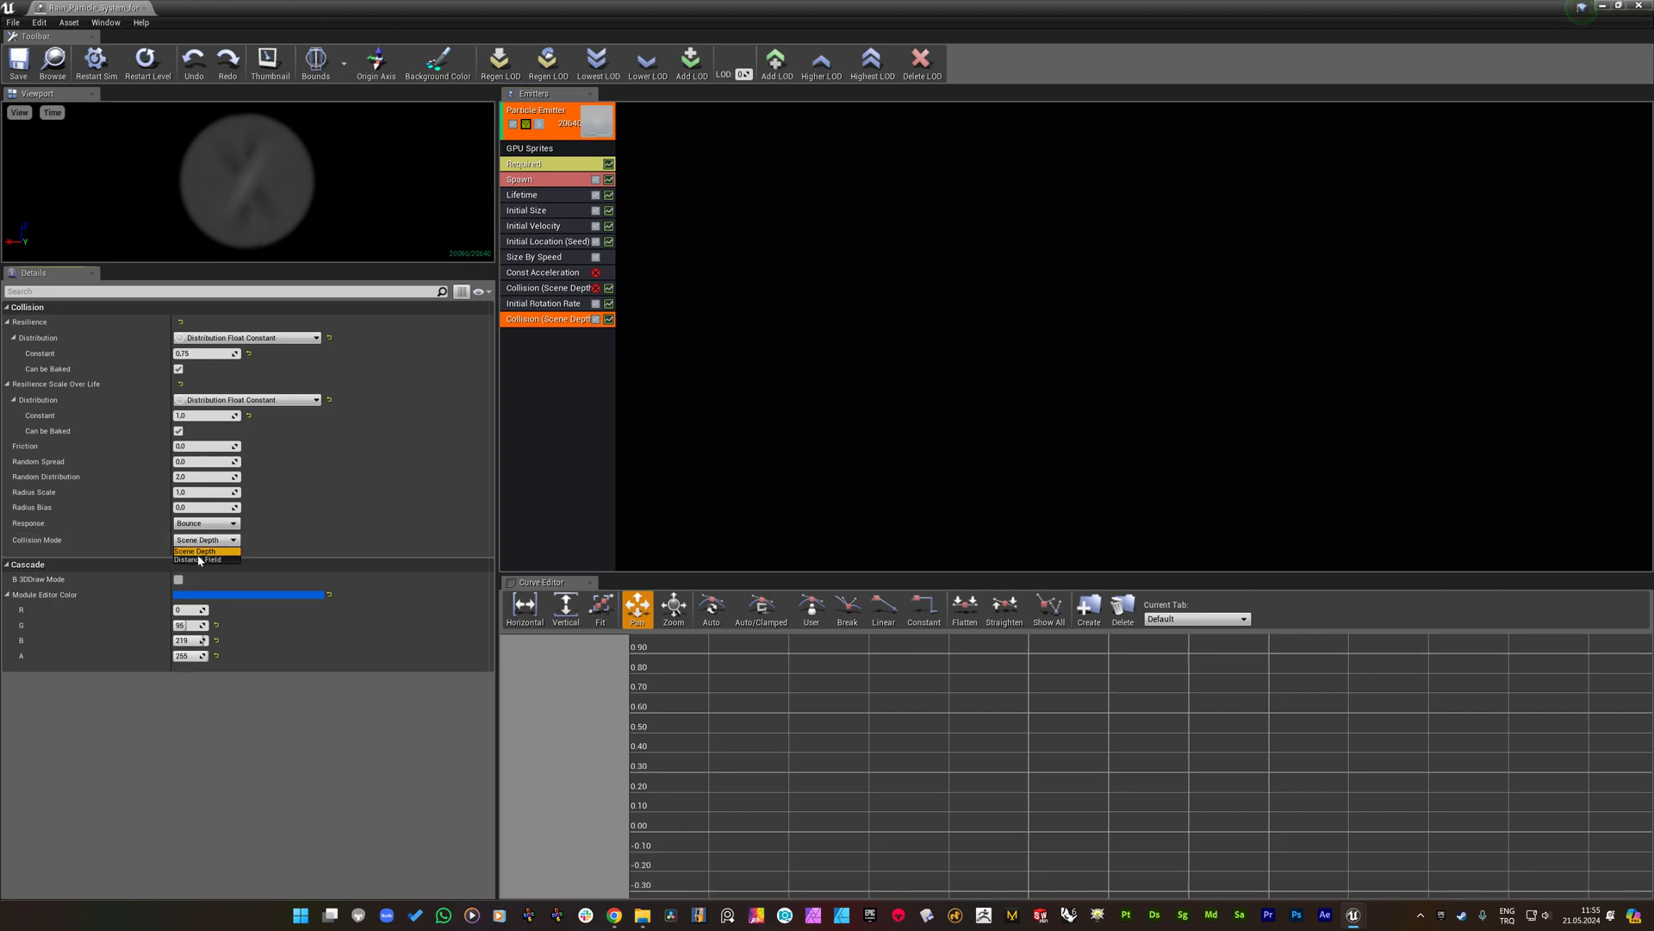
pyautogui.click(199, 559)
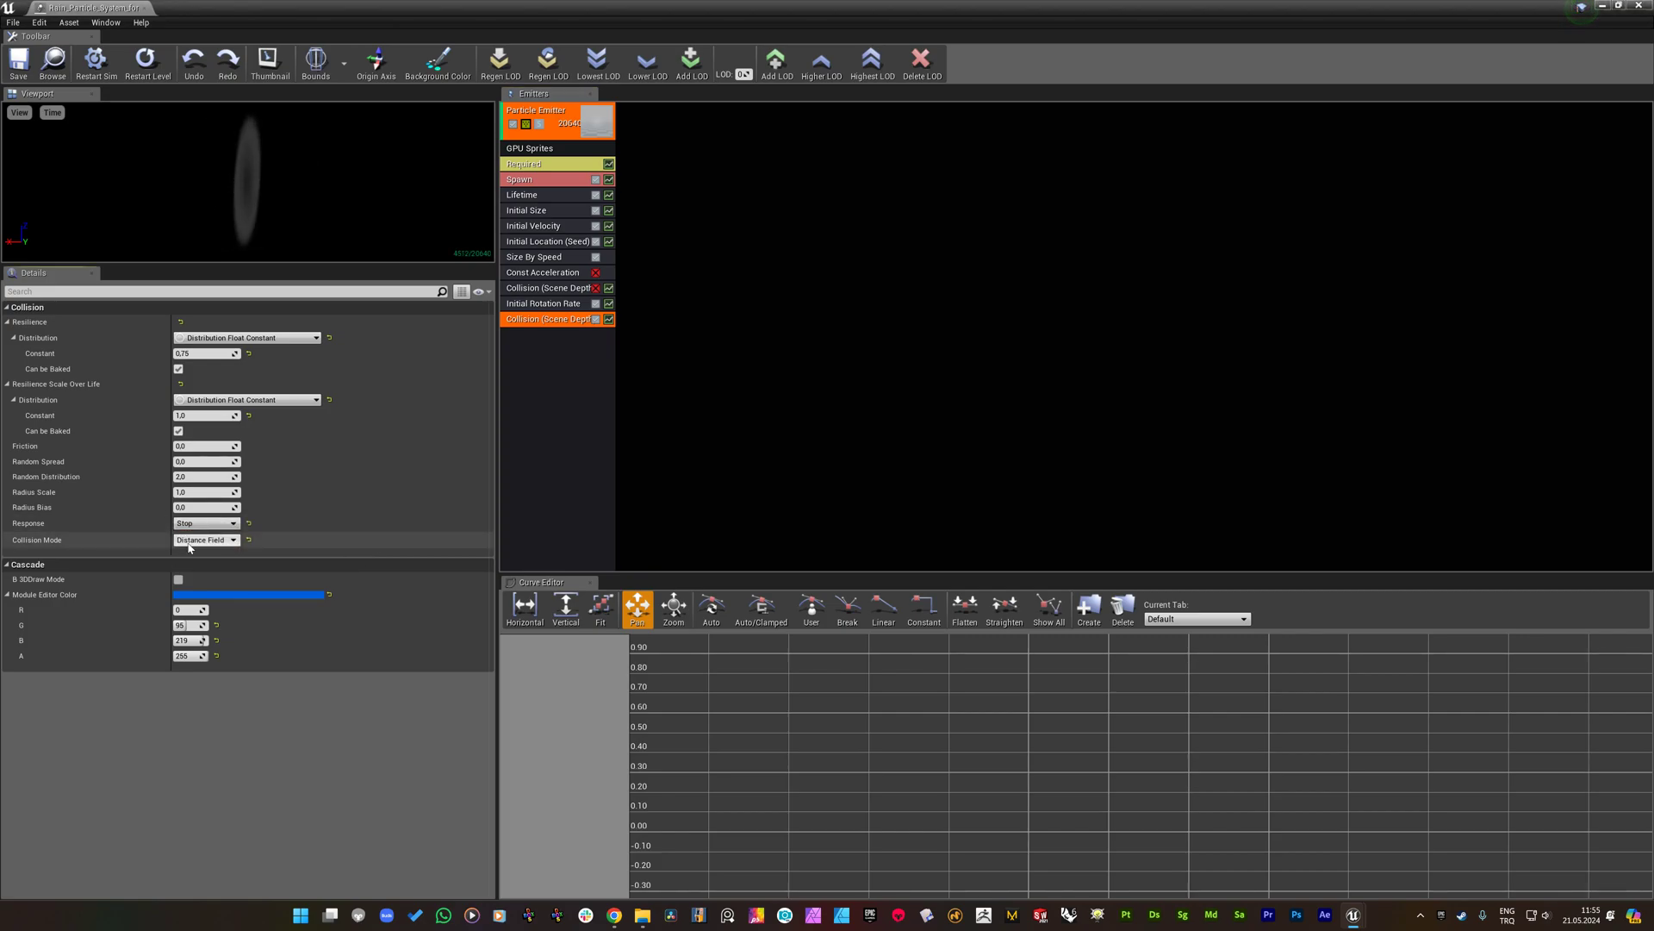
pyautogui.moveTo(17, 58)
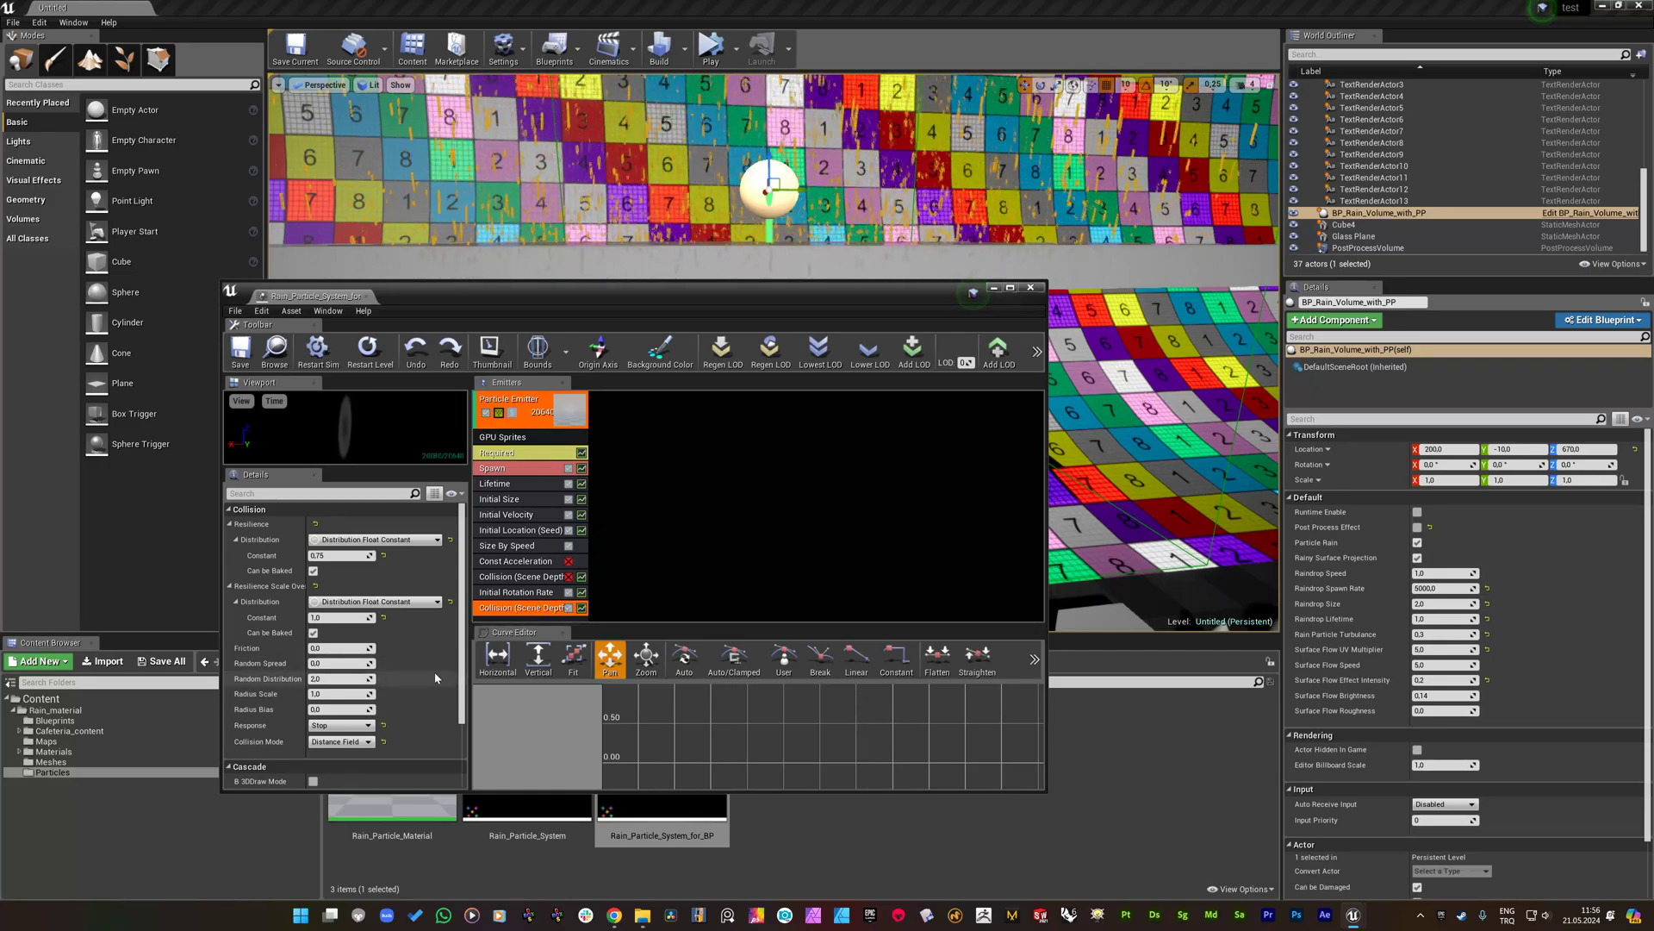
# Change the second collision module's Response from Stop to Kill.
pyautogui.scroll(-3)
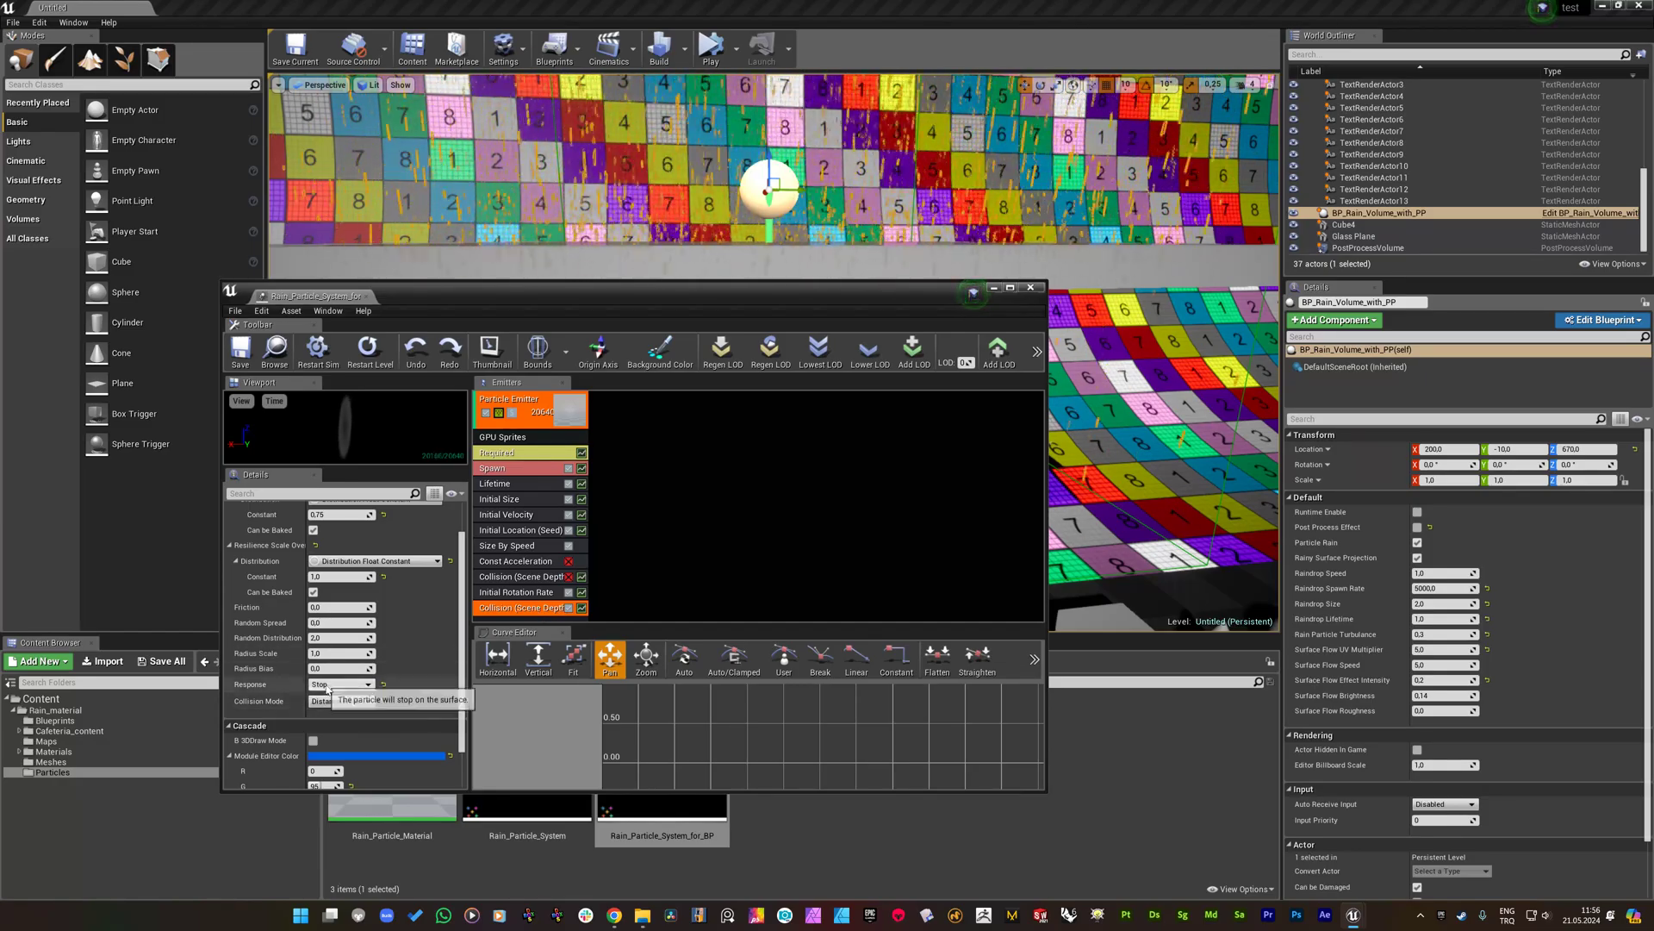
pyautogui.click(338, 700)
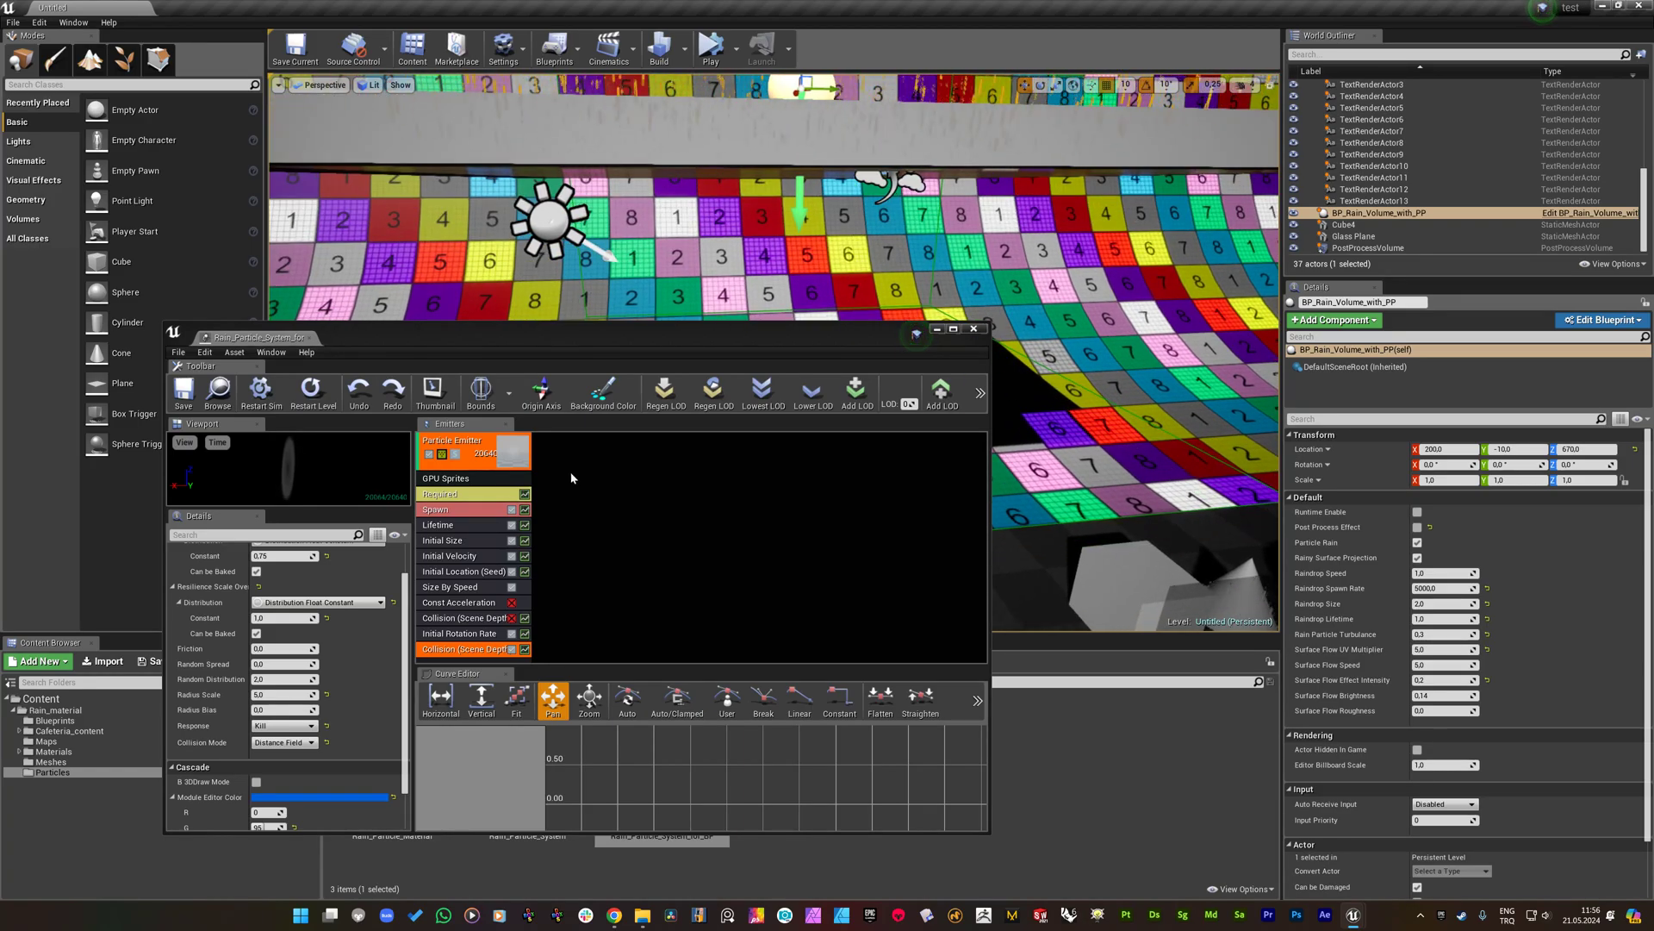
# Close the Cascade particle editor to return to the level view.
pyautogui.click(973, 328)
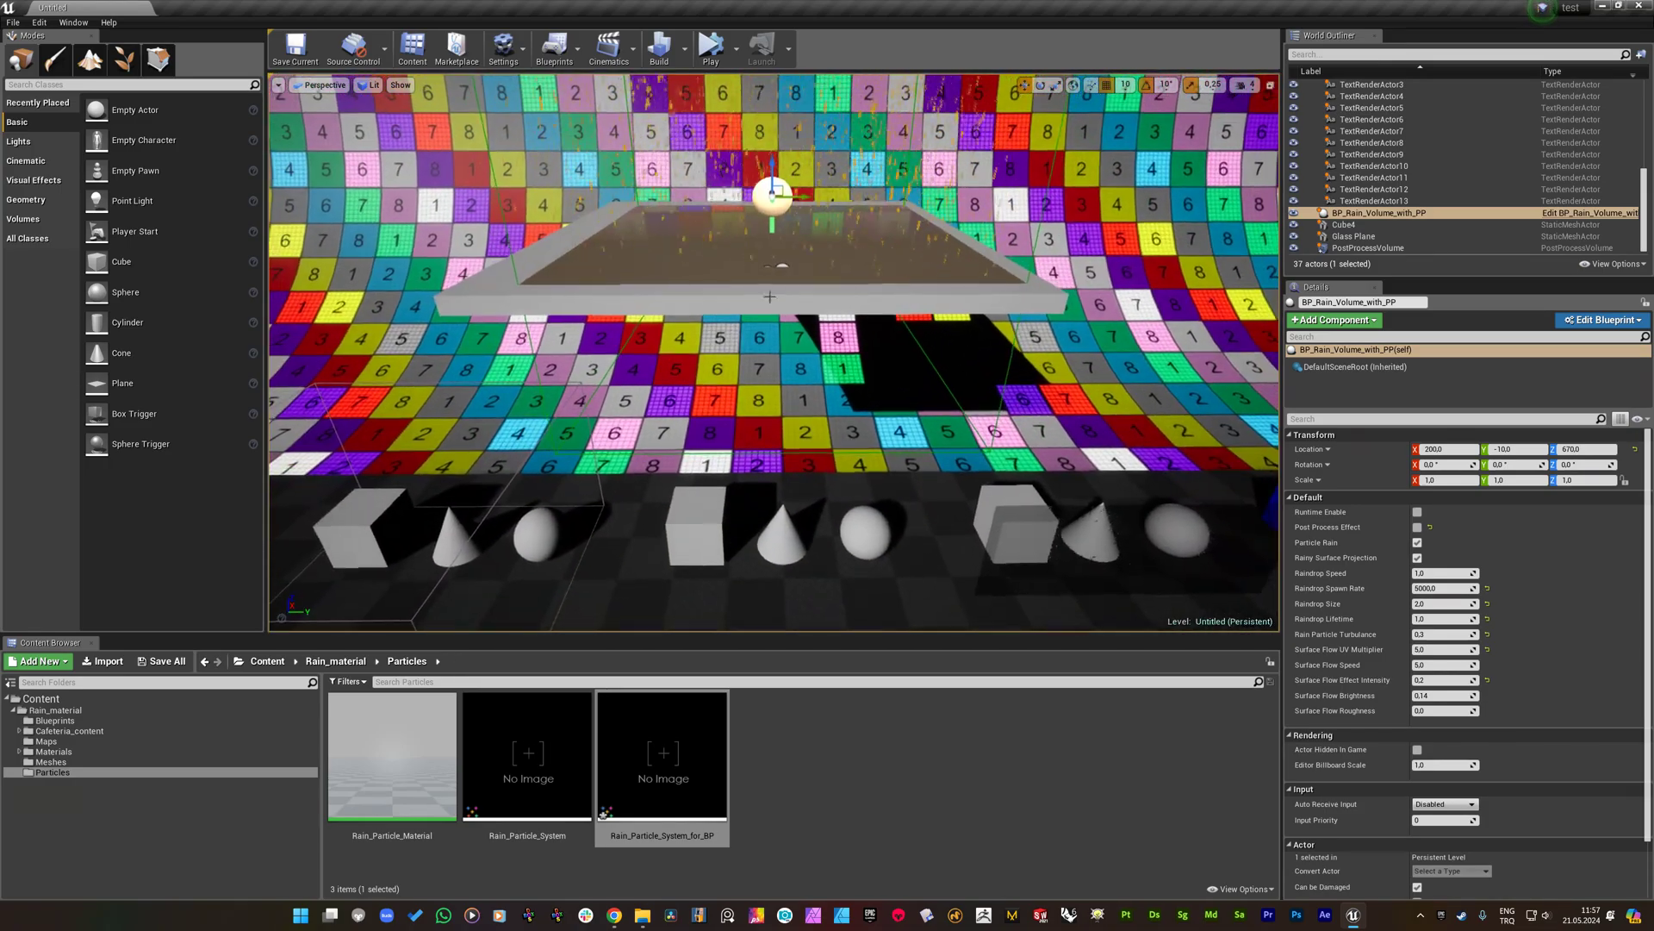
# Select Cube4 in the World Outliner and delete the raised slab, leaving the rain volume.
pyautogui.click(1346, 225)
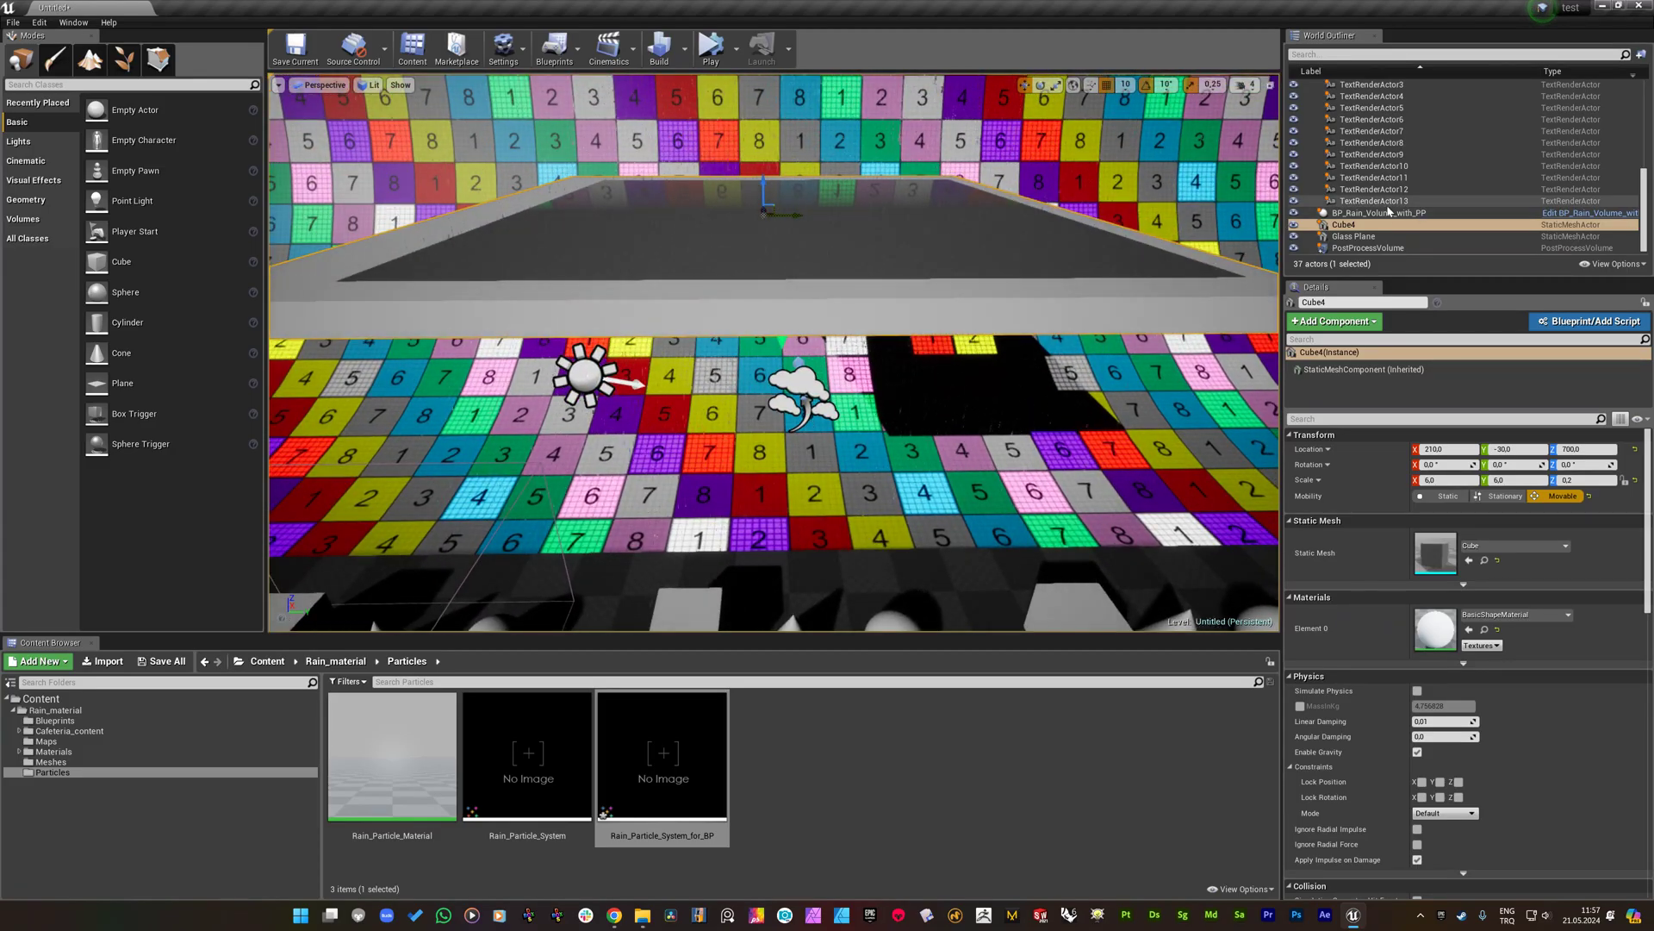
pyautogui.click(1378, 212)
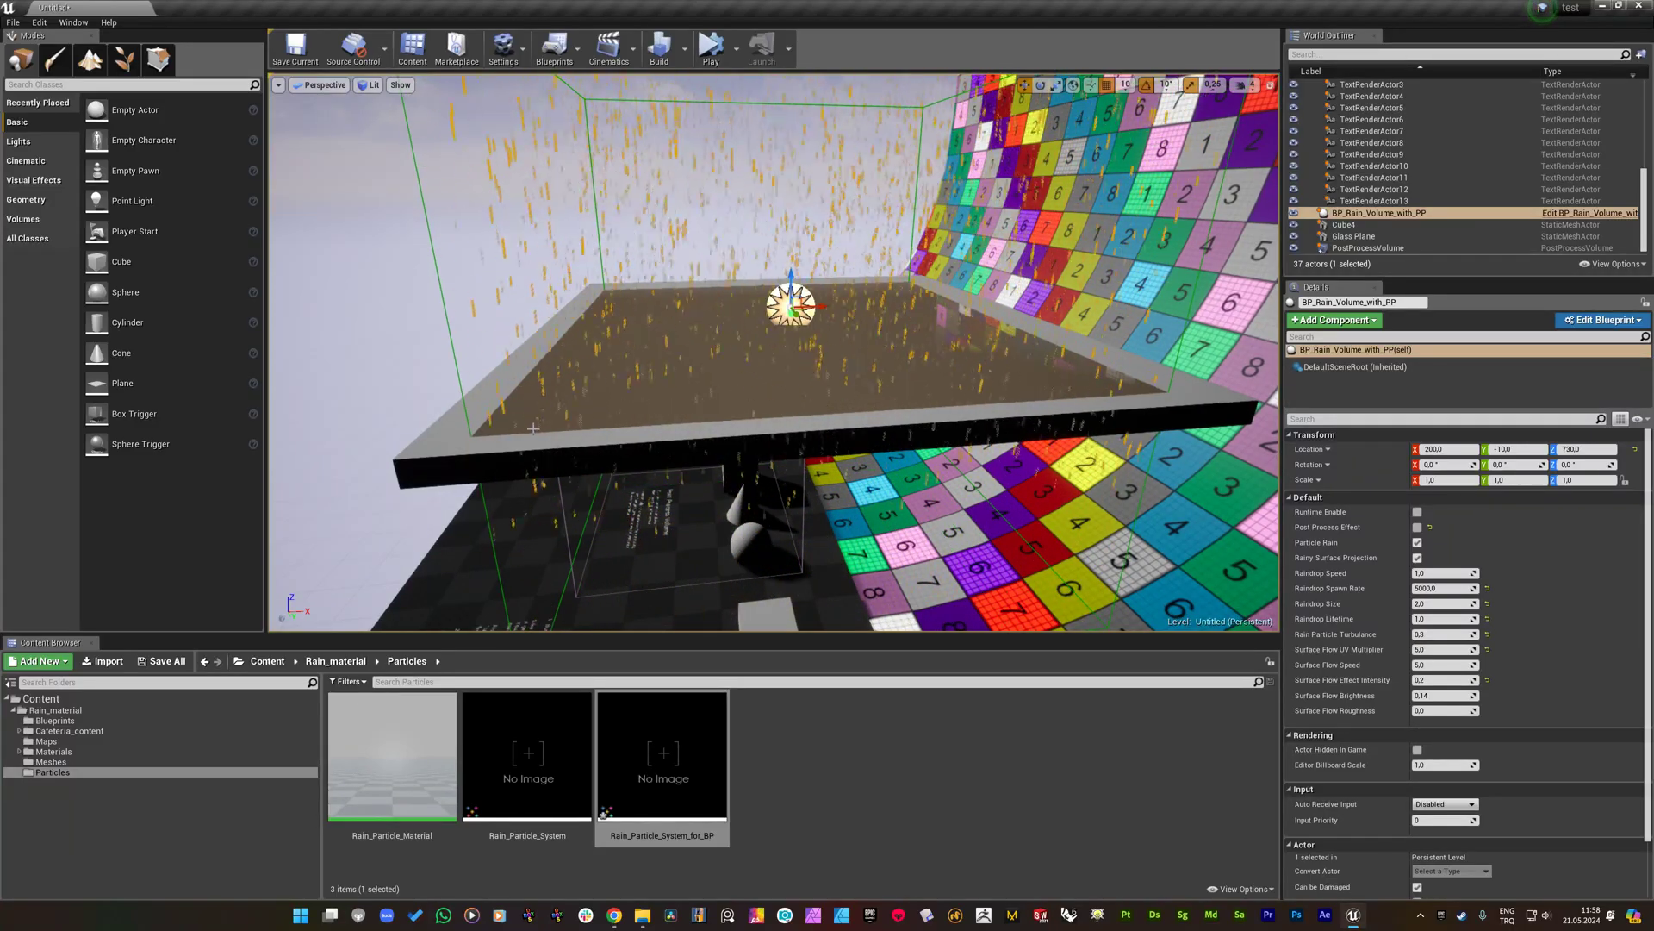
pyautogui.click(1343, 224)
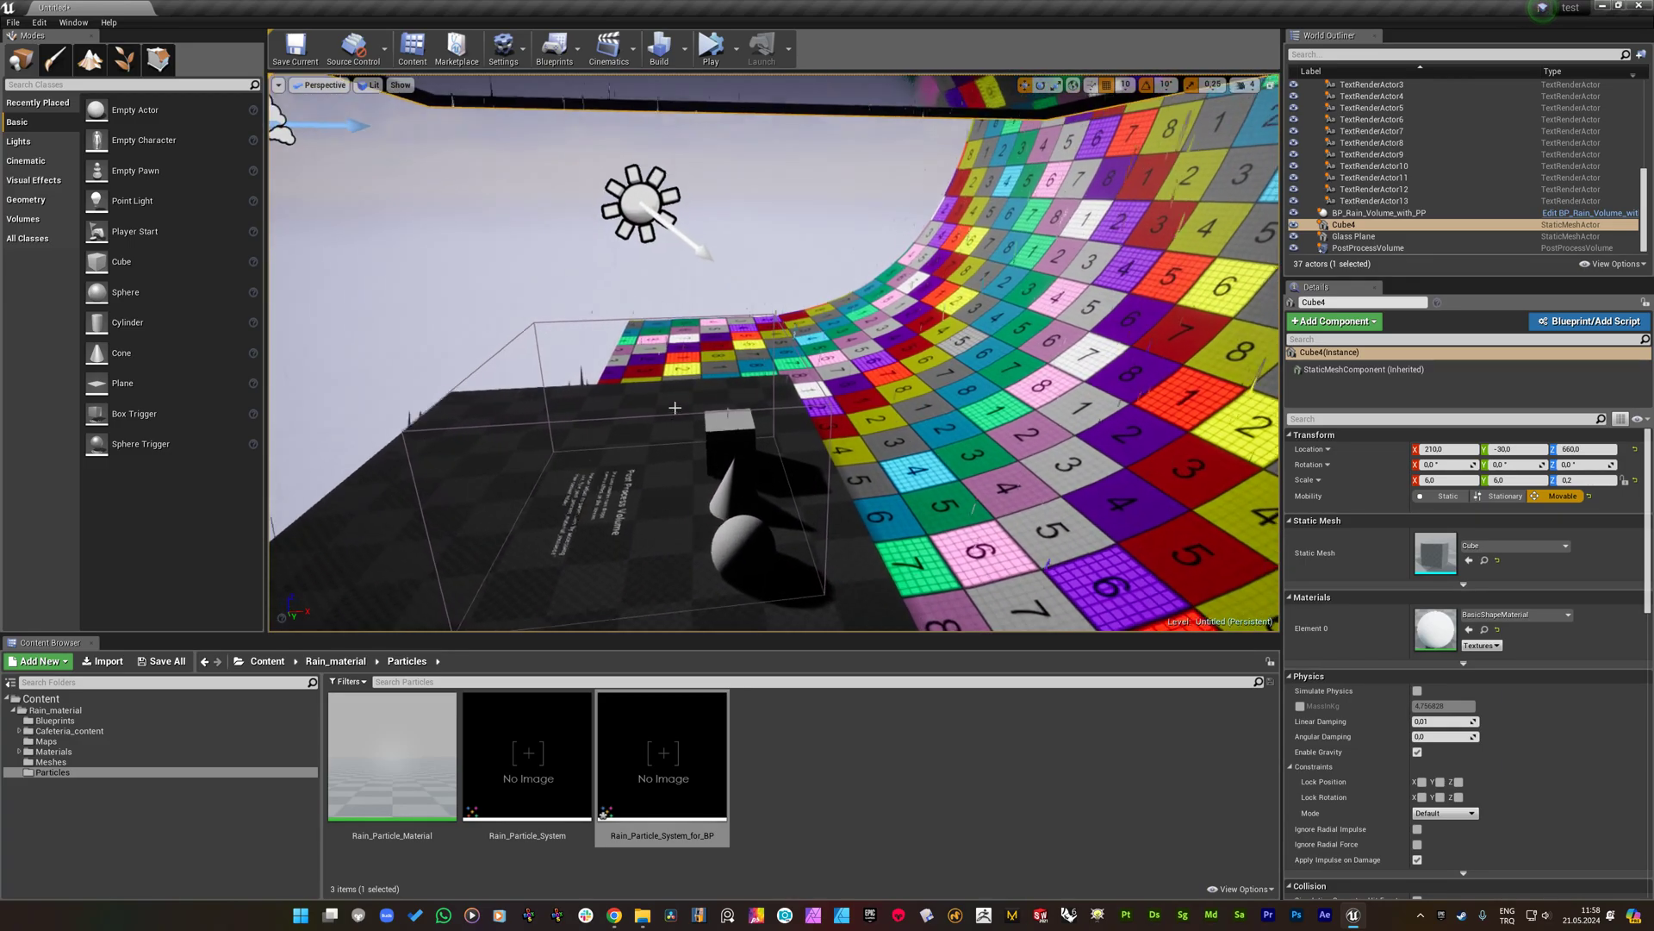
pyautogui.click(1378, 212)
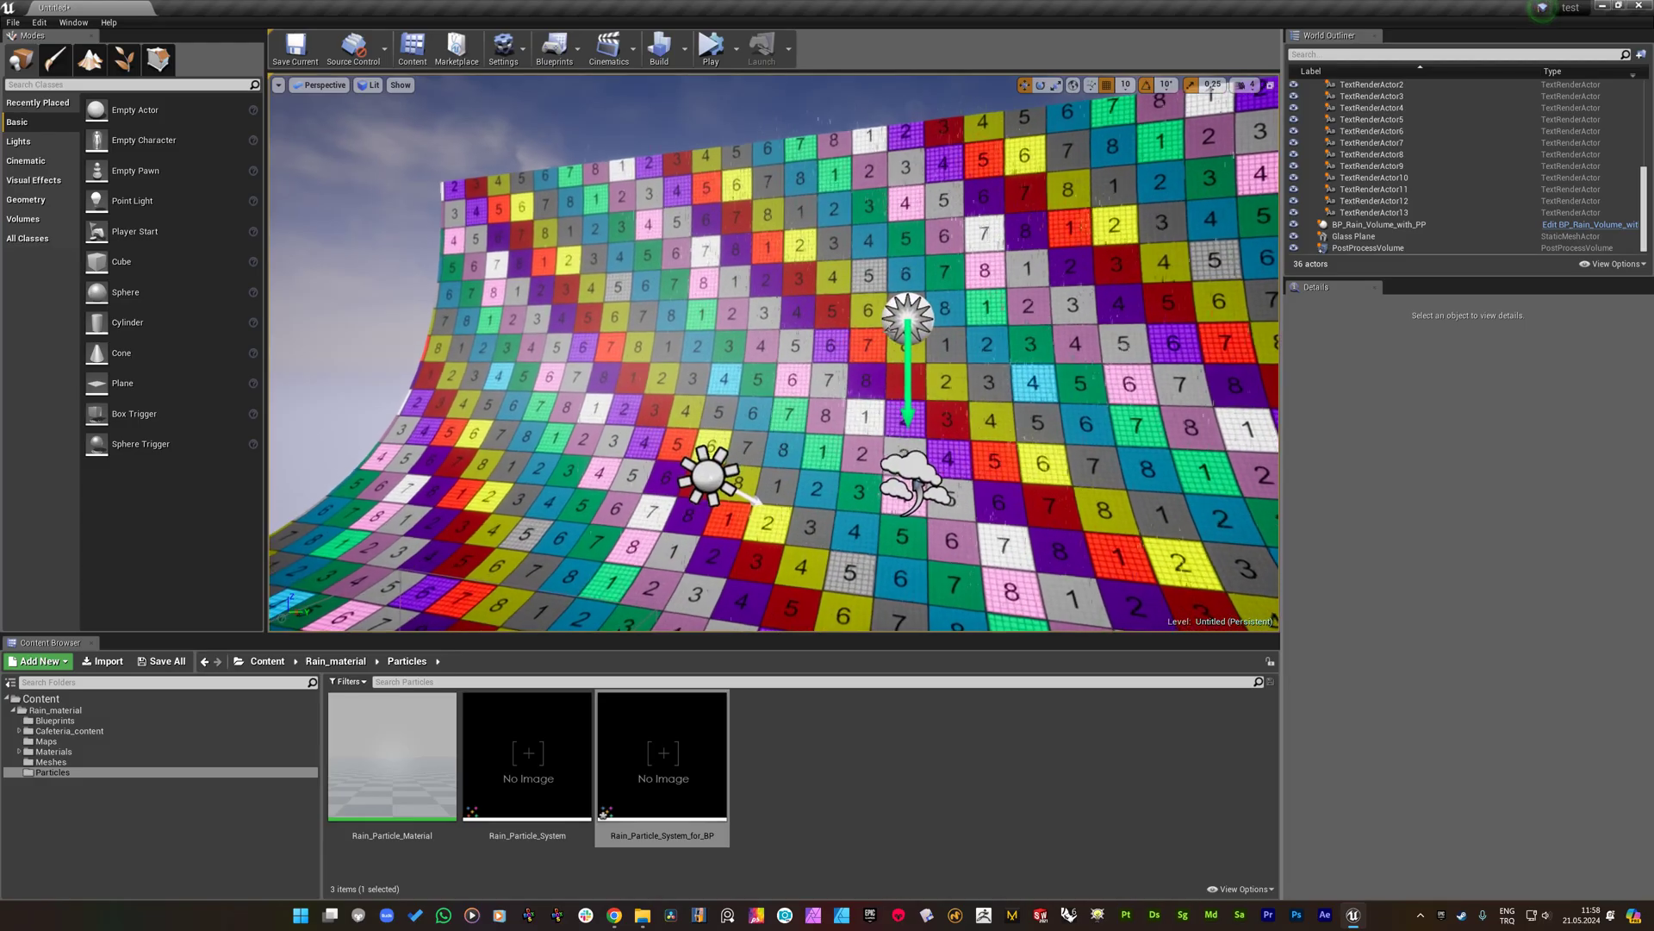
pyautogui.click(1378, 224)
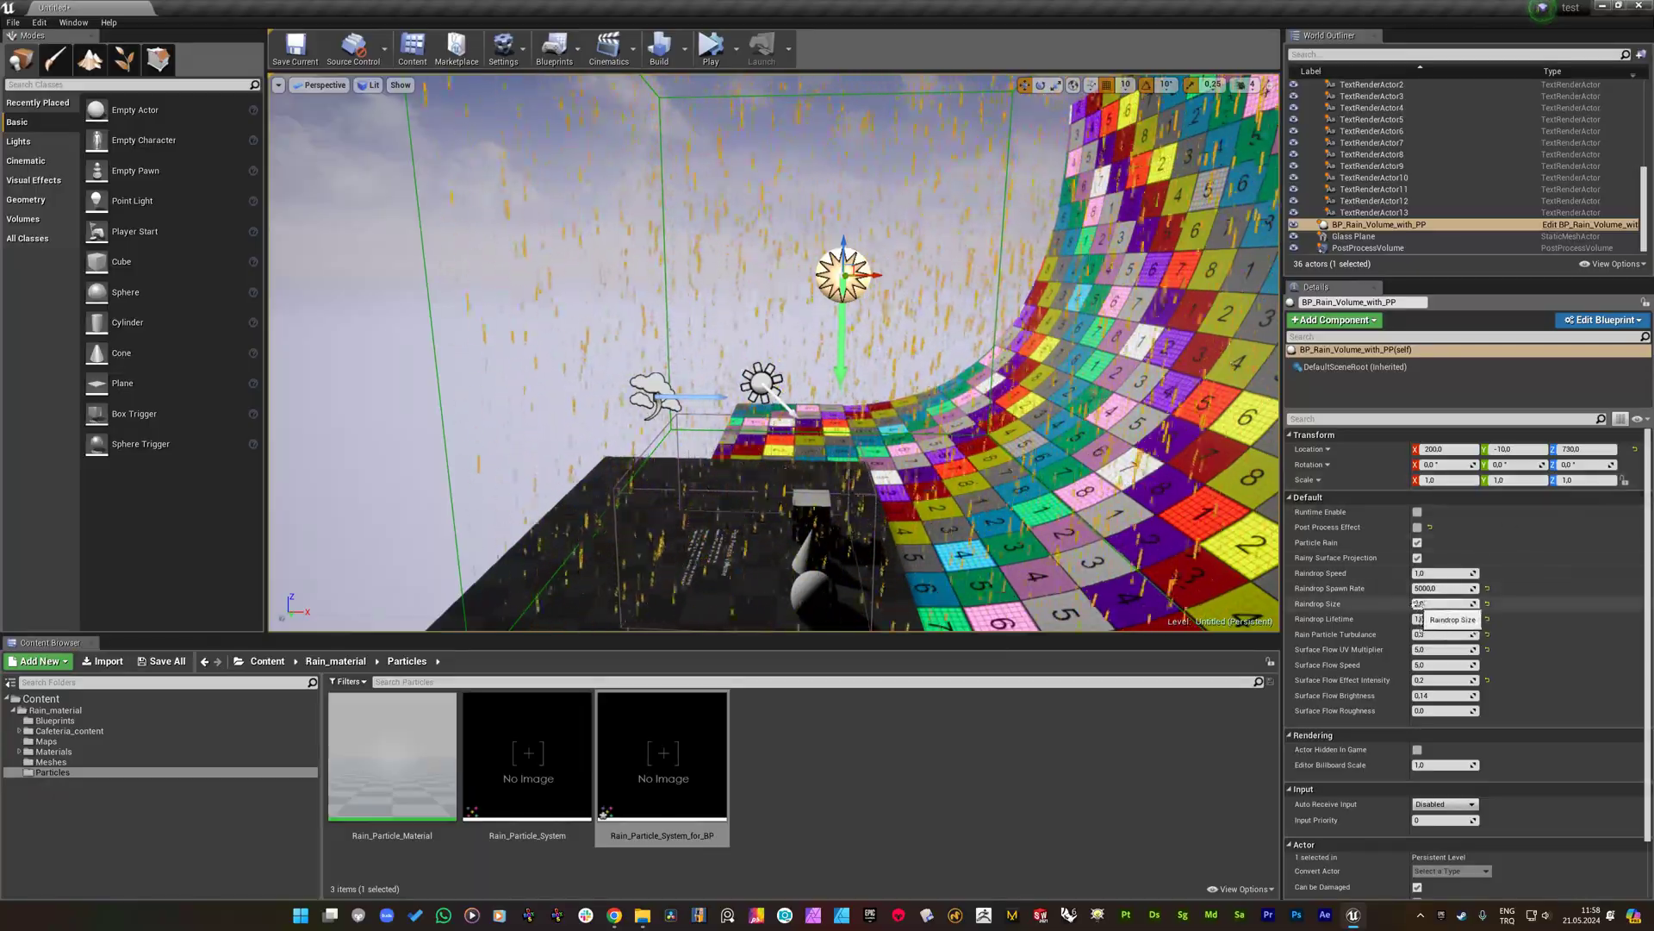
pyautogui.moveTo(1446, 634)
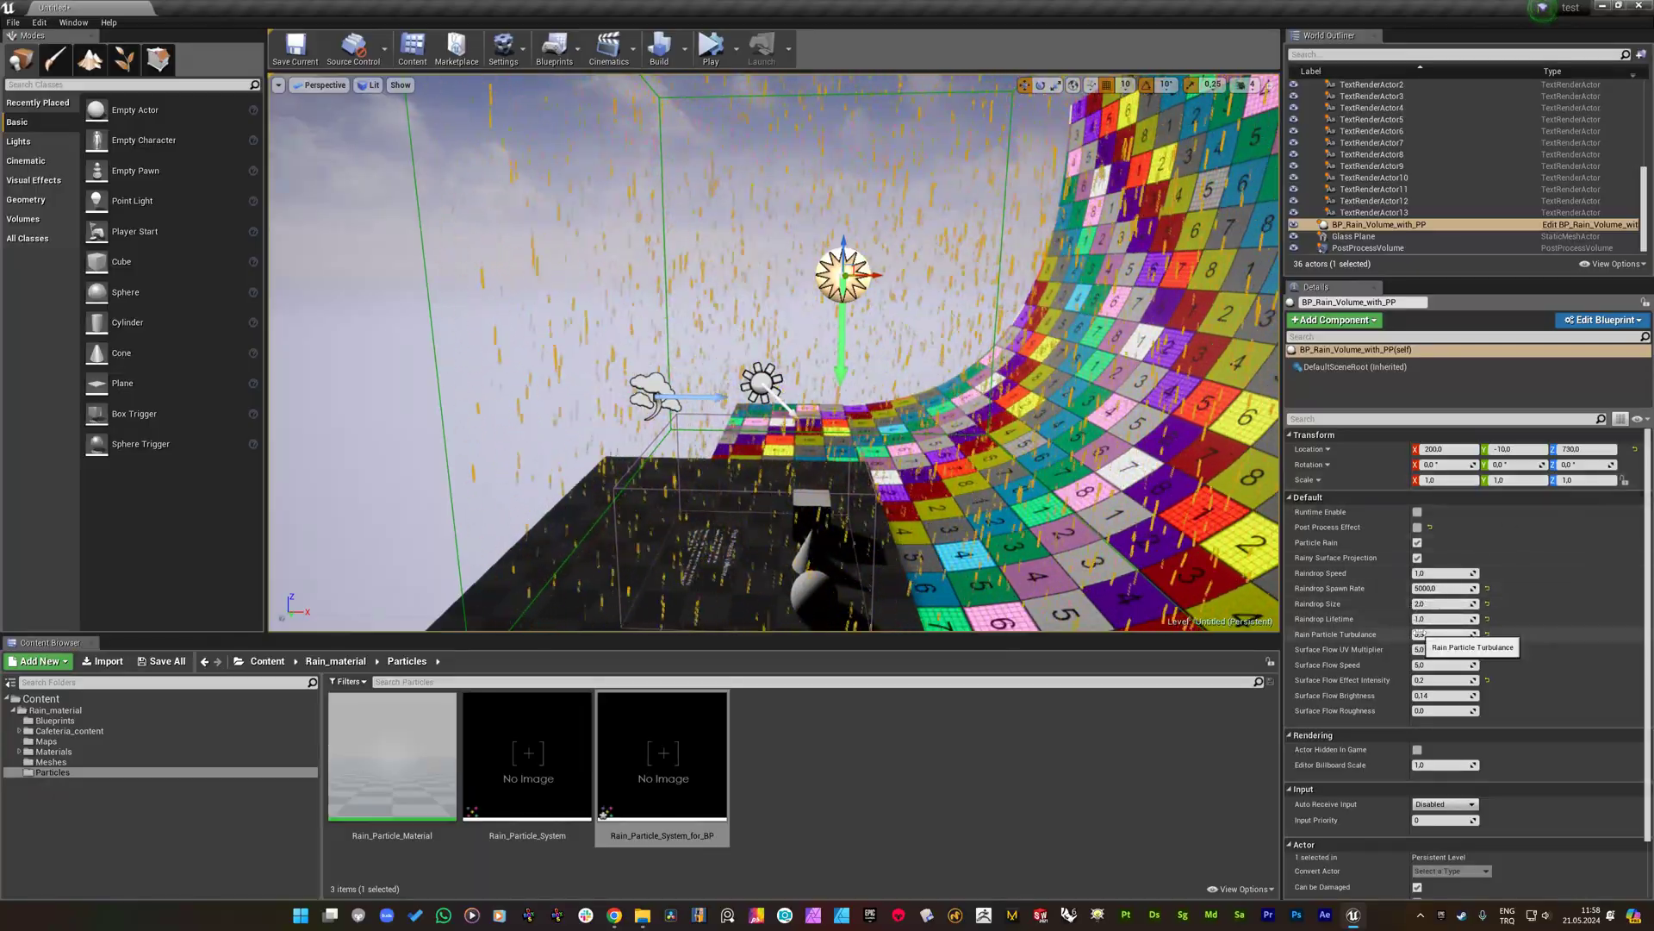